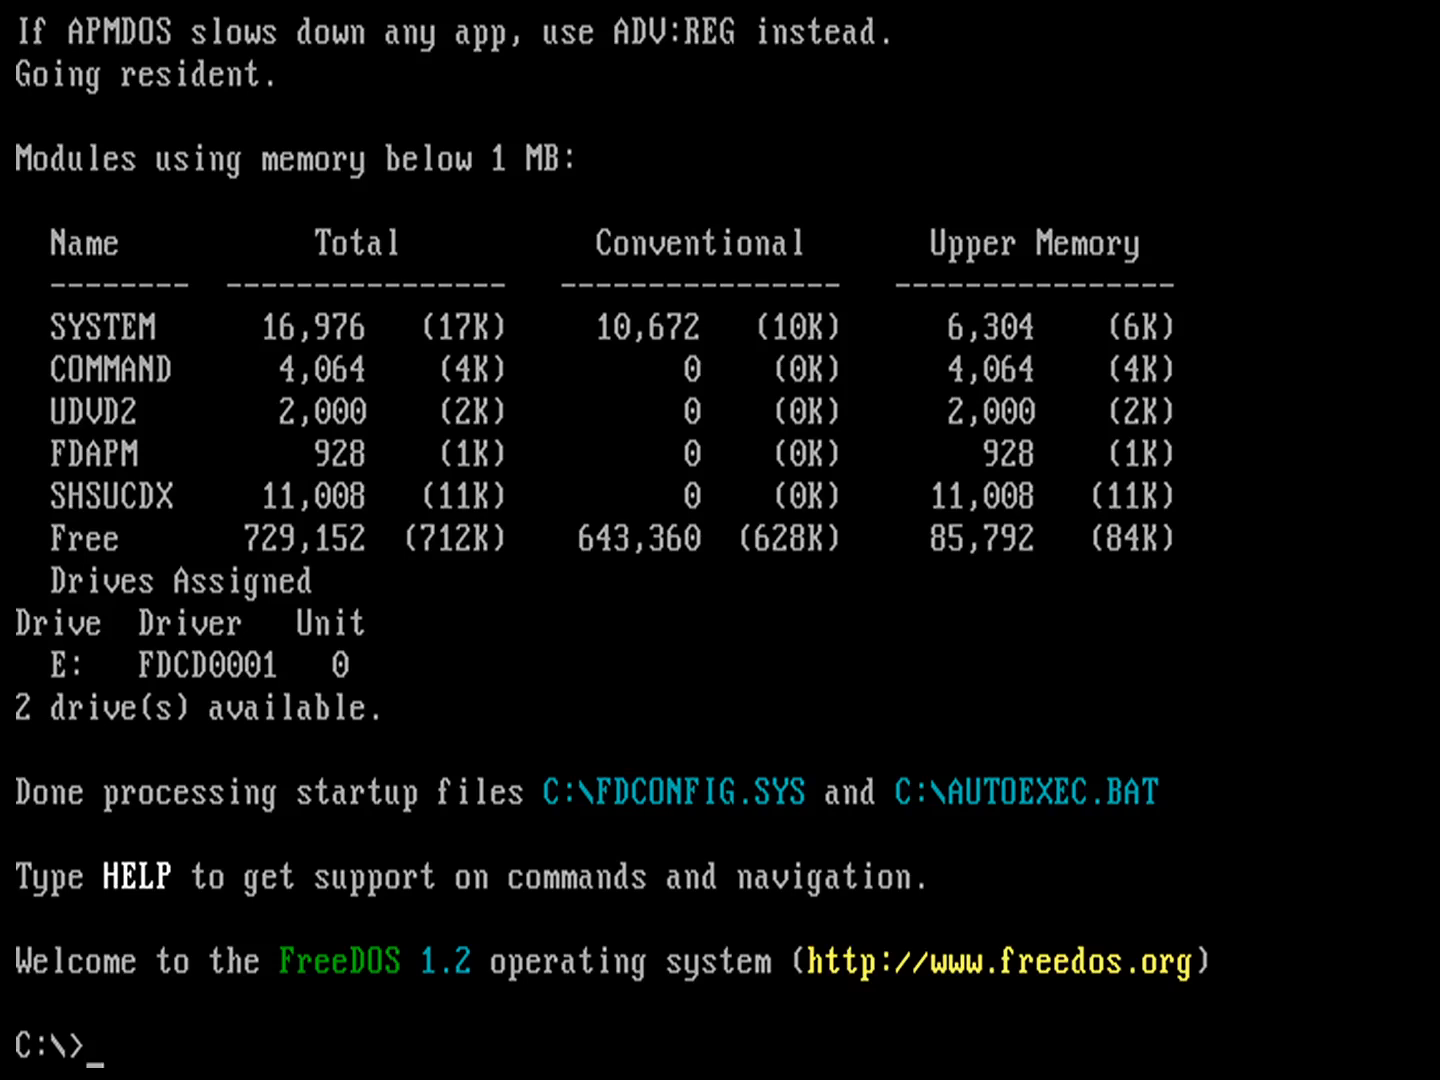
Try Linux ls, then run dir to list the root of drive C
type("ls")
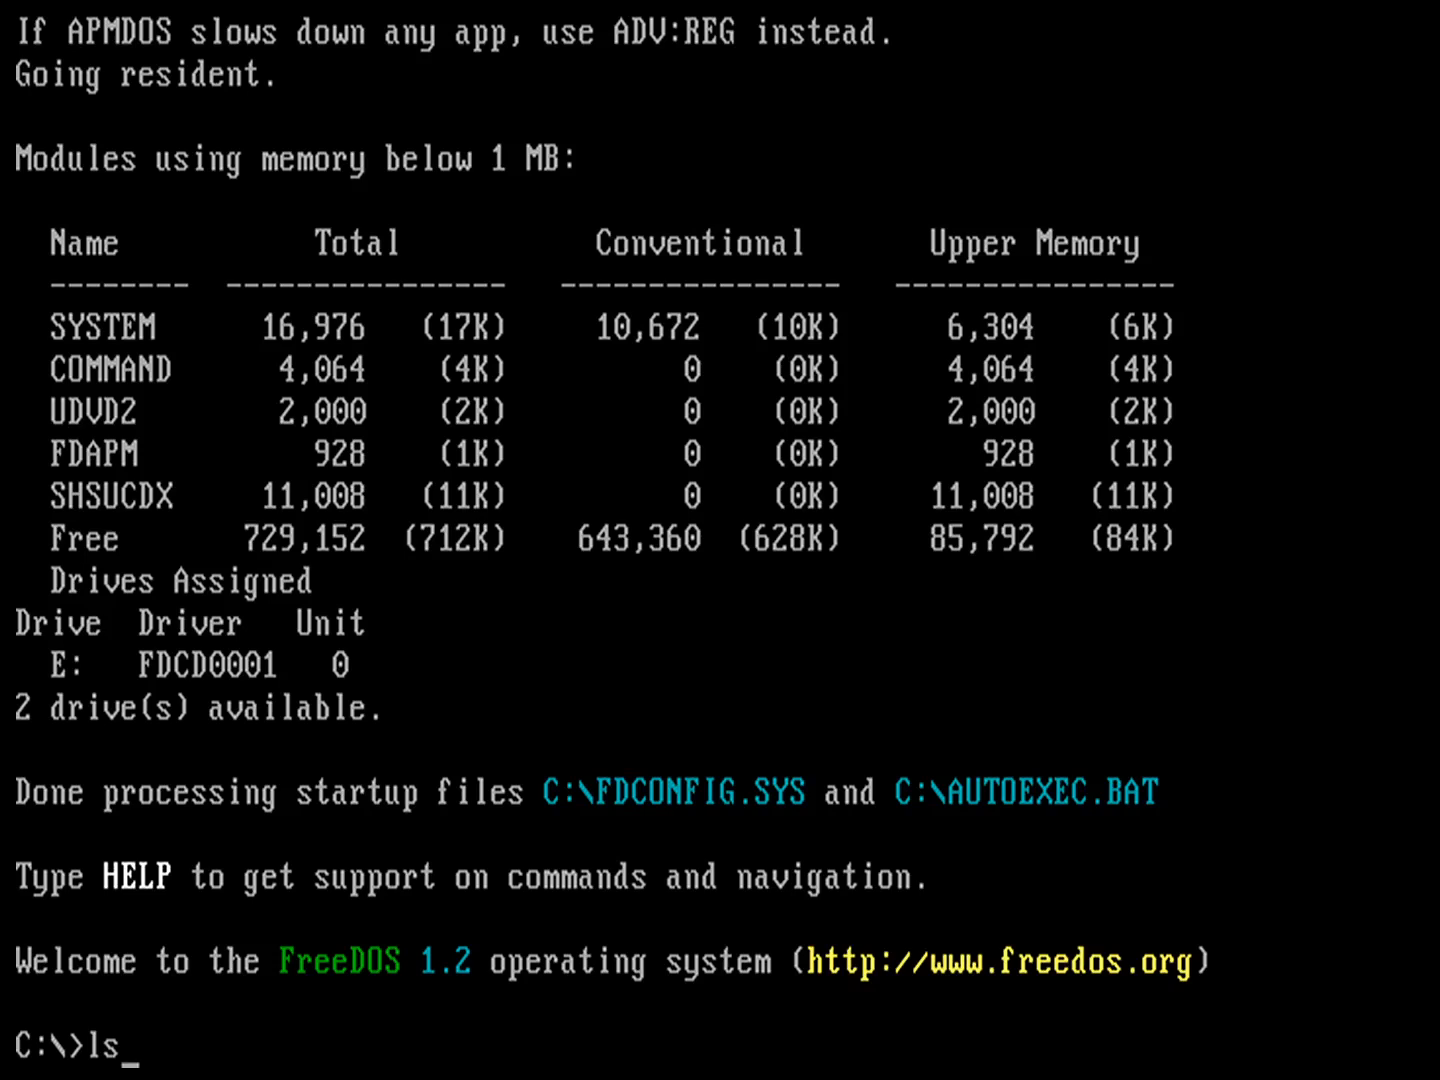
type("dir")
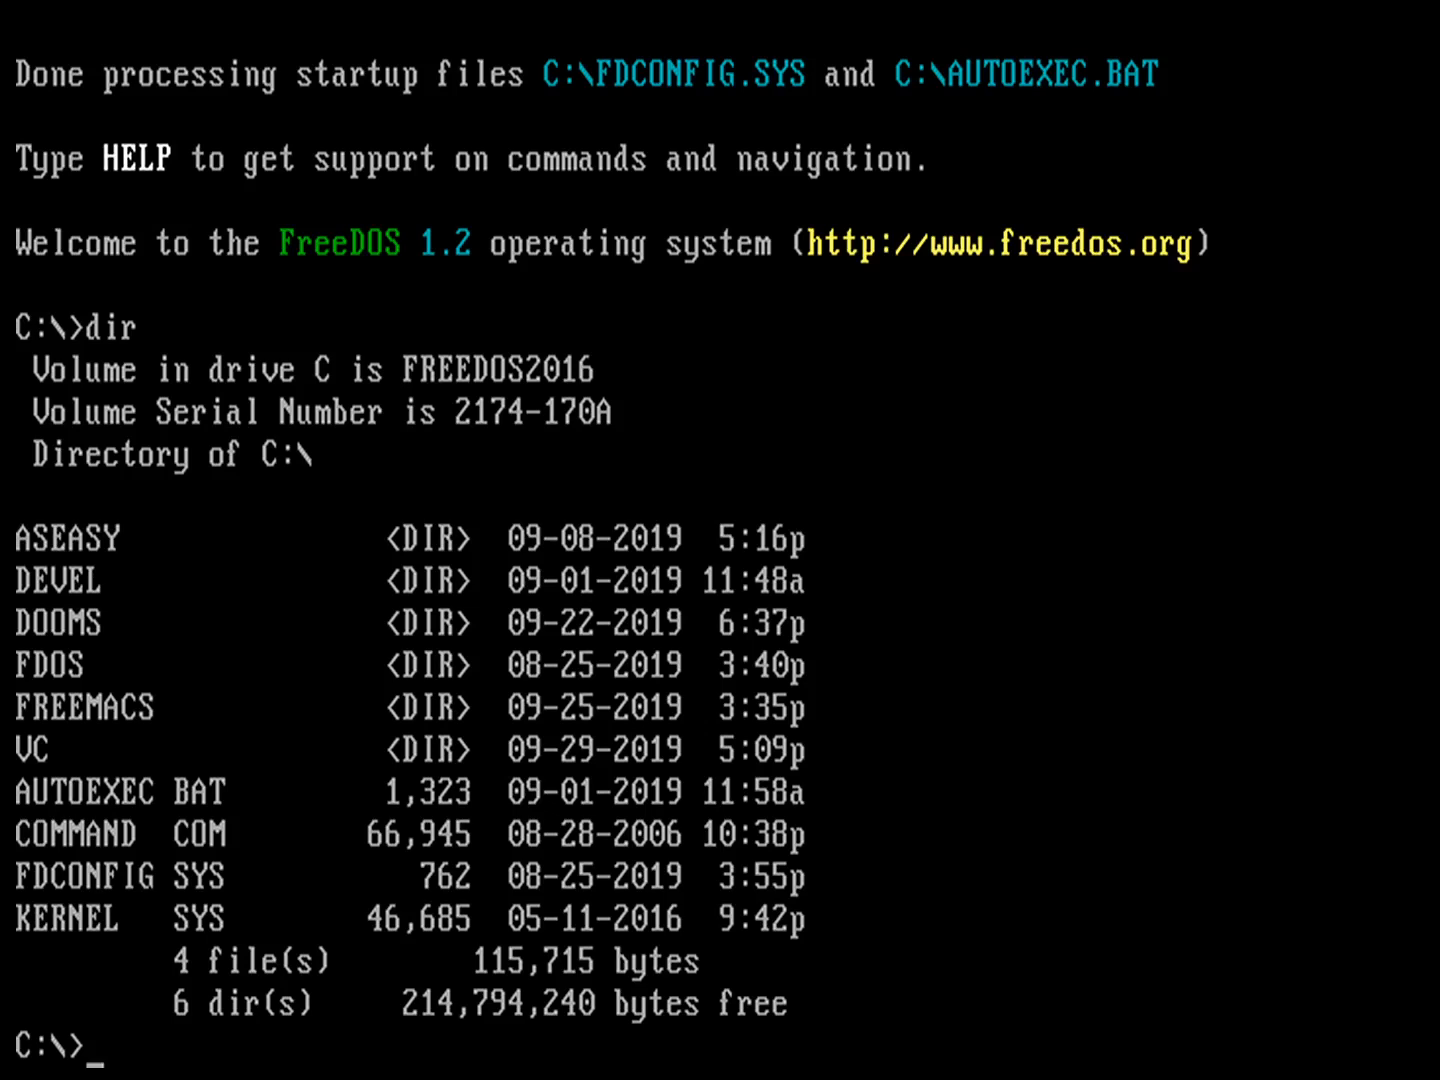
Try ls -l, then run dir /w for a wide column listing of C:\
type("l")
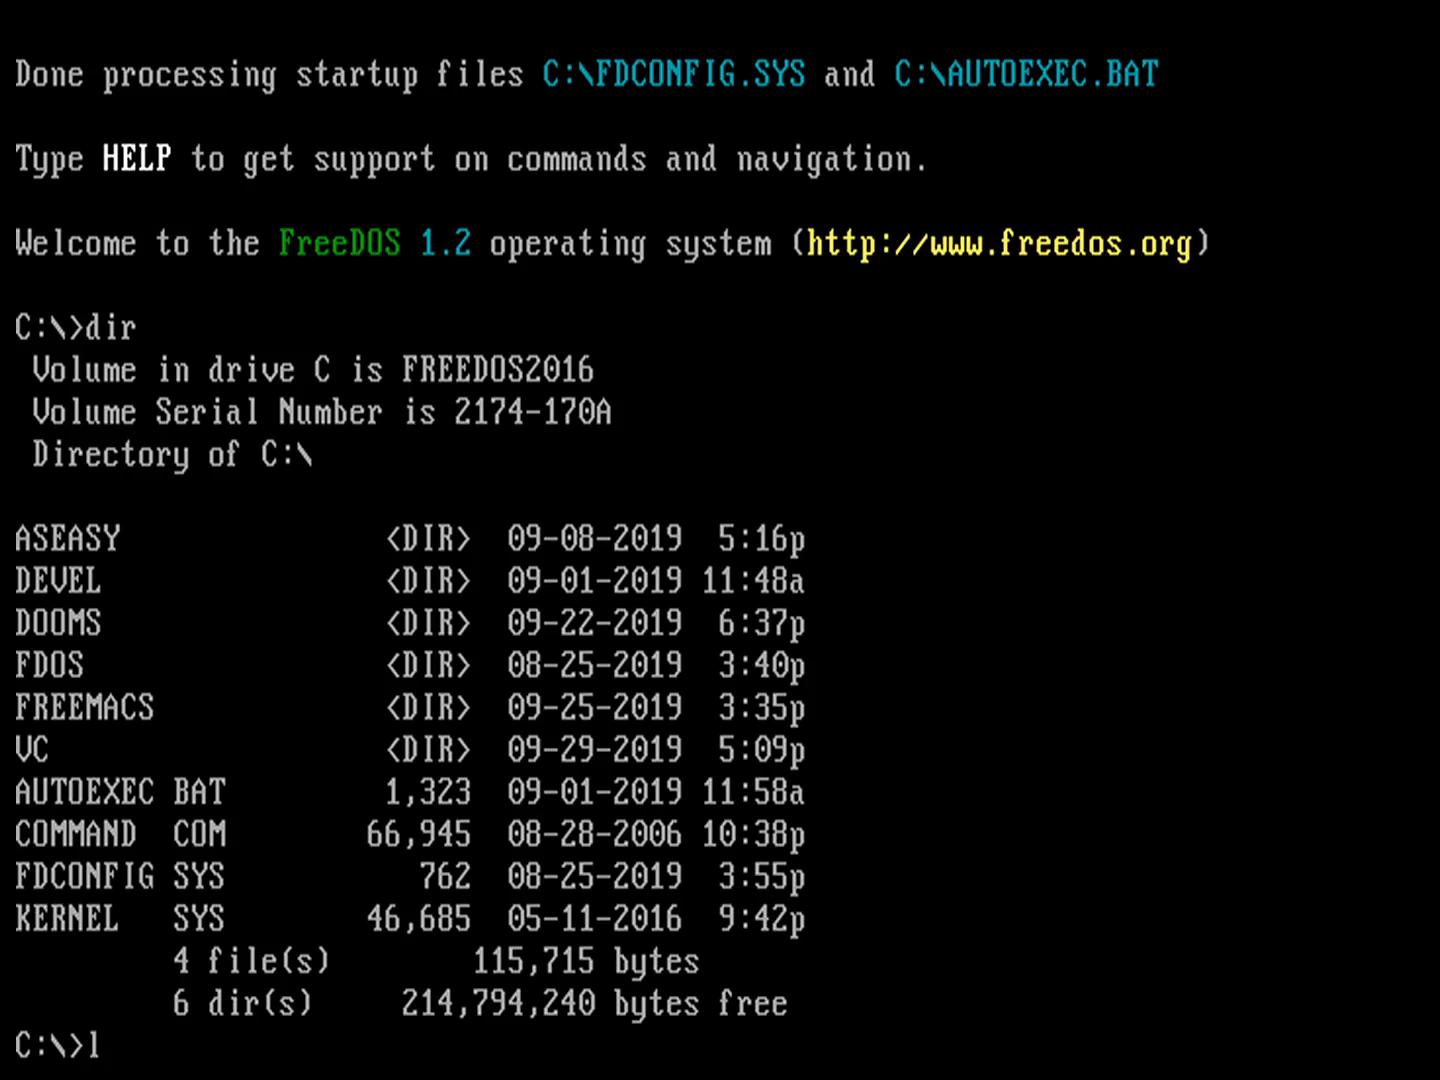
type("s -l")
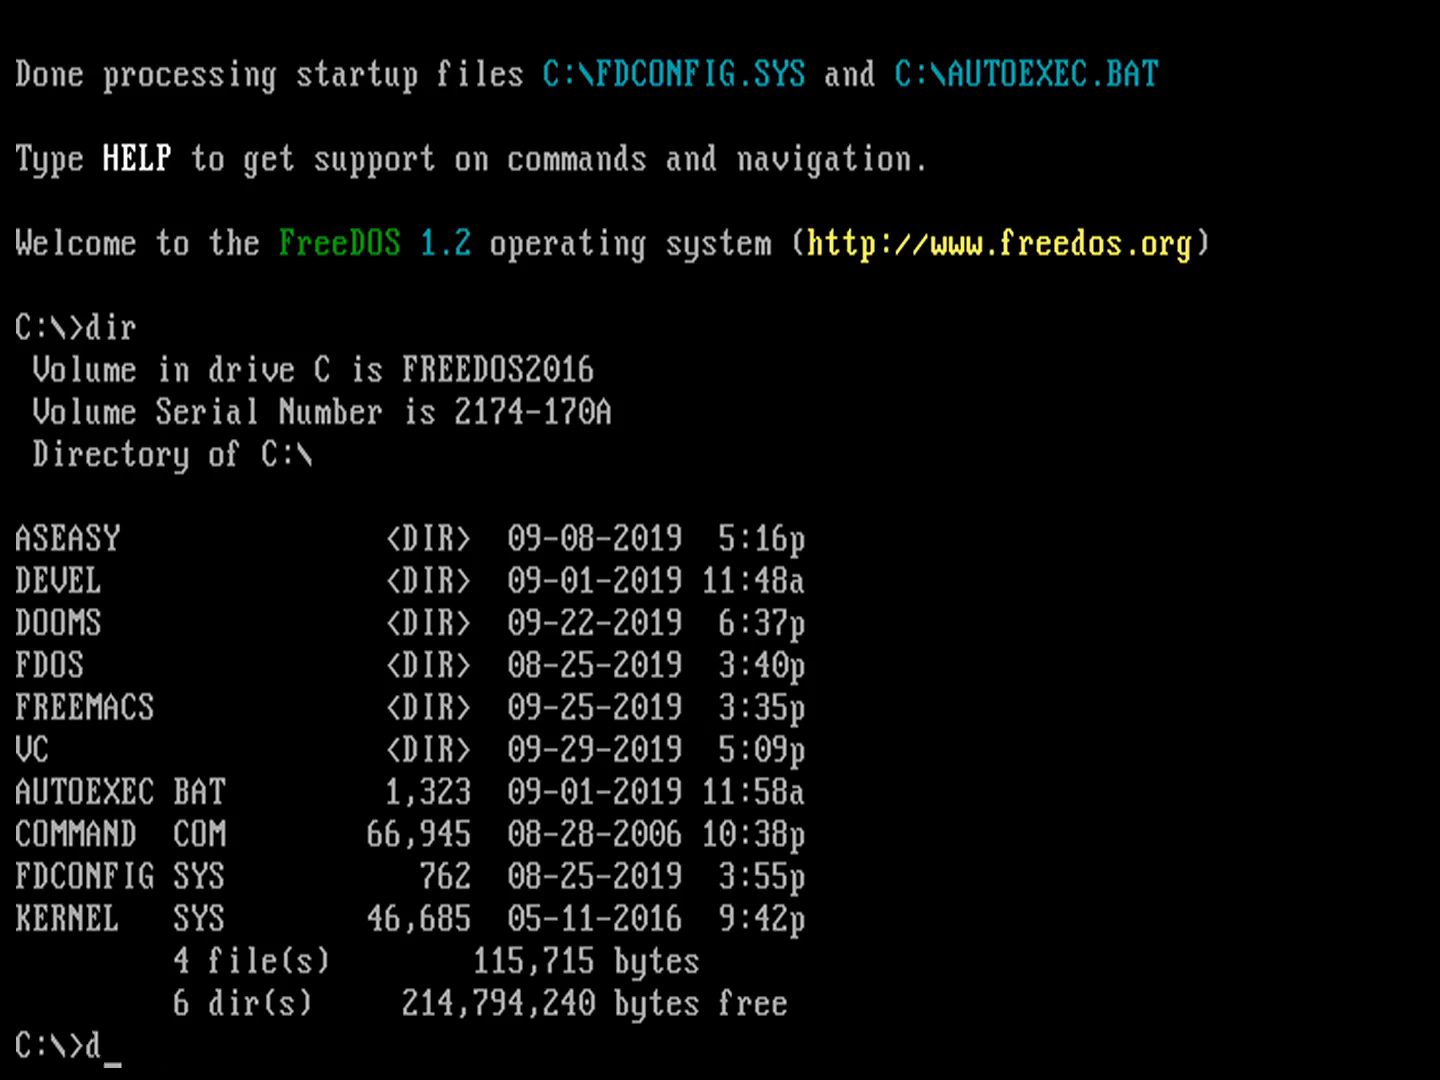
type("ir /w")
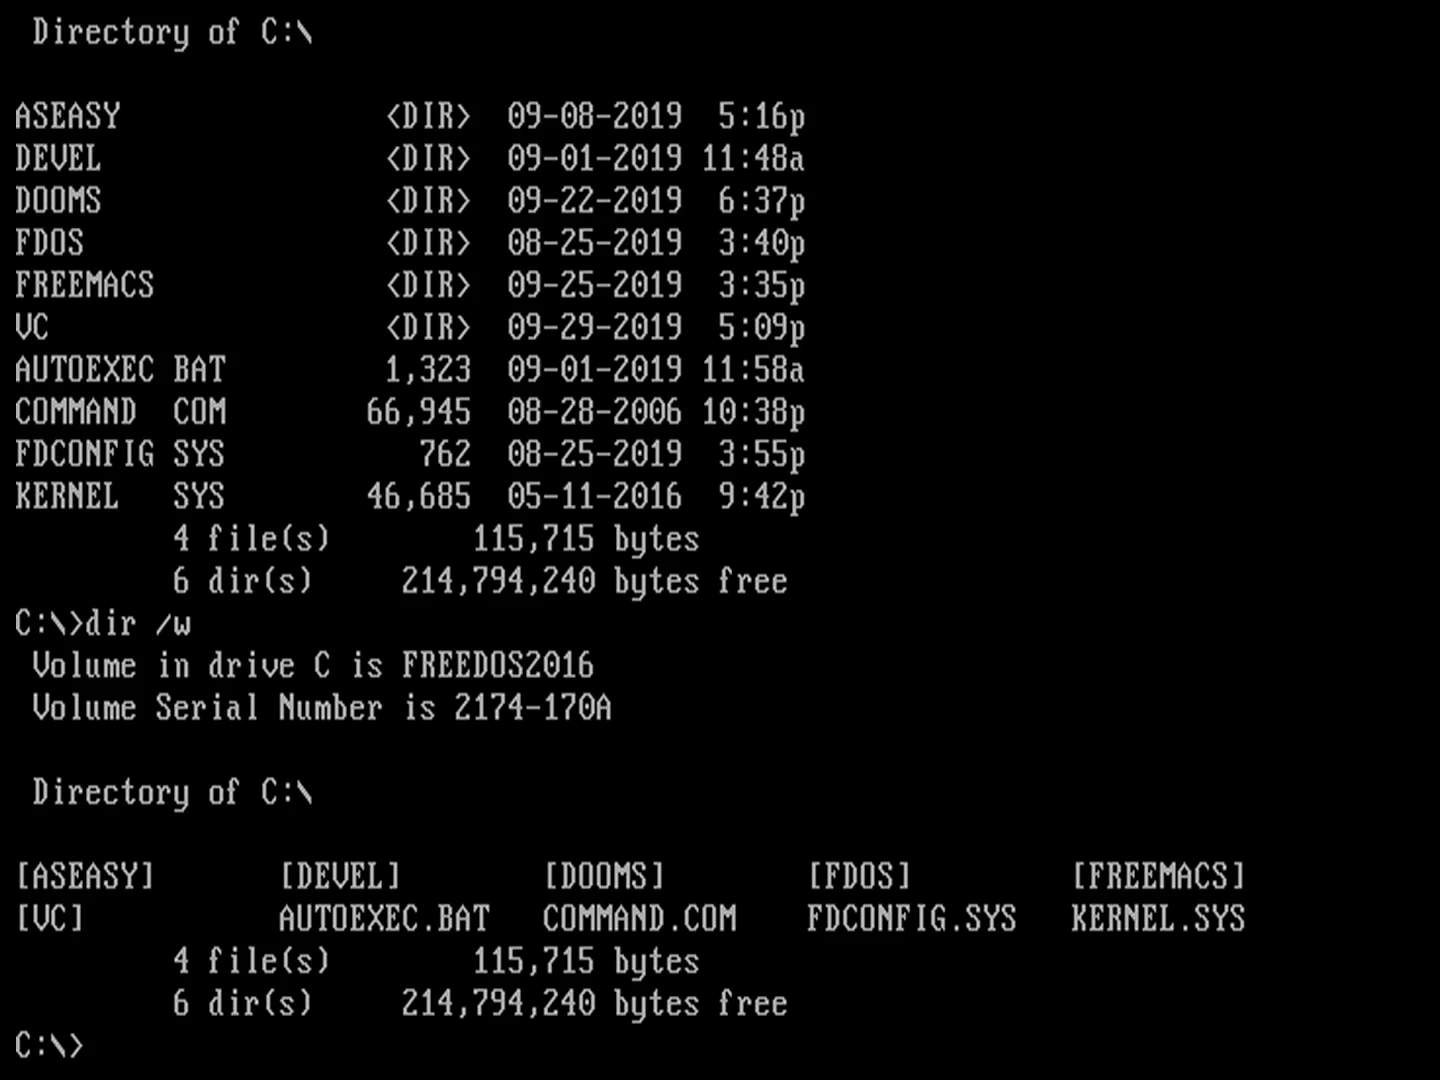
Change into the FDOS folder, list its contents with dir, and attempt clear
type("cd")
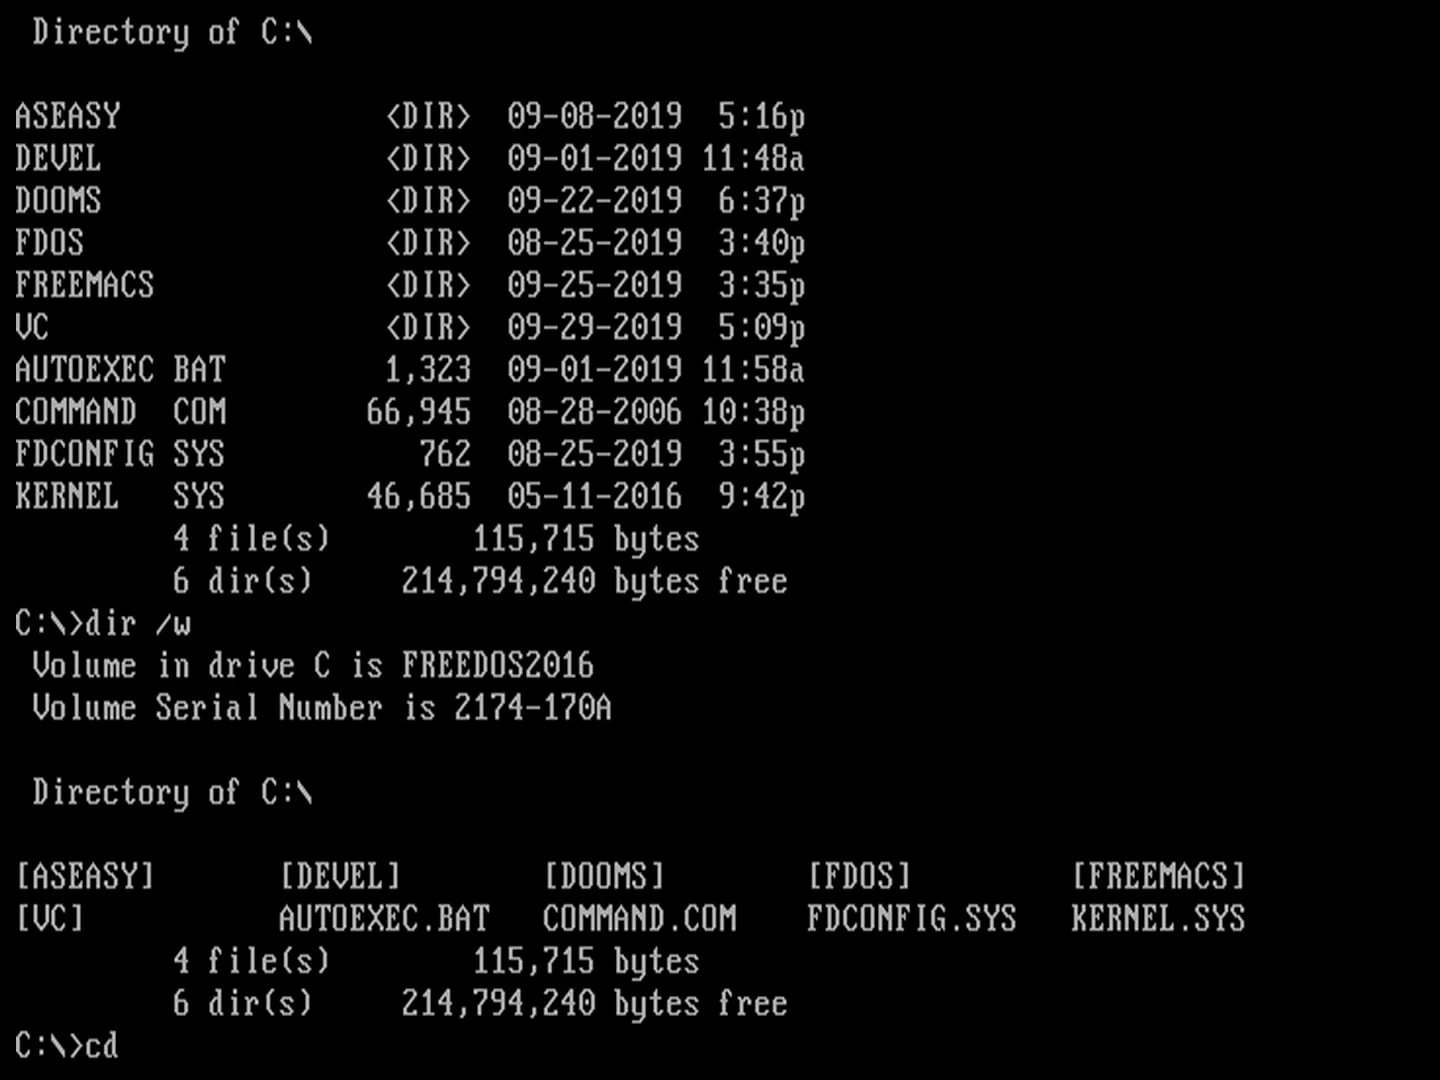
type("fdos")
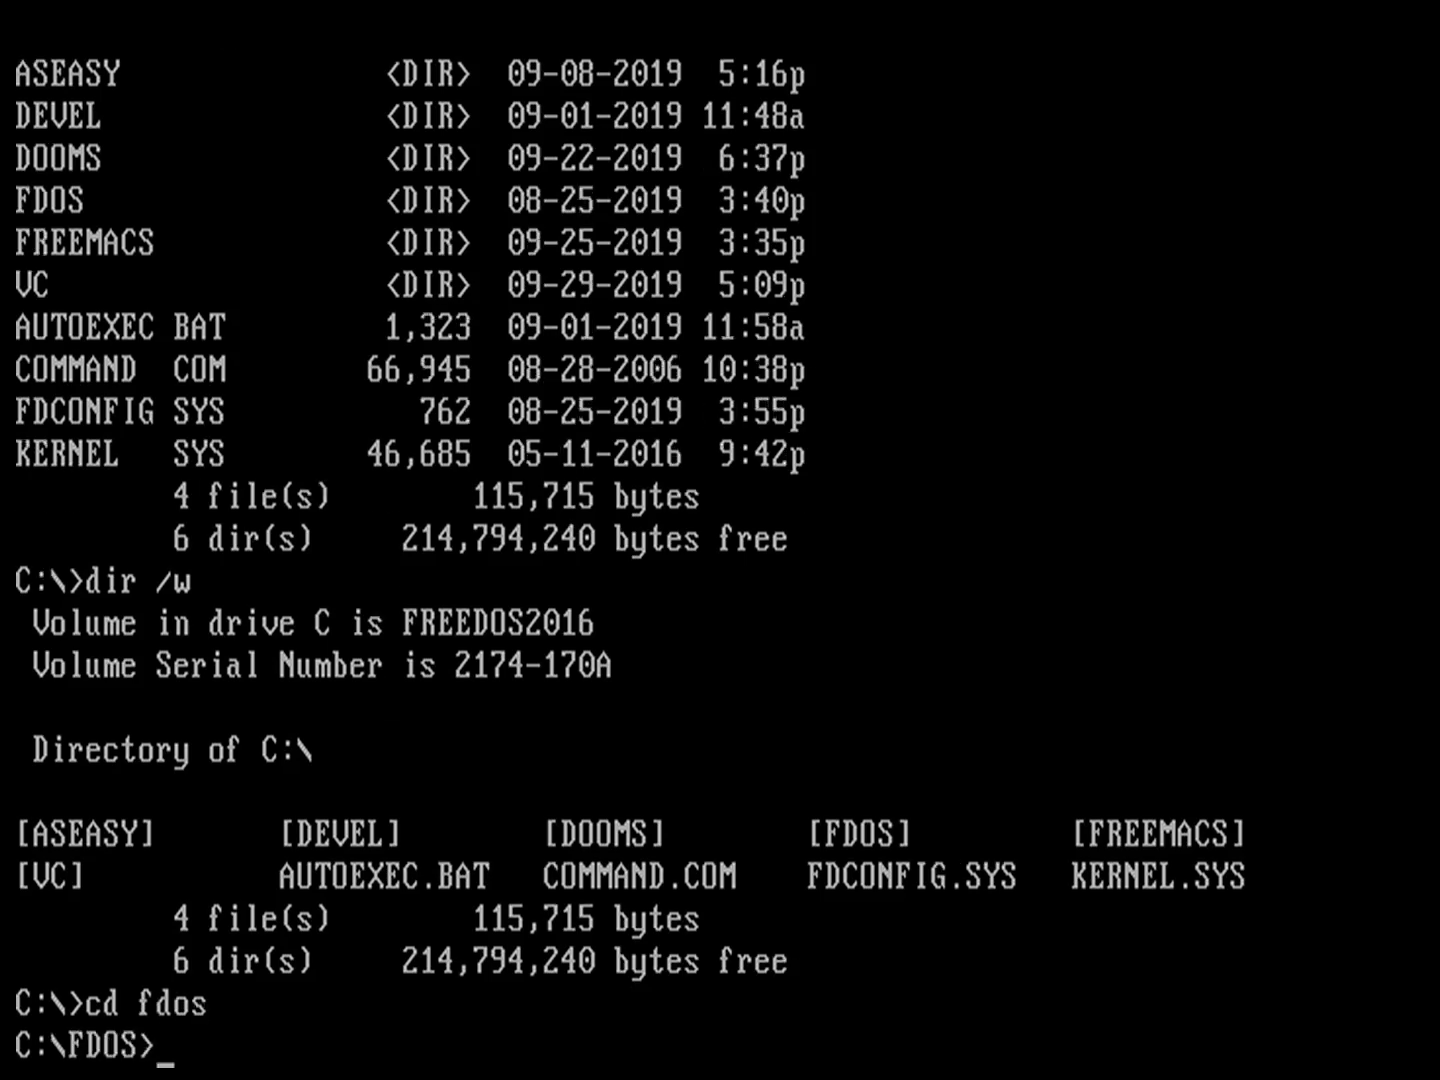
type("dir")
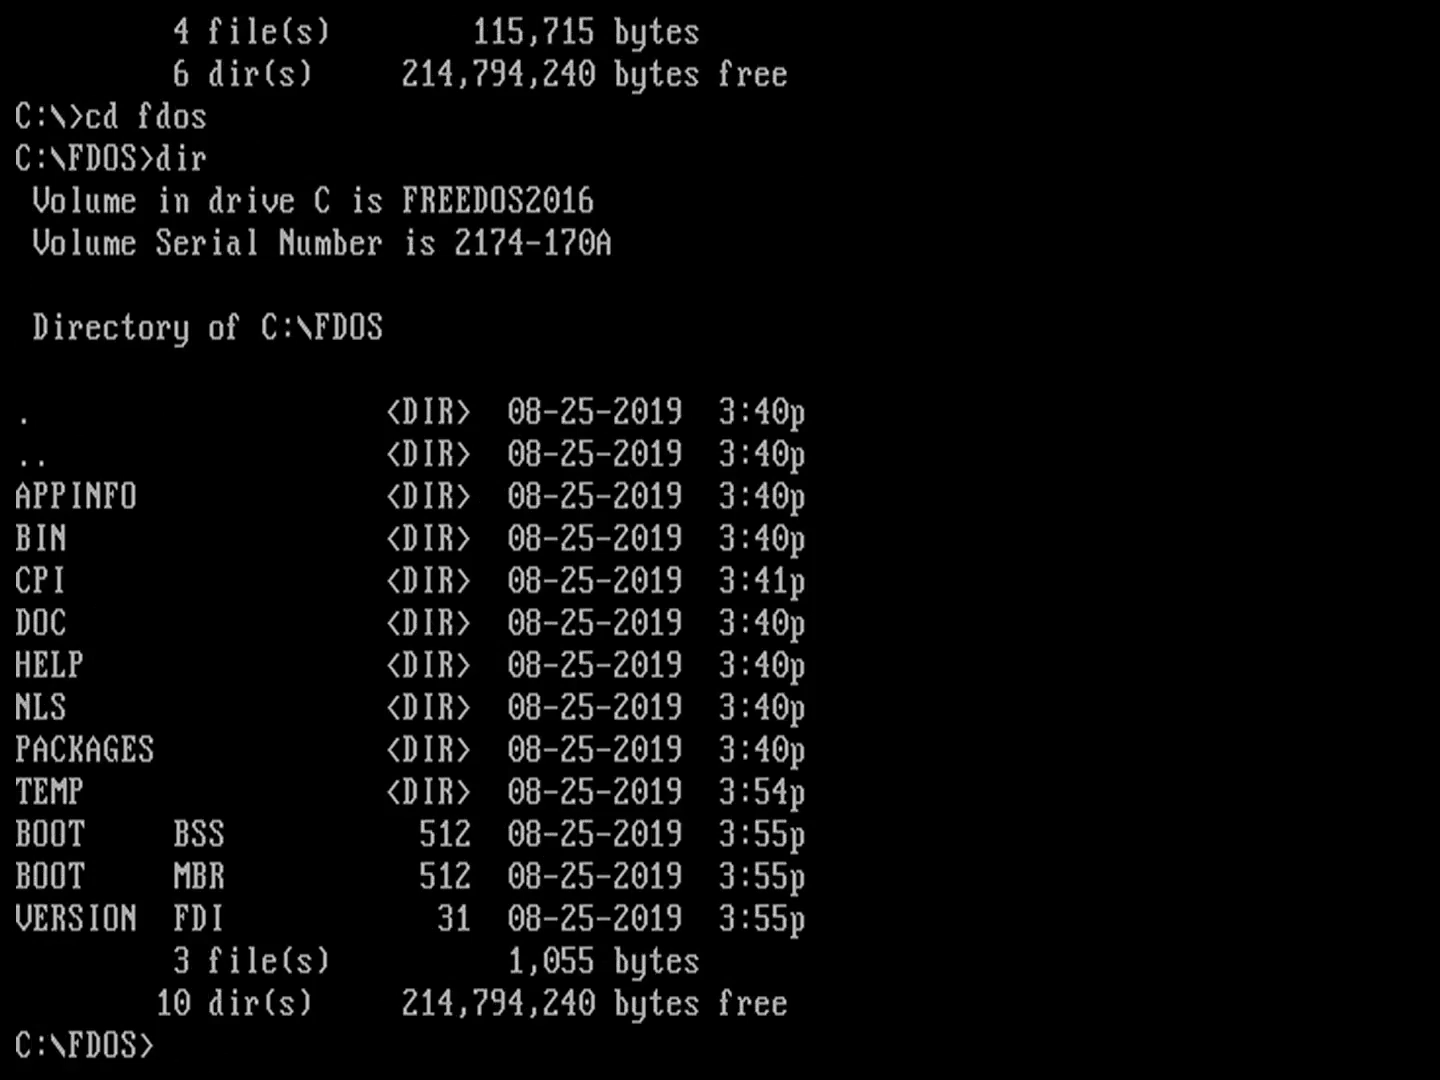
type("clear")
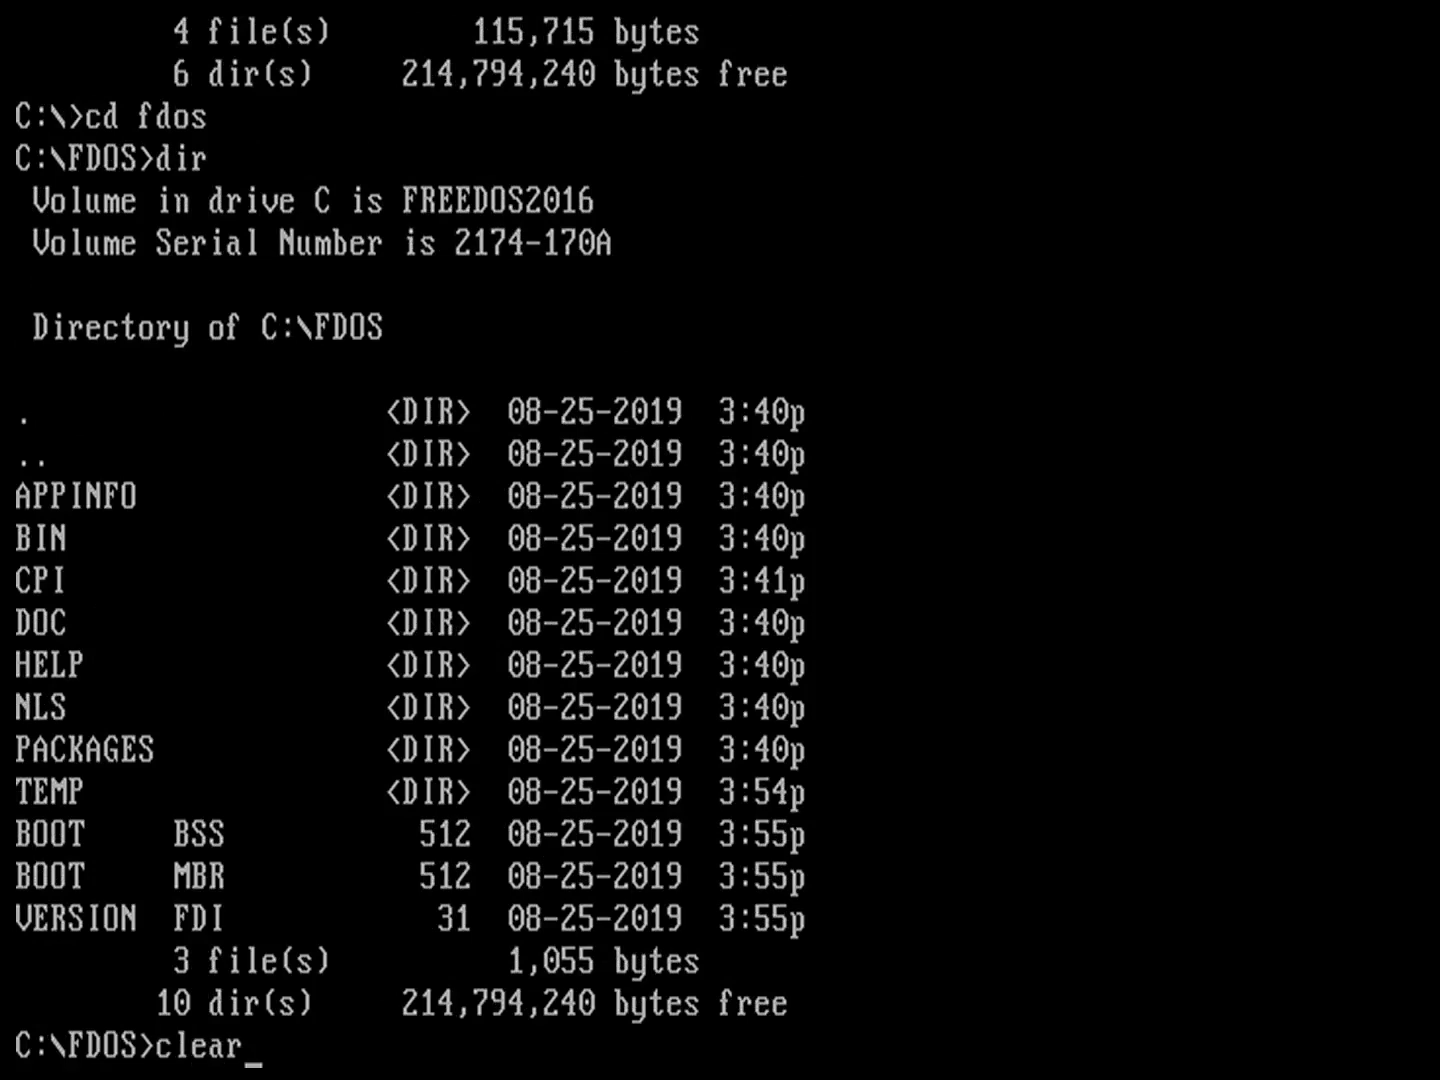
Clear the screen, move up to the root with cd .., and run dir again
key("BackSpace")
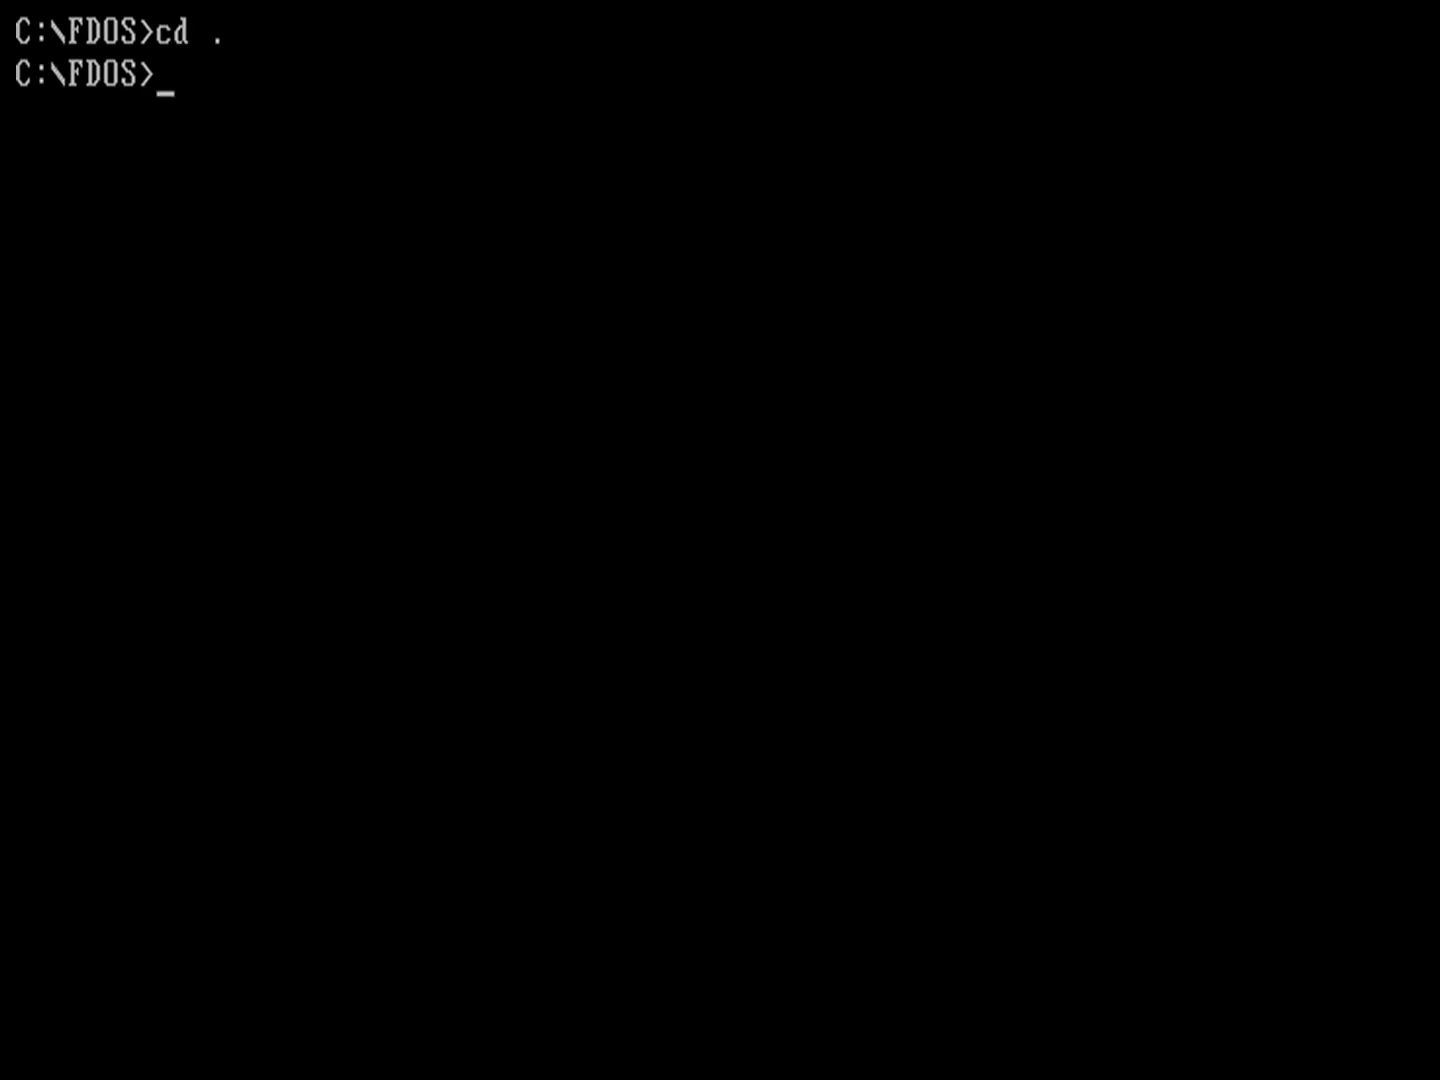
type("cd ..")
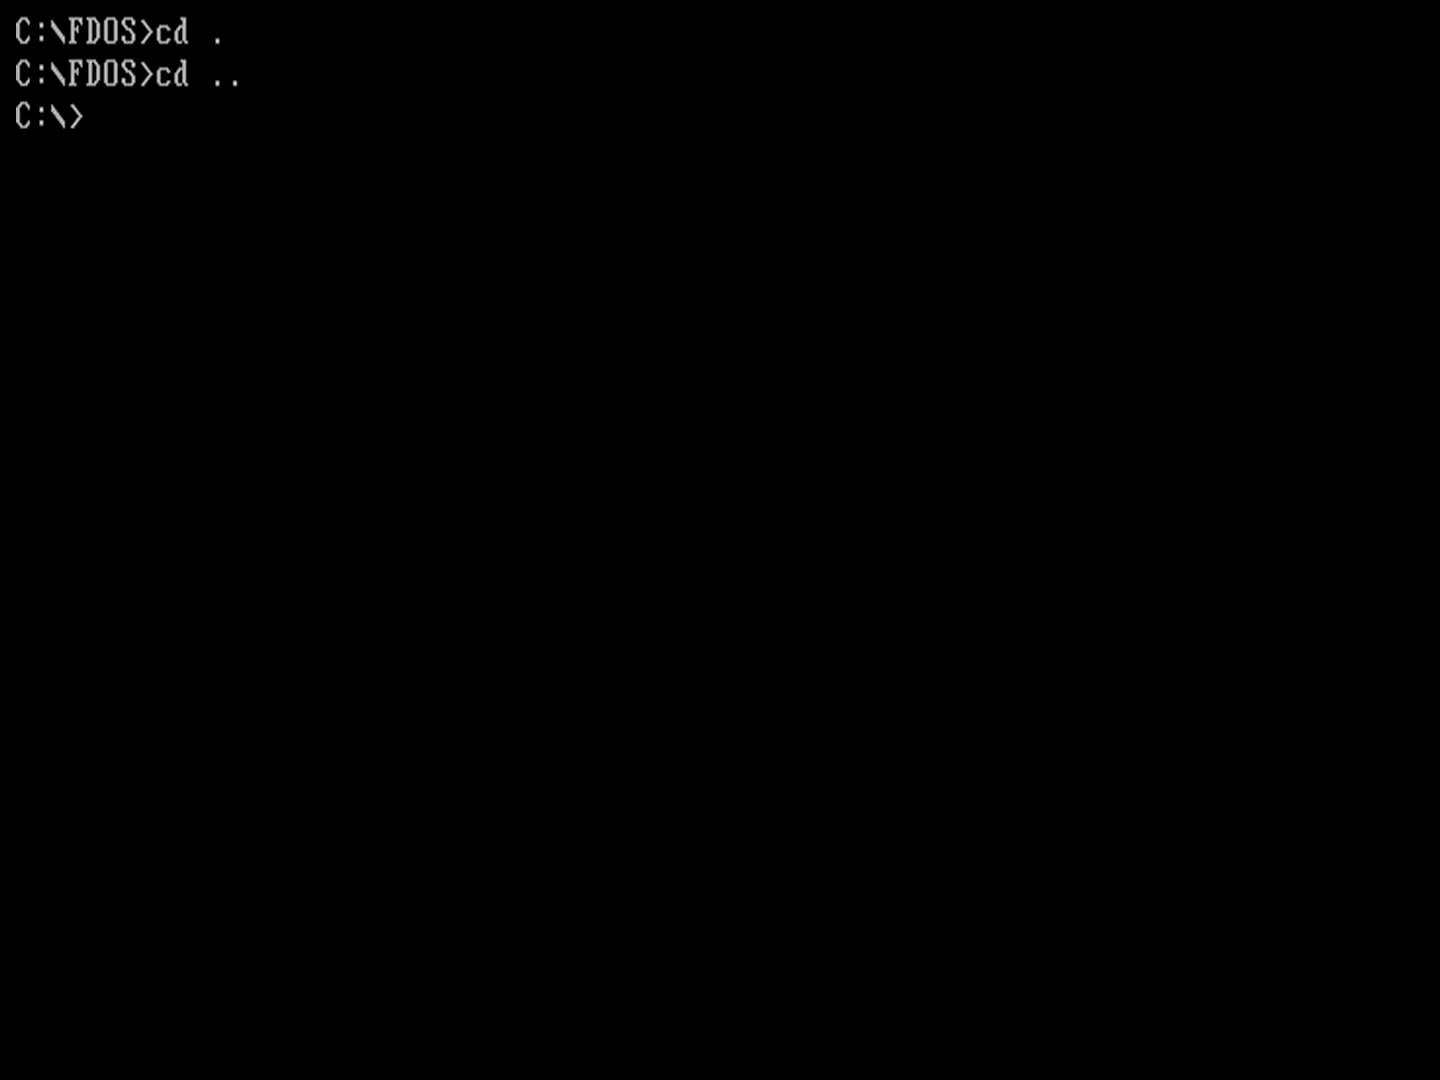
type("dir")
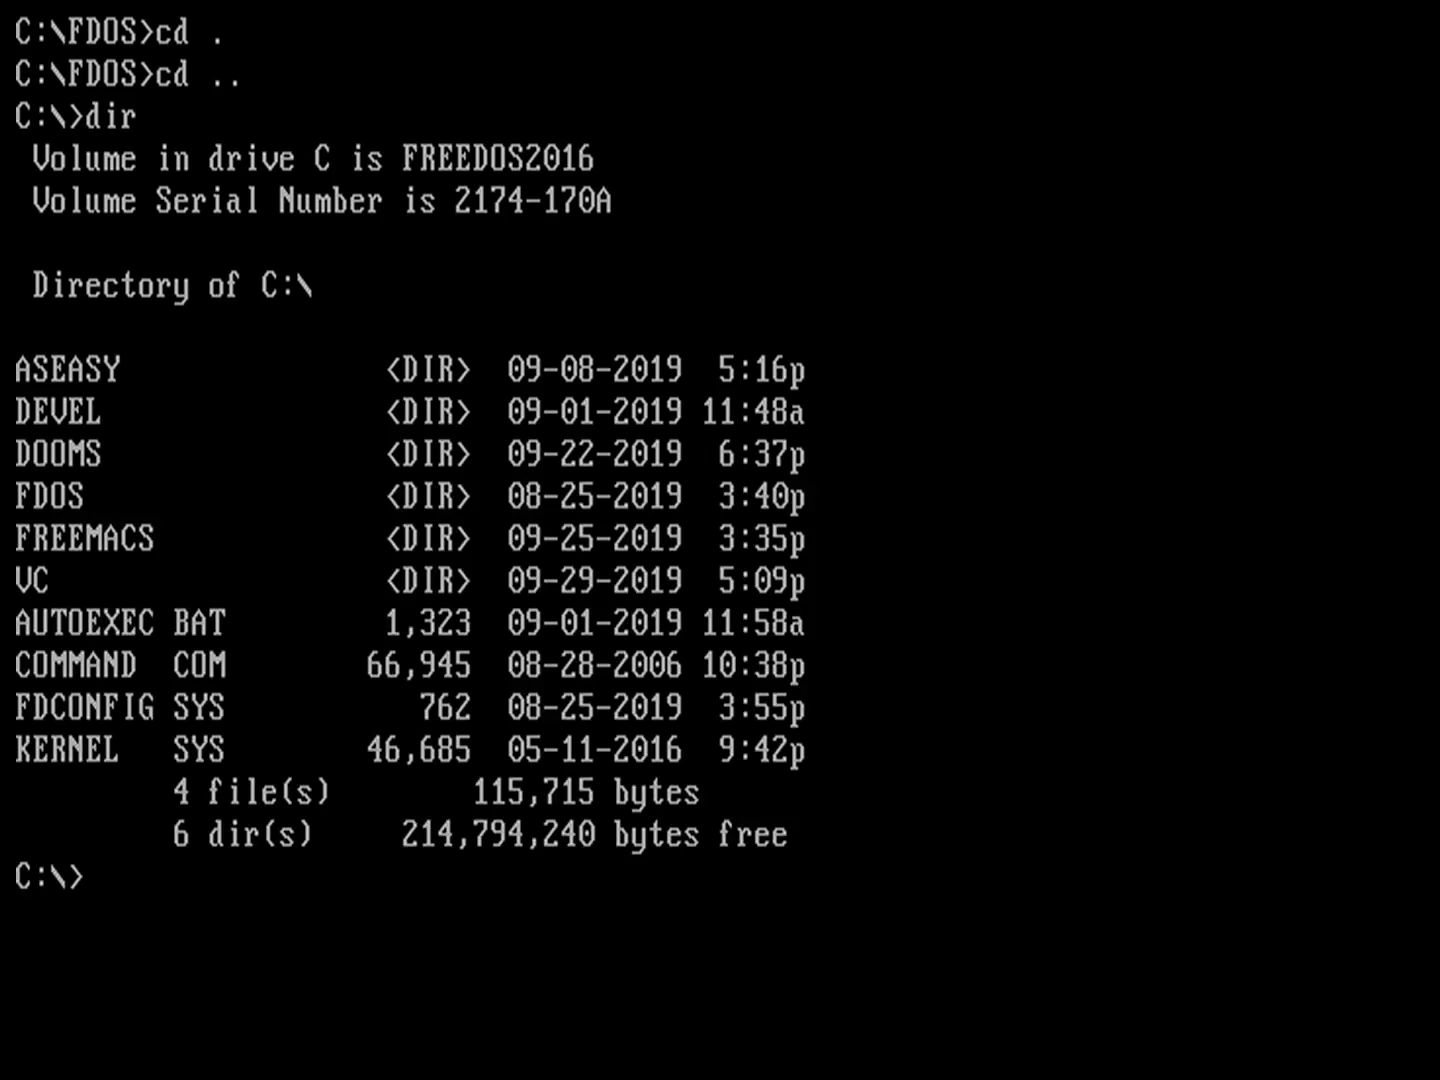
Replace the mistyped cat with type autoexec.bat to print the startup file
type("ca")
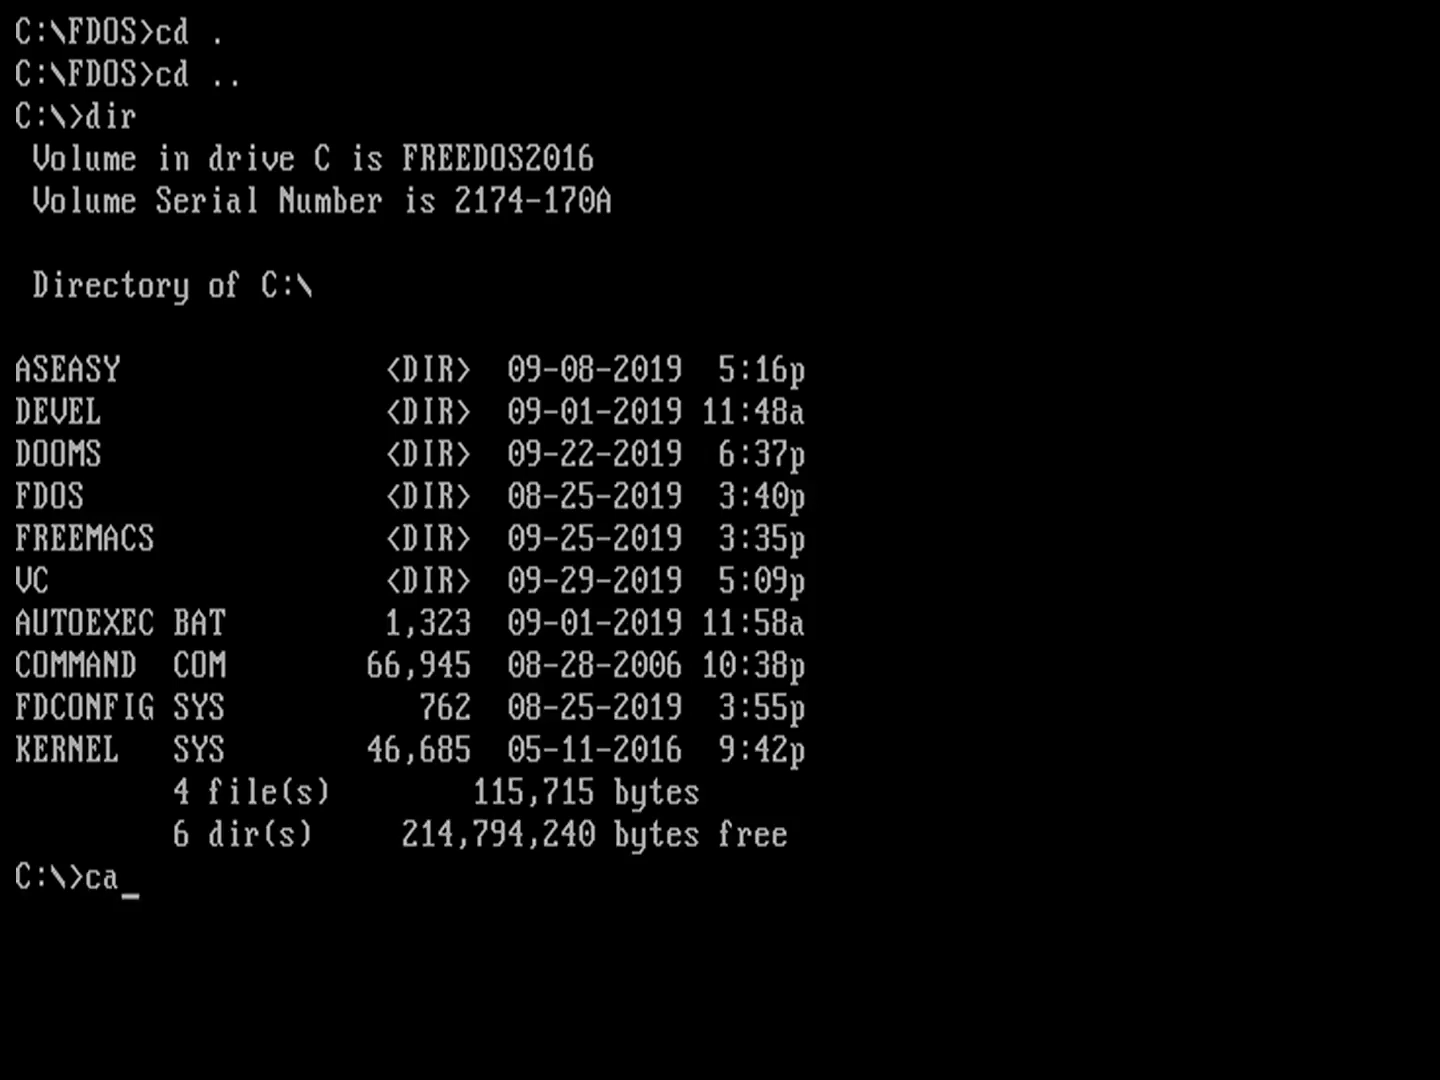
type("t")
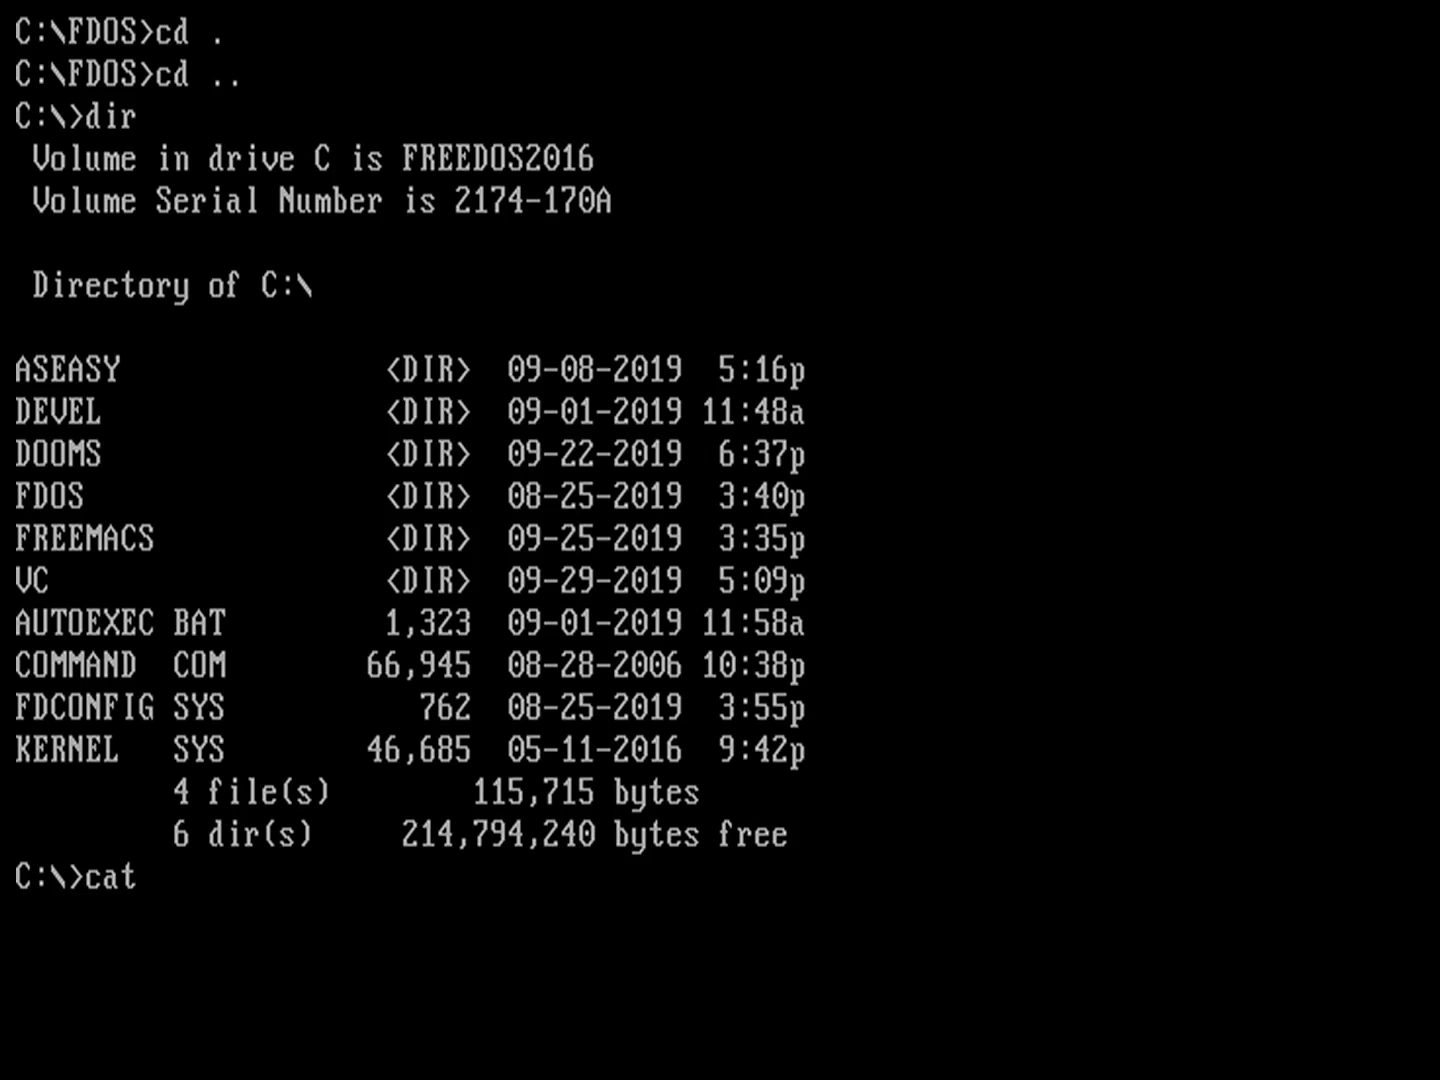
key("BackSpace")
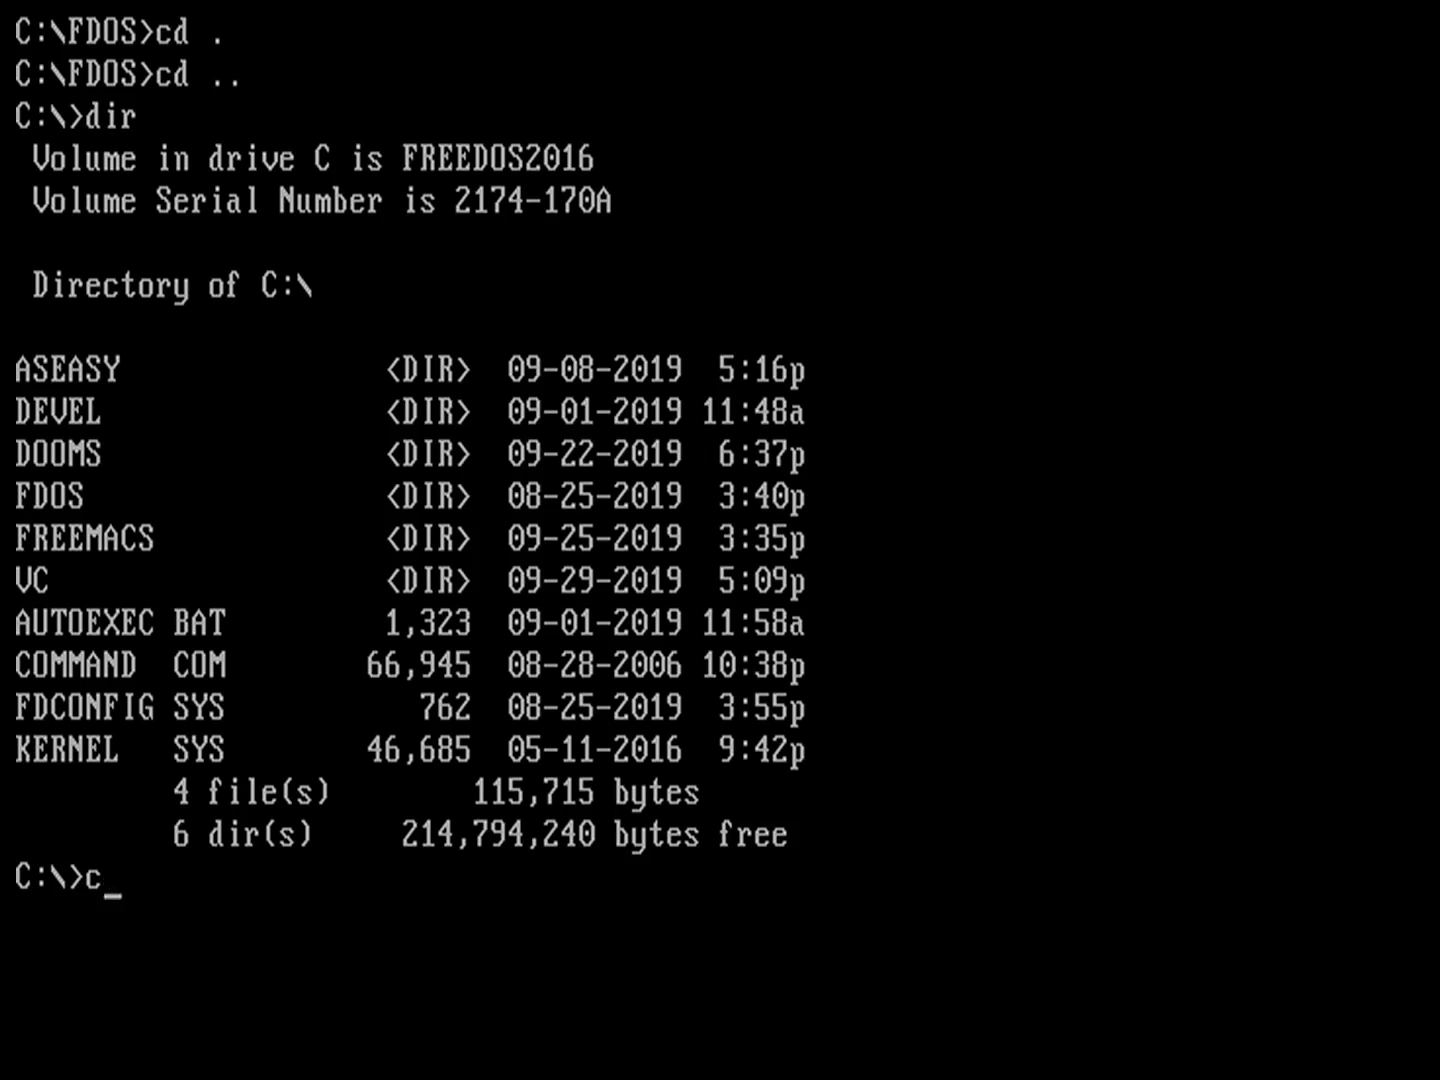
type("type")
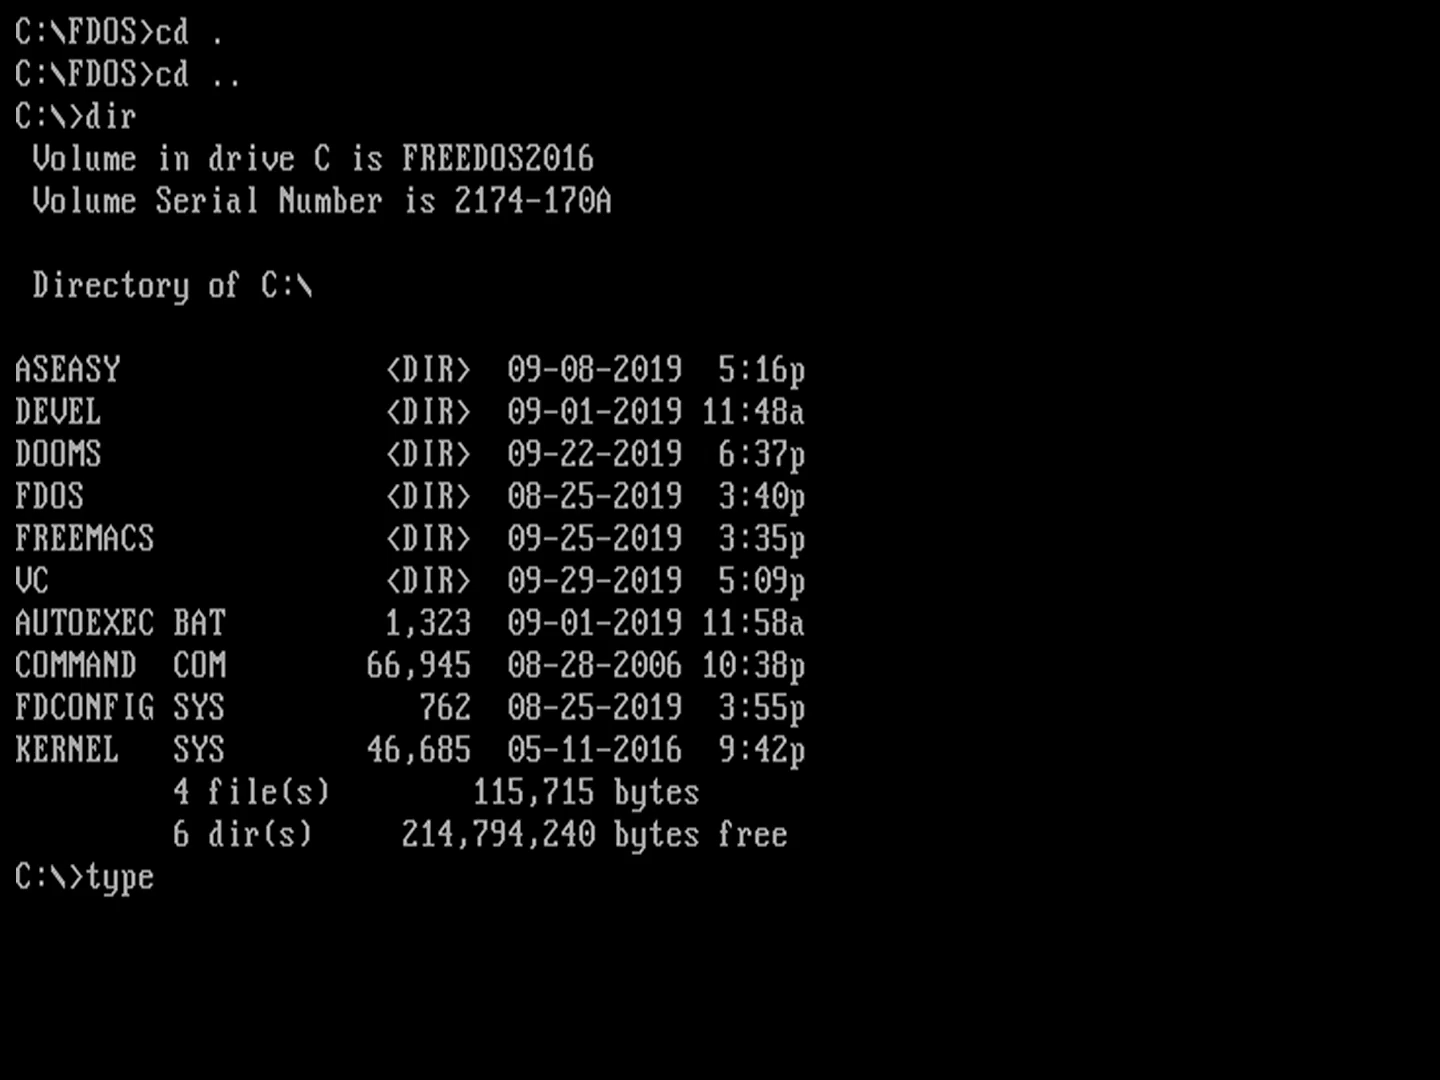
type("a")
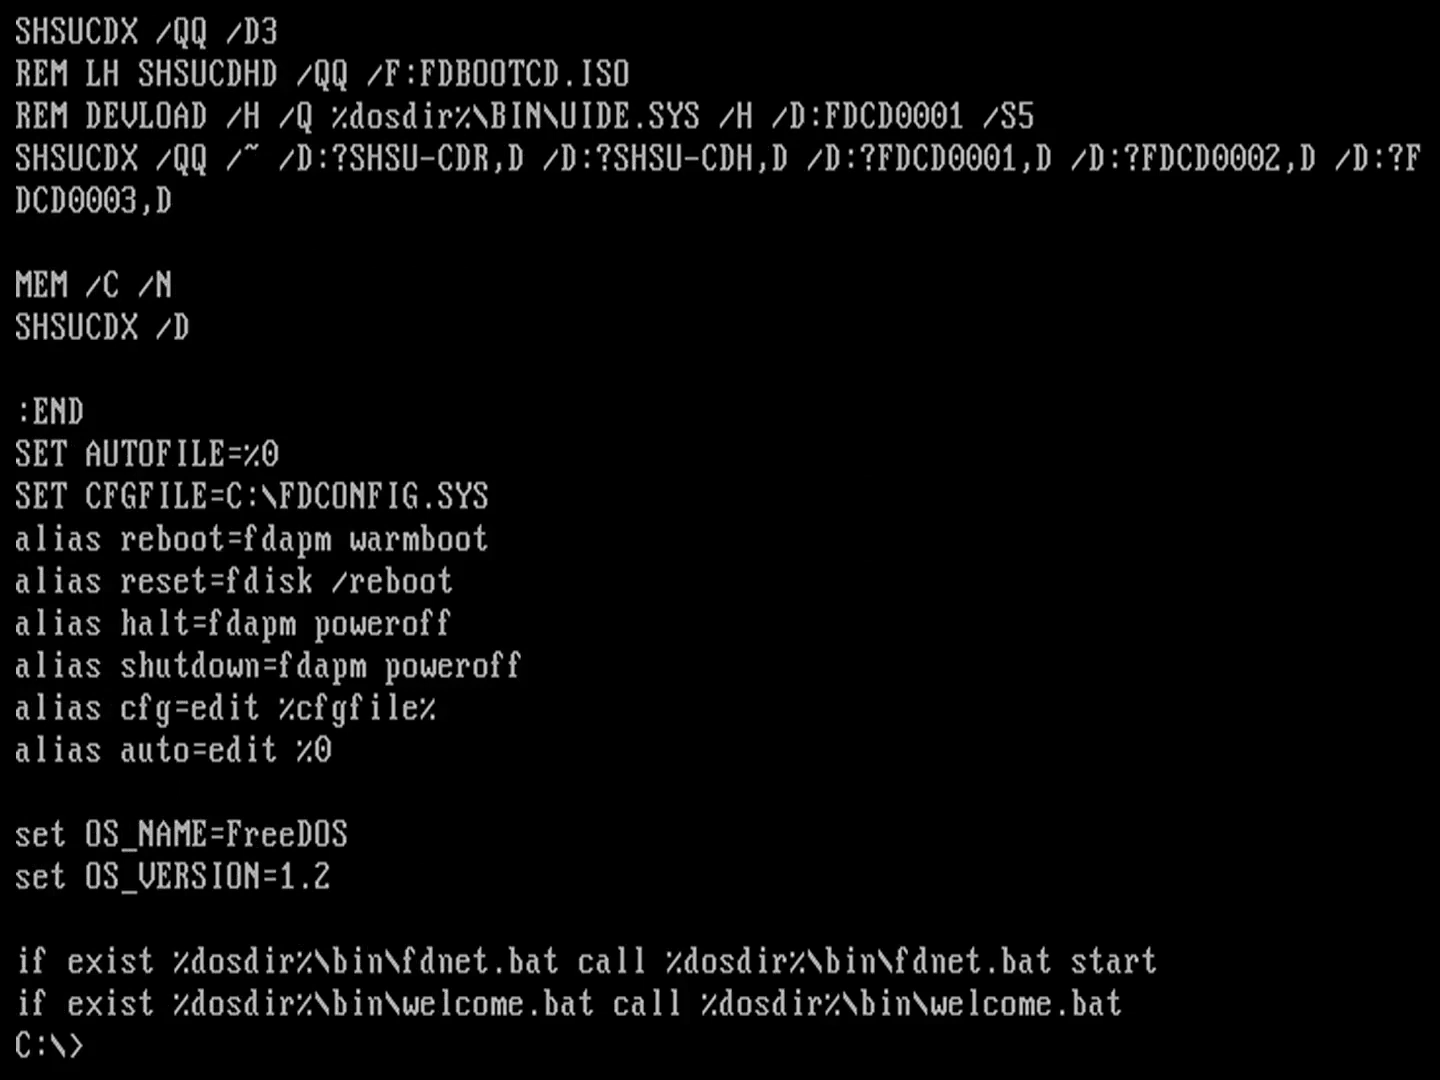
Erase the unsupported less attempt and start a more command instead
type("less")
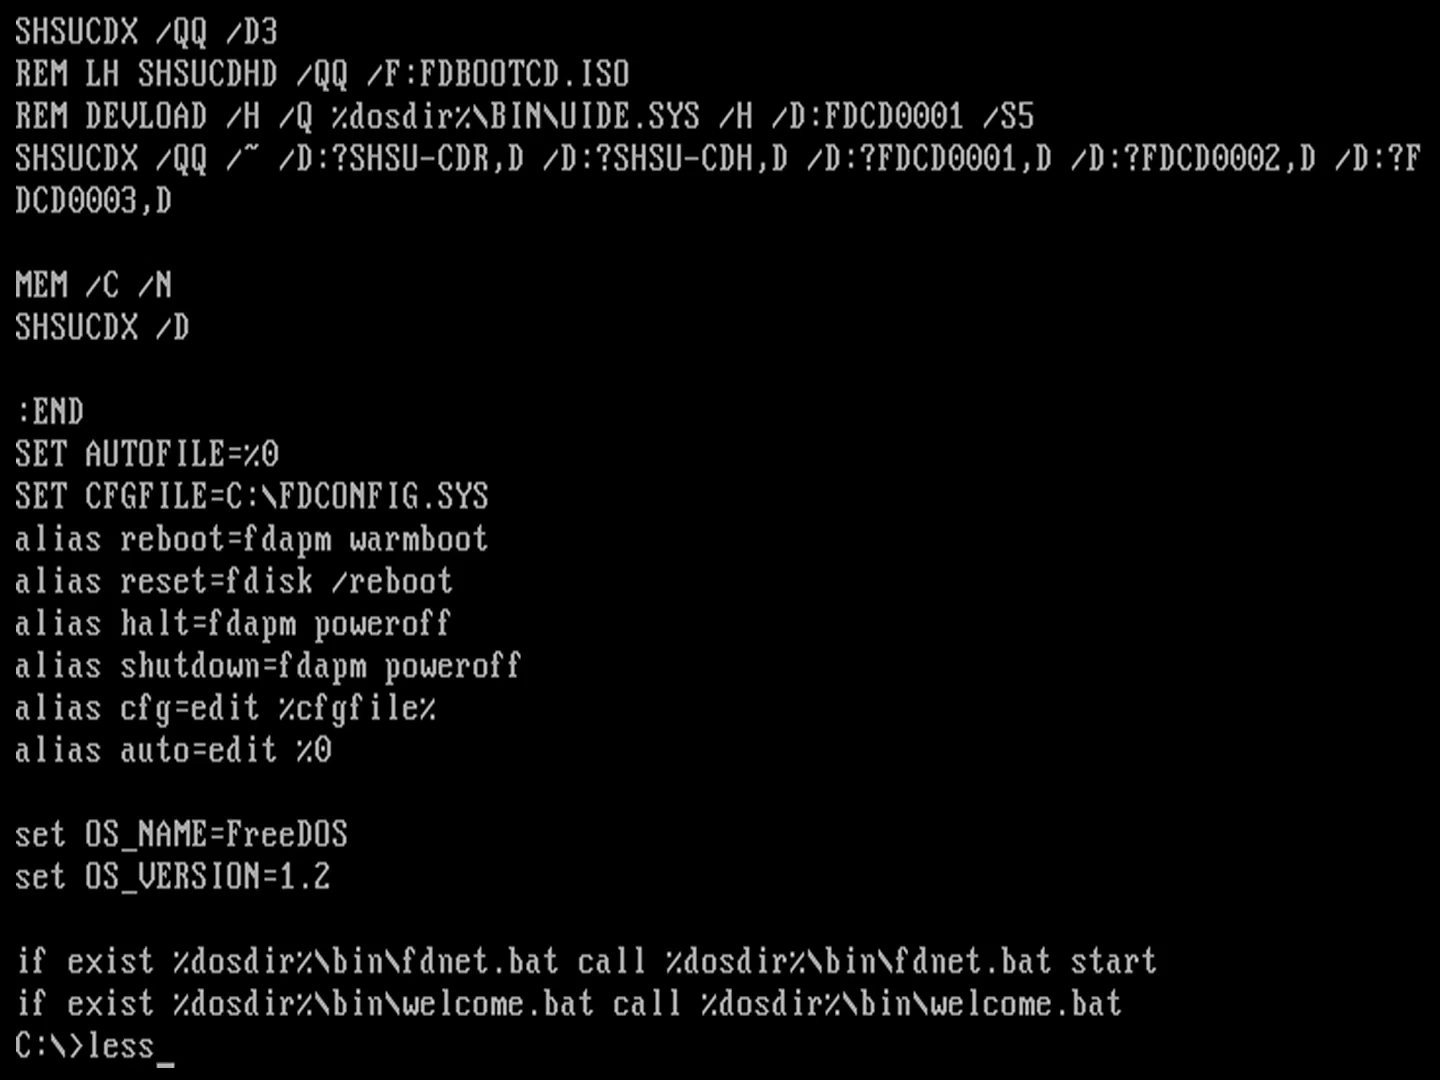
key("backspace")
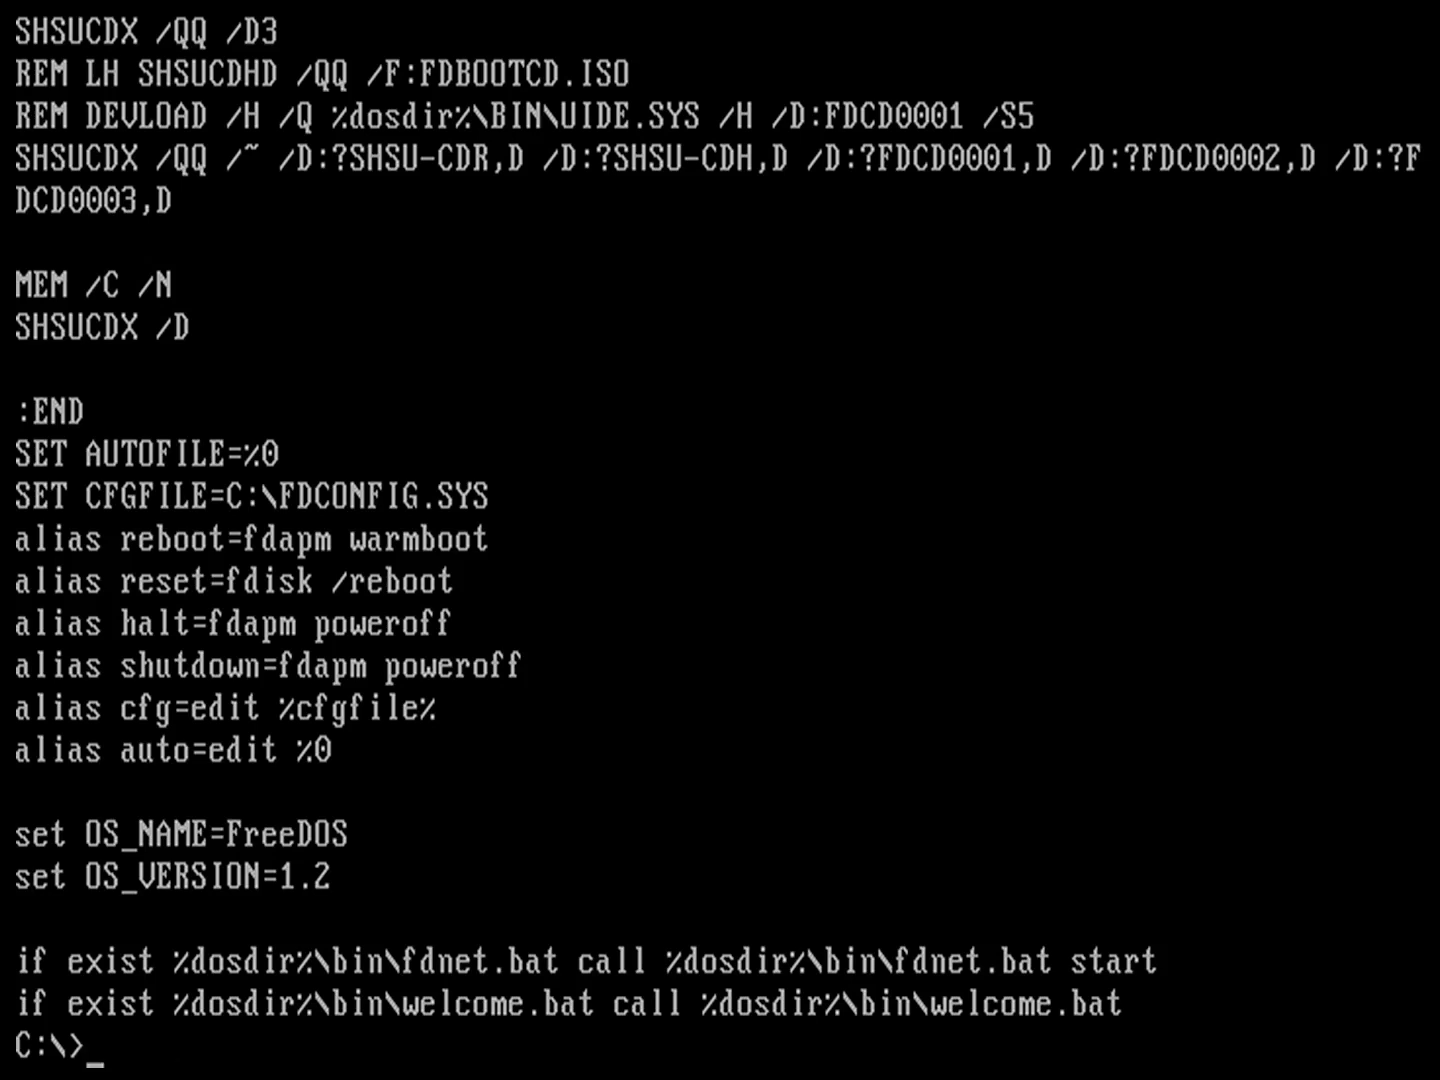
type("more")
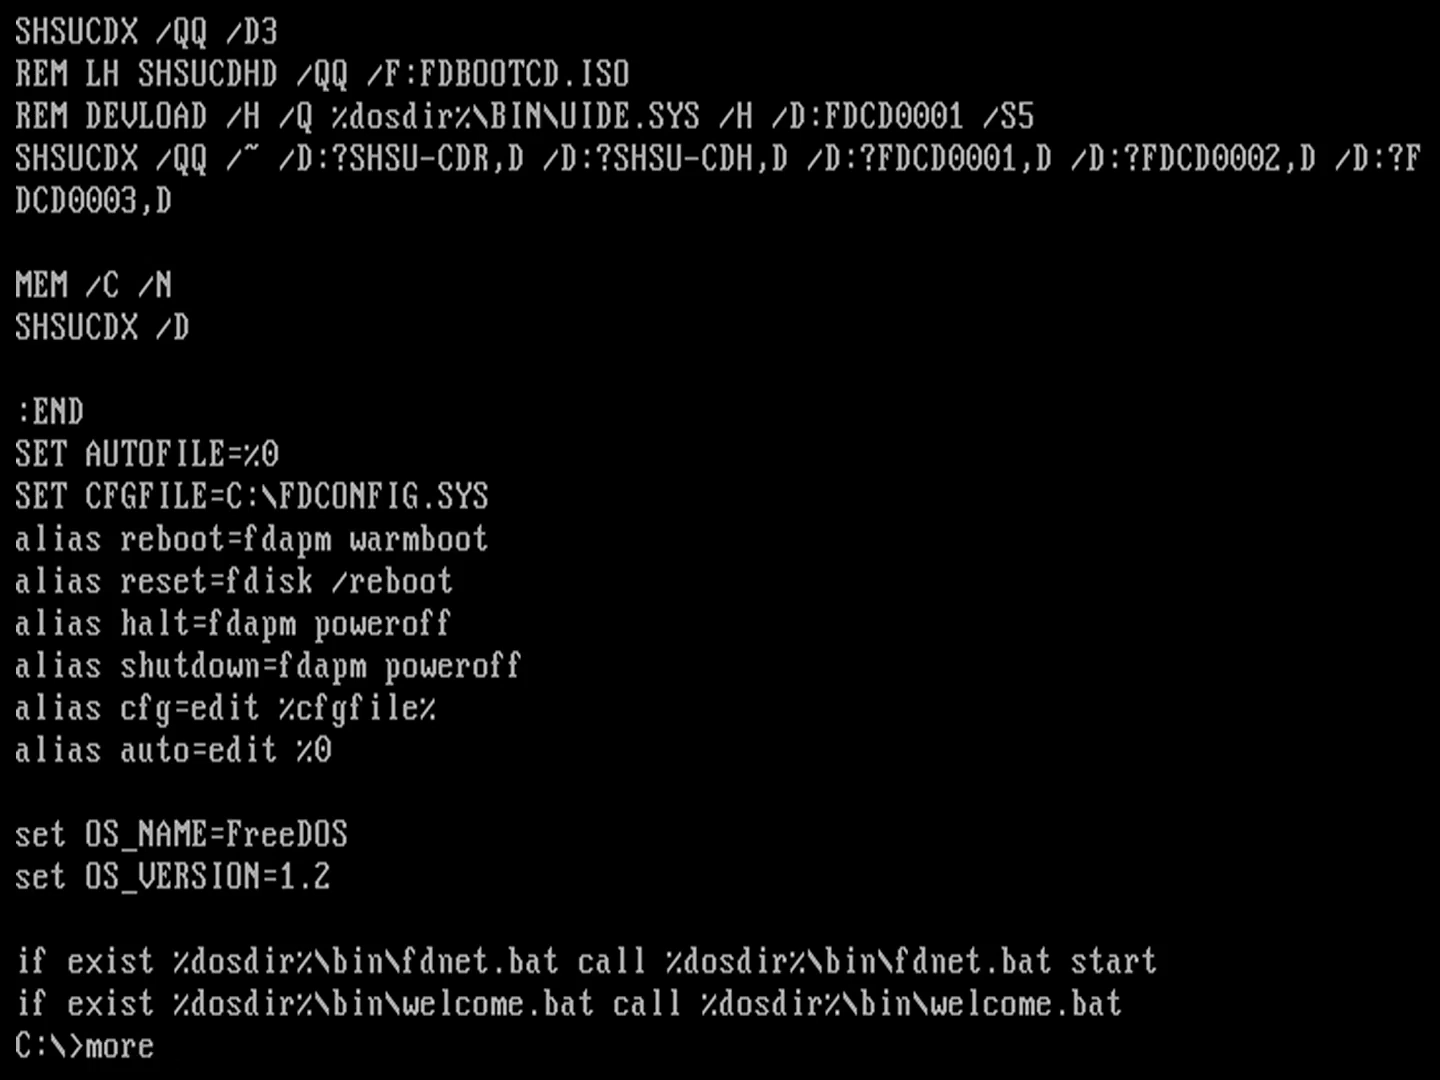
Page through more autoexec.bat screen by screen, then run dir on the root
type("autoexec.bat")
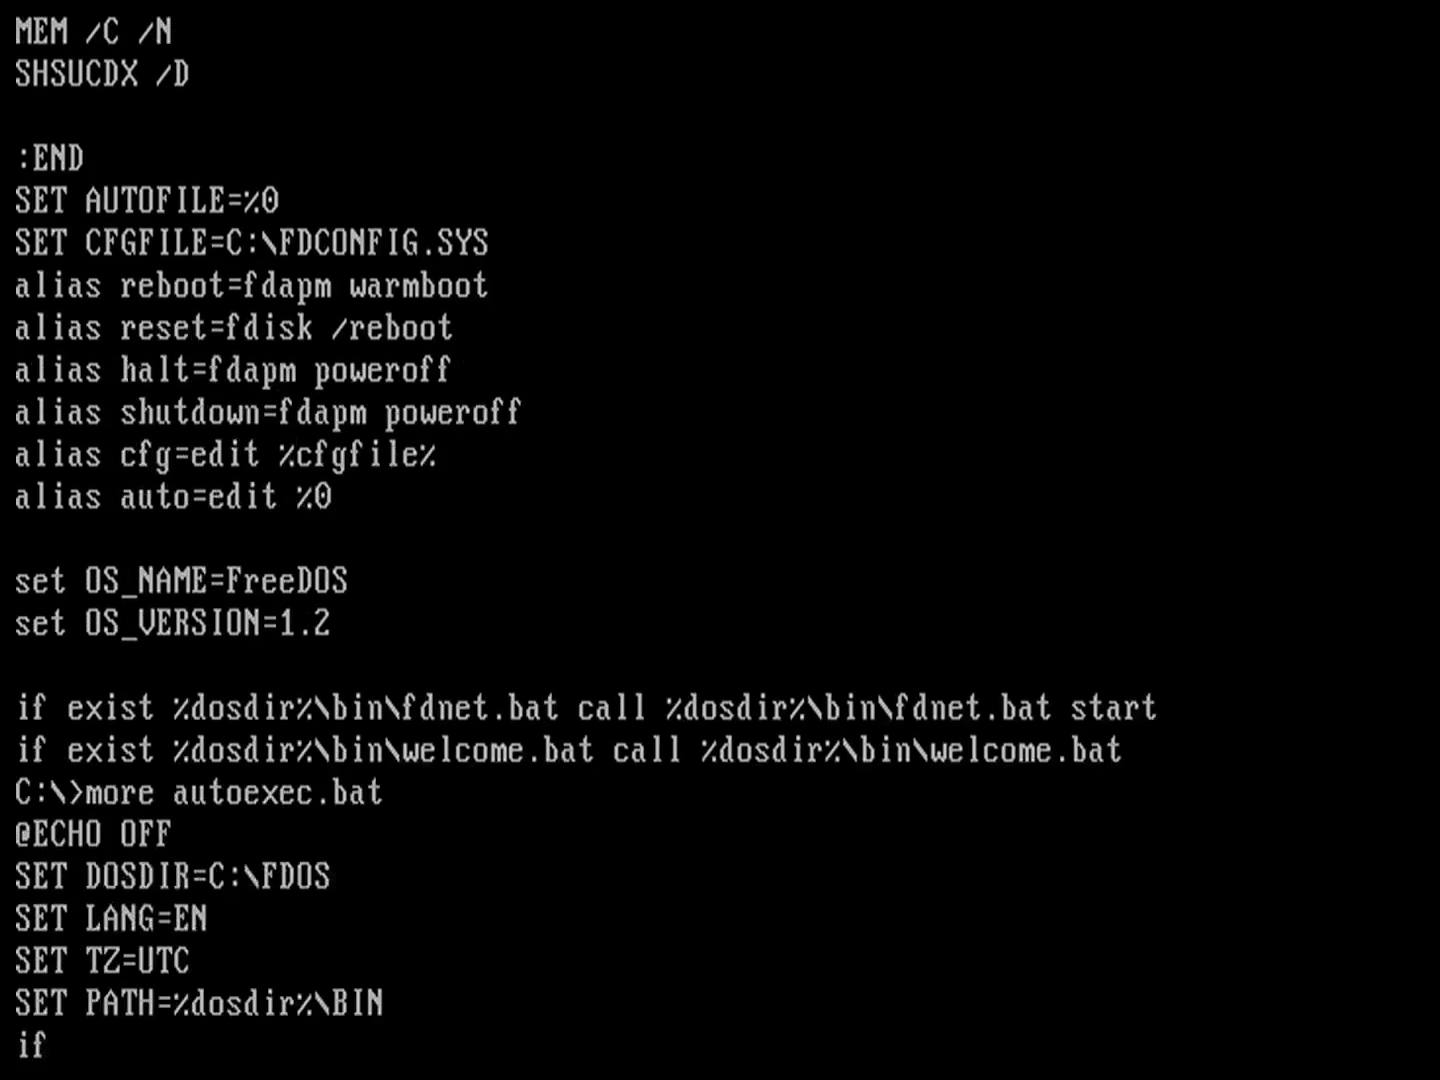
key("space")
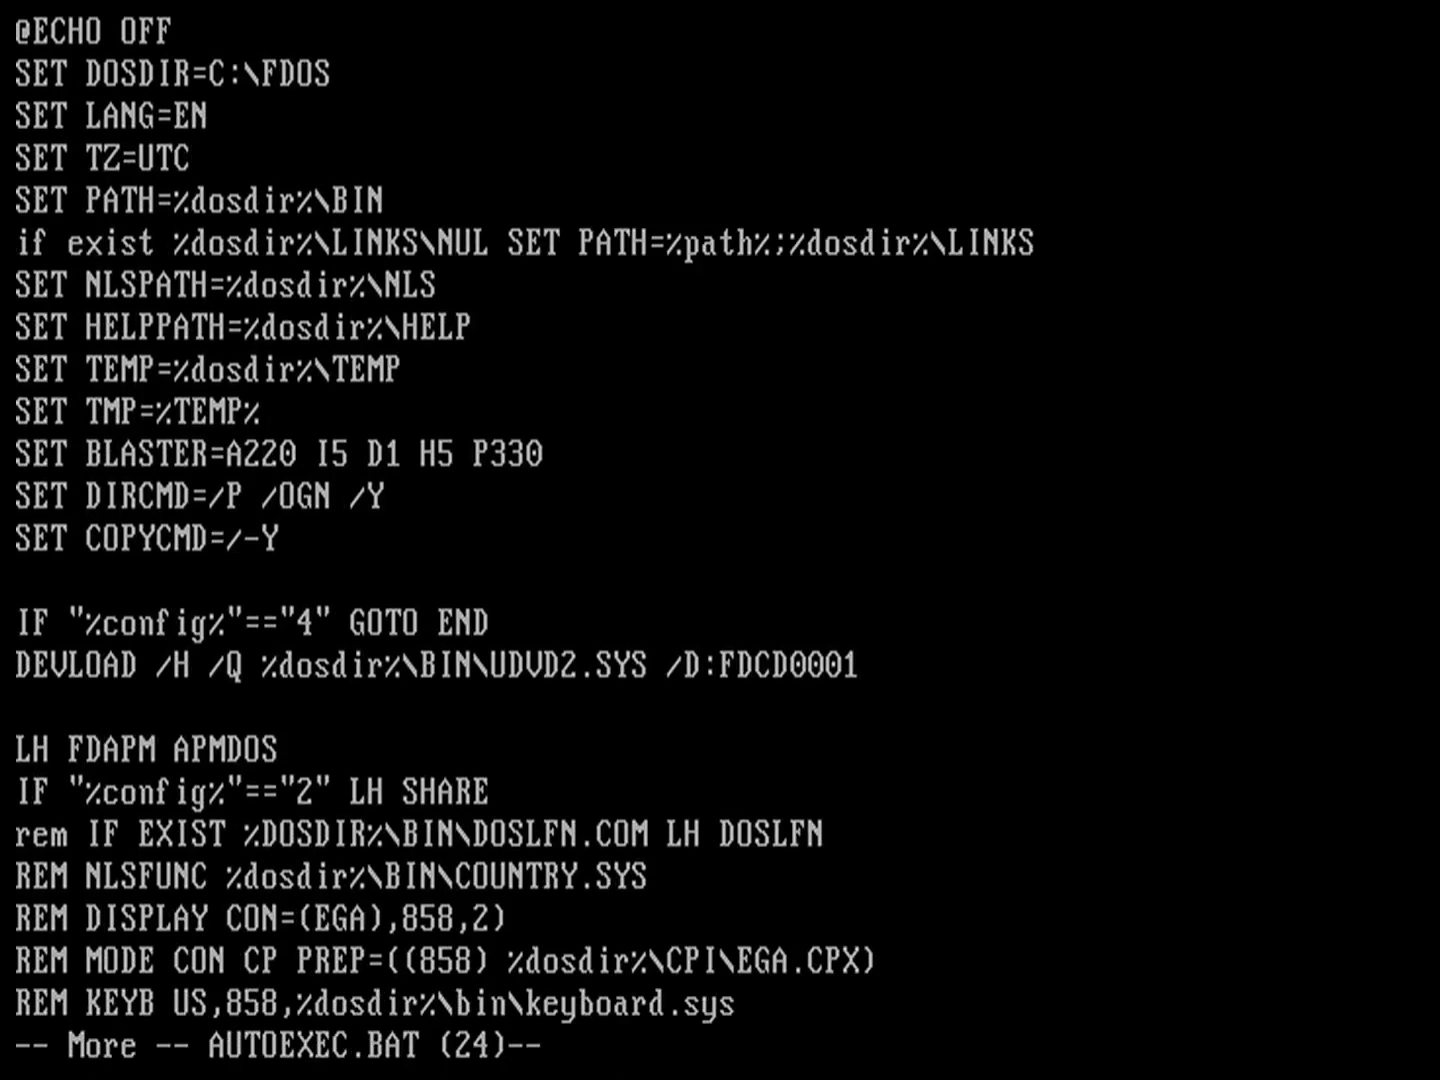
key("space")
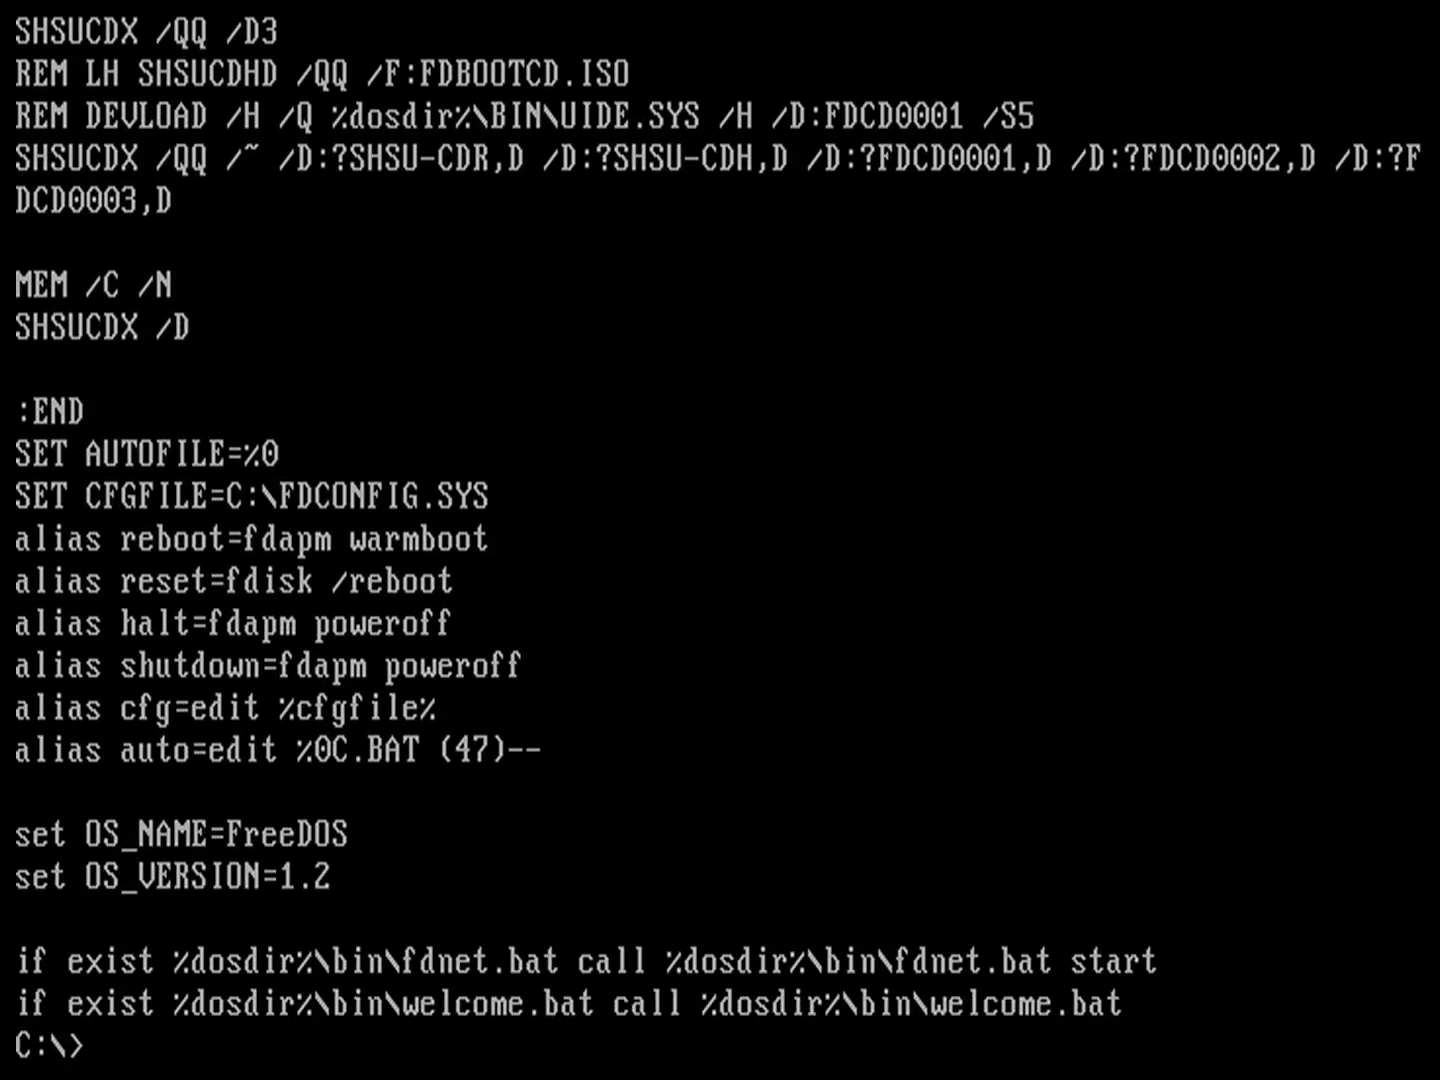
type("dir")
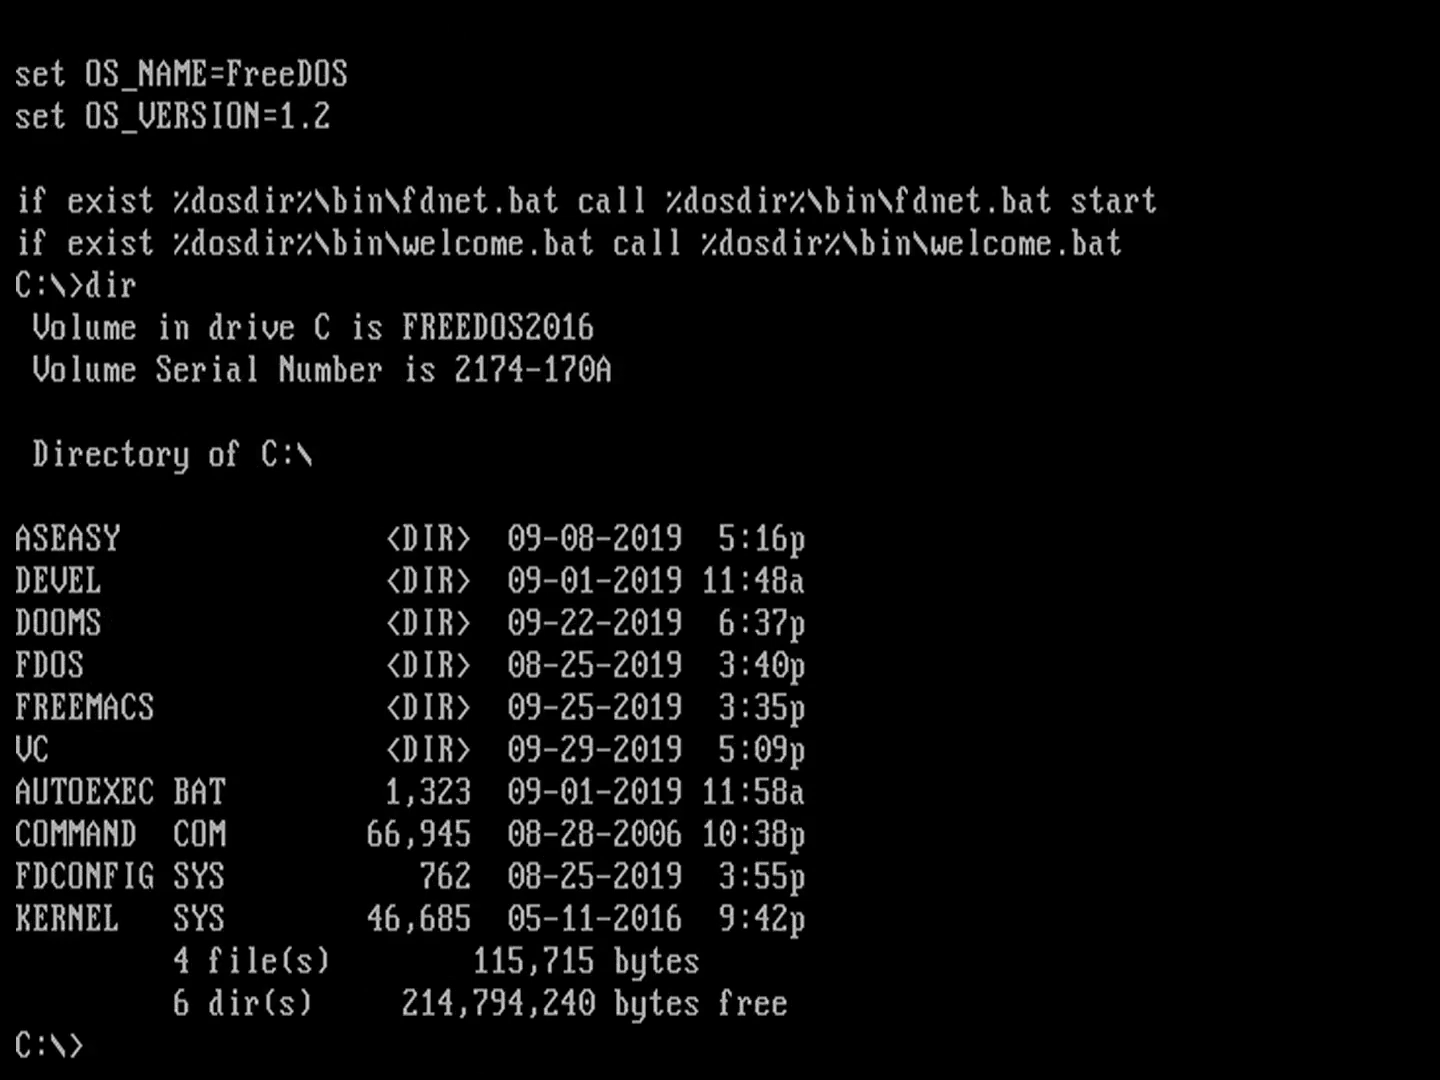
Run tree fdos and let the full FDOS folder tree print to the end
type("tree")
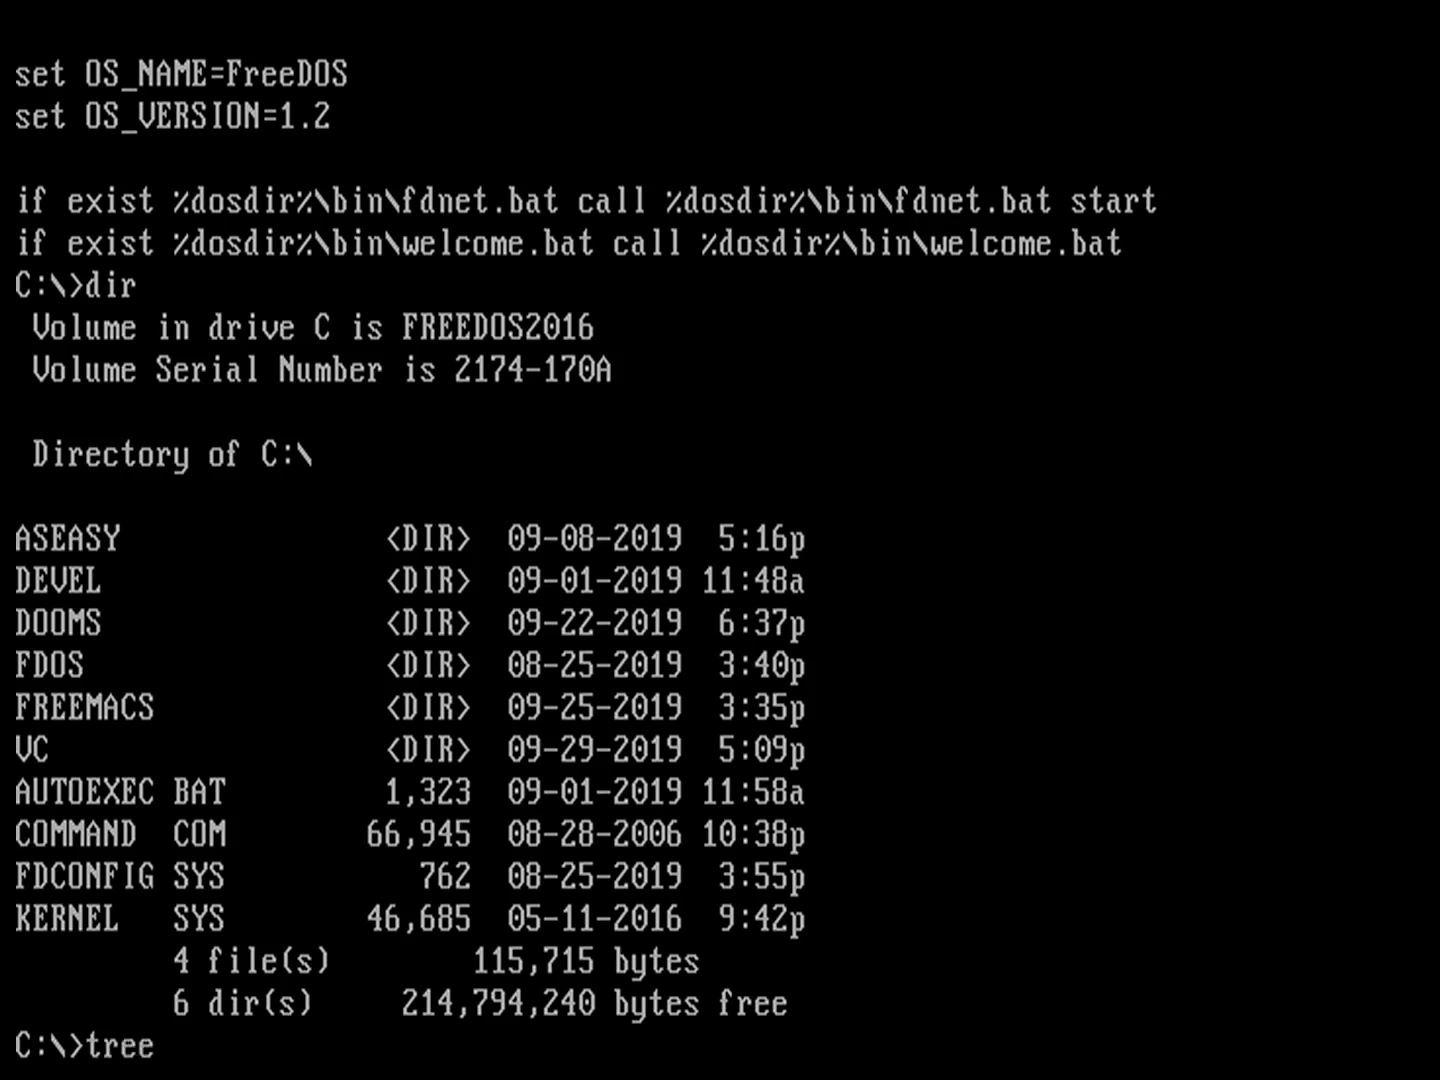
type("-d")
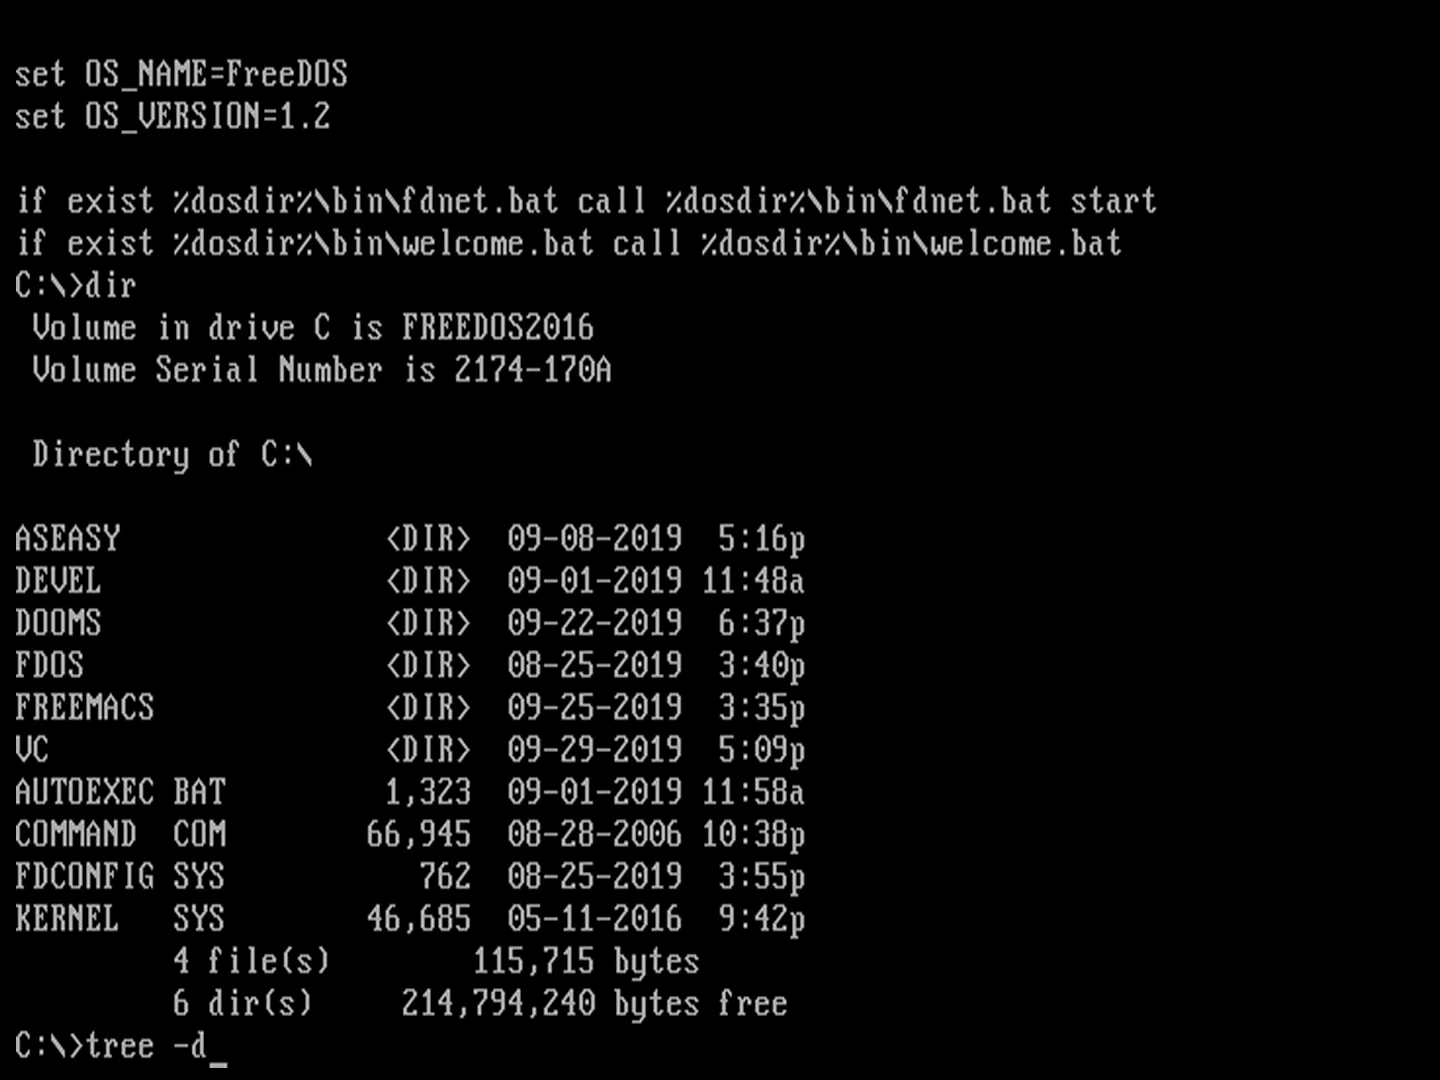
type("fdo")
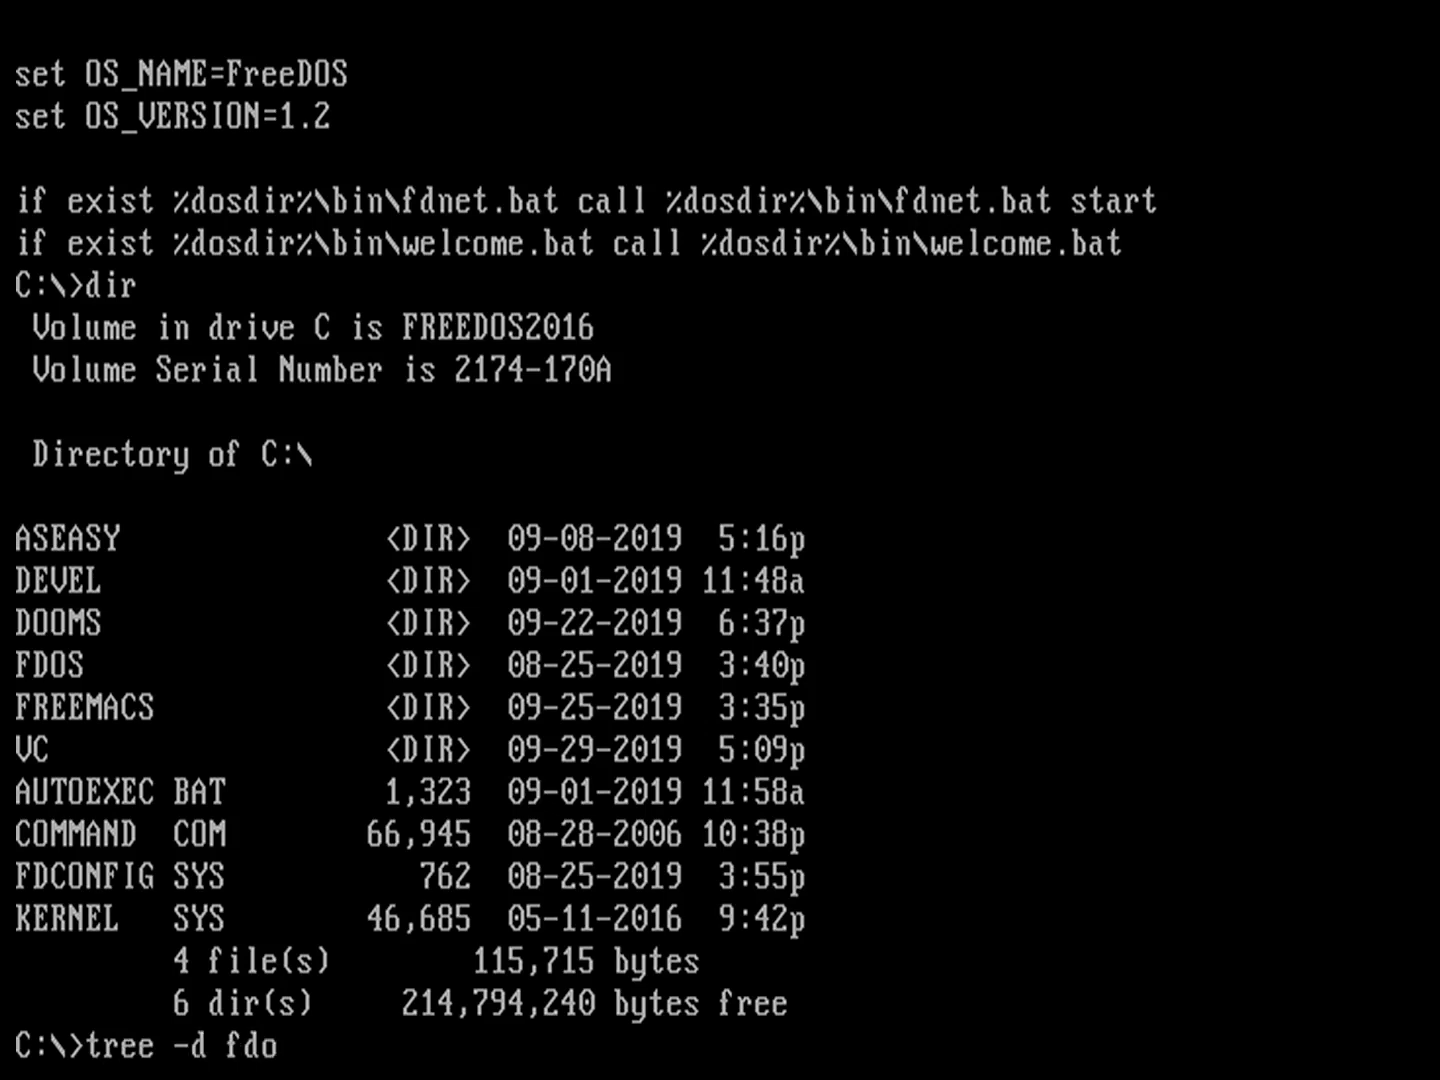
type("s")
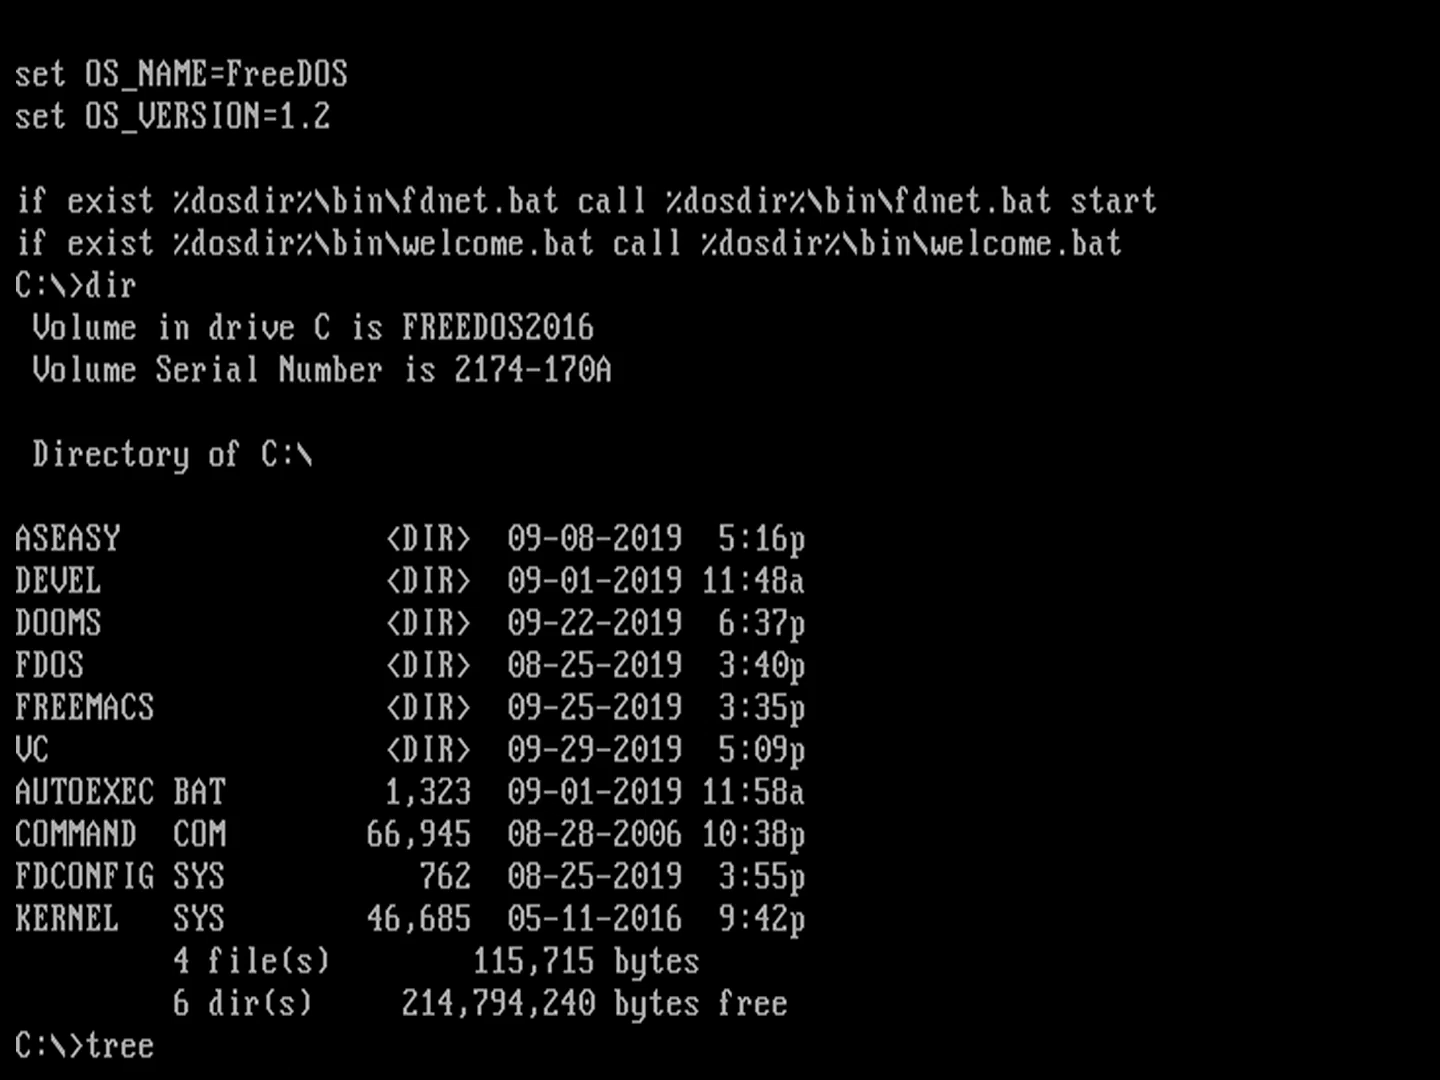
type("fdos")
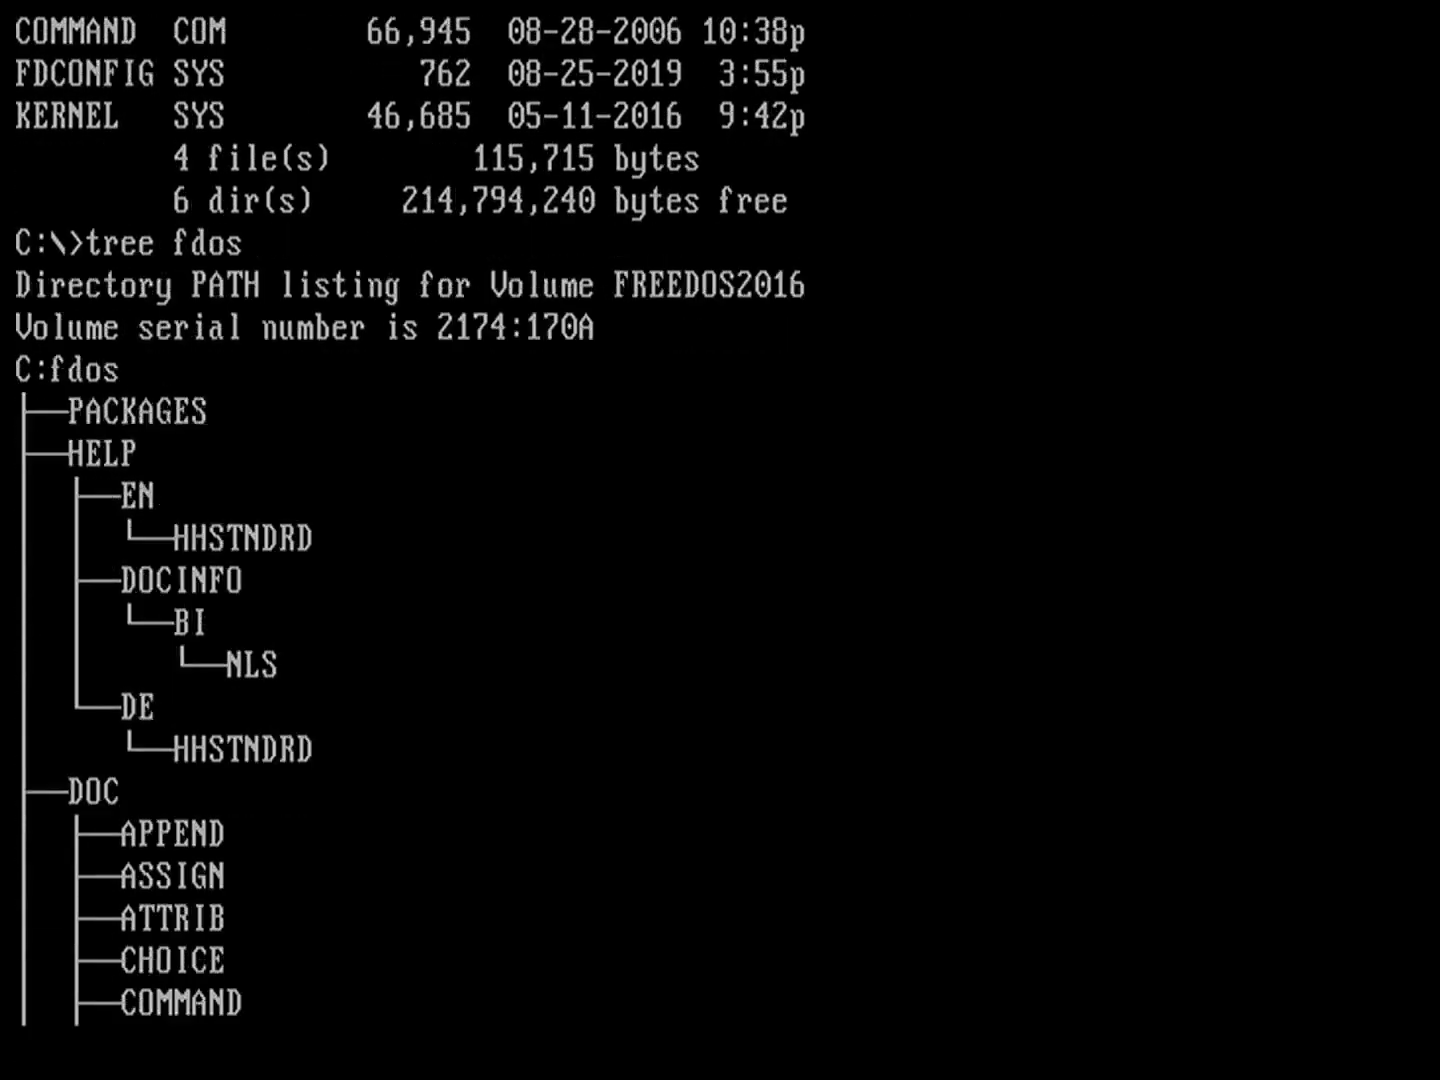
scroll("down", 3)
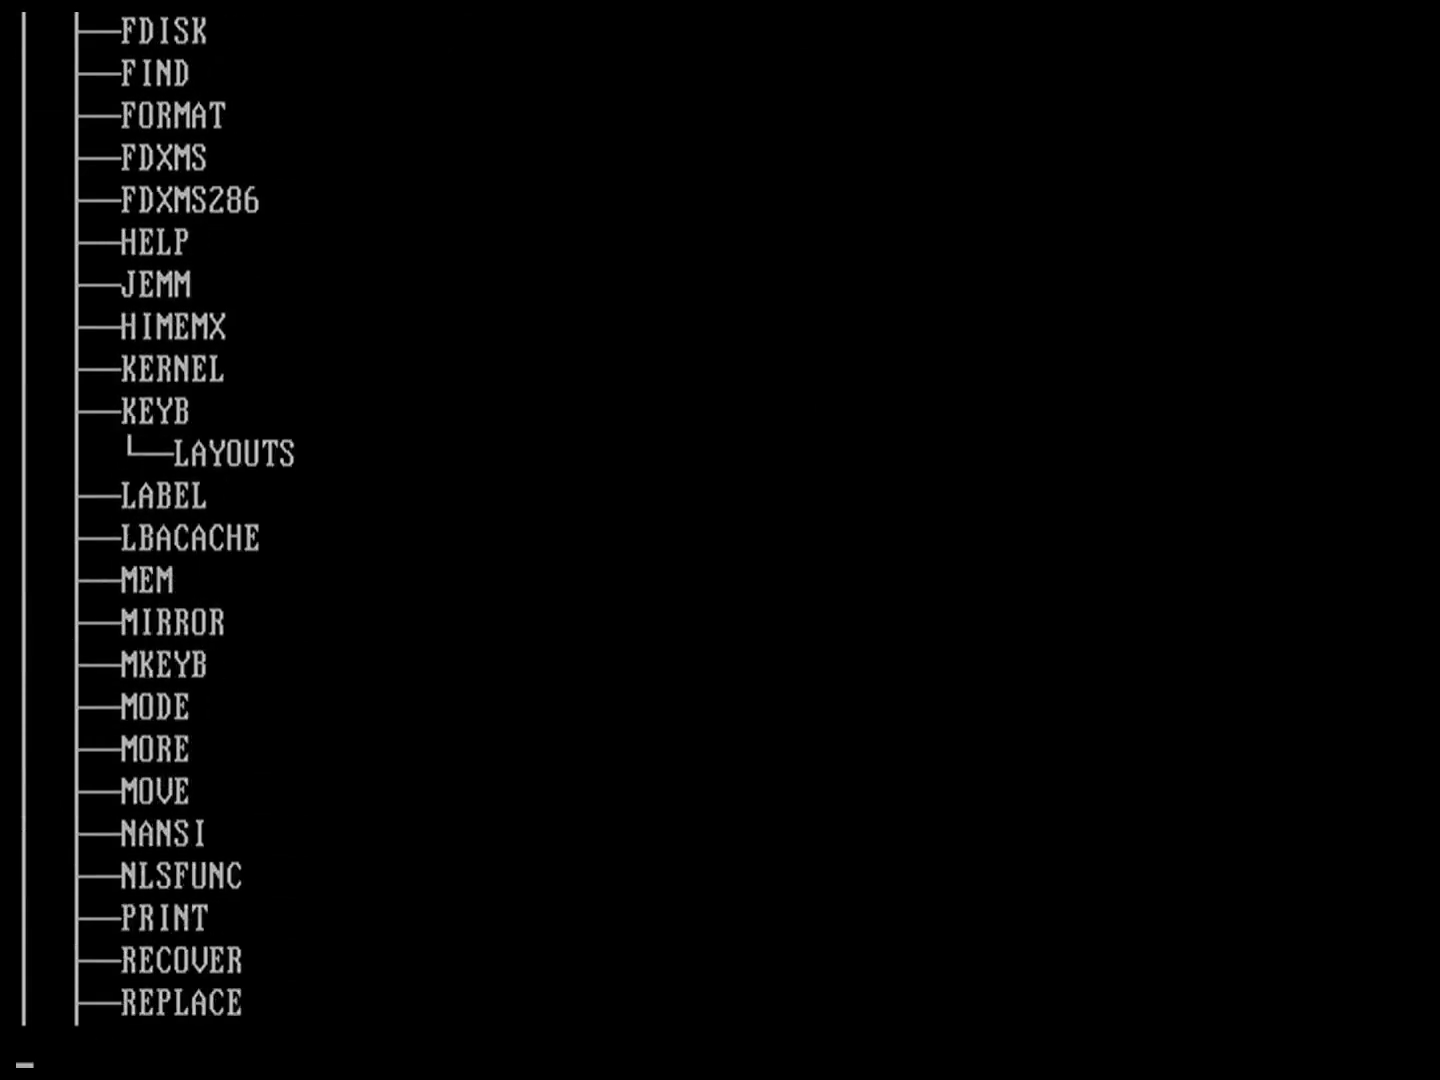
scroll("down", 3)
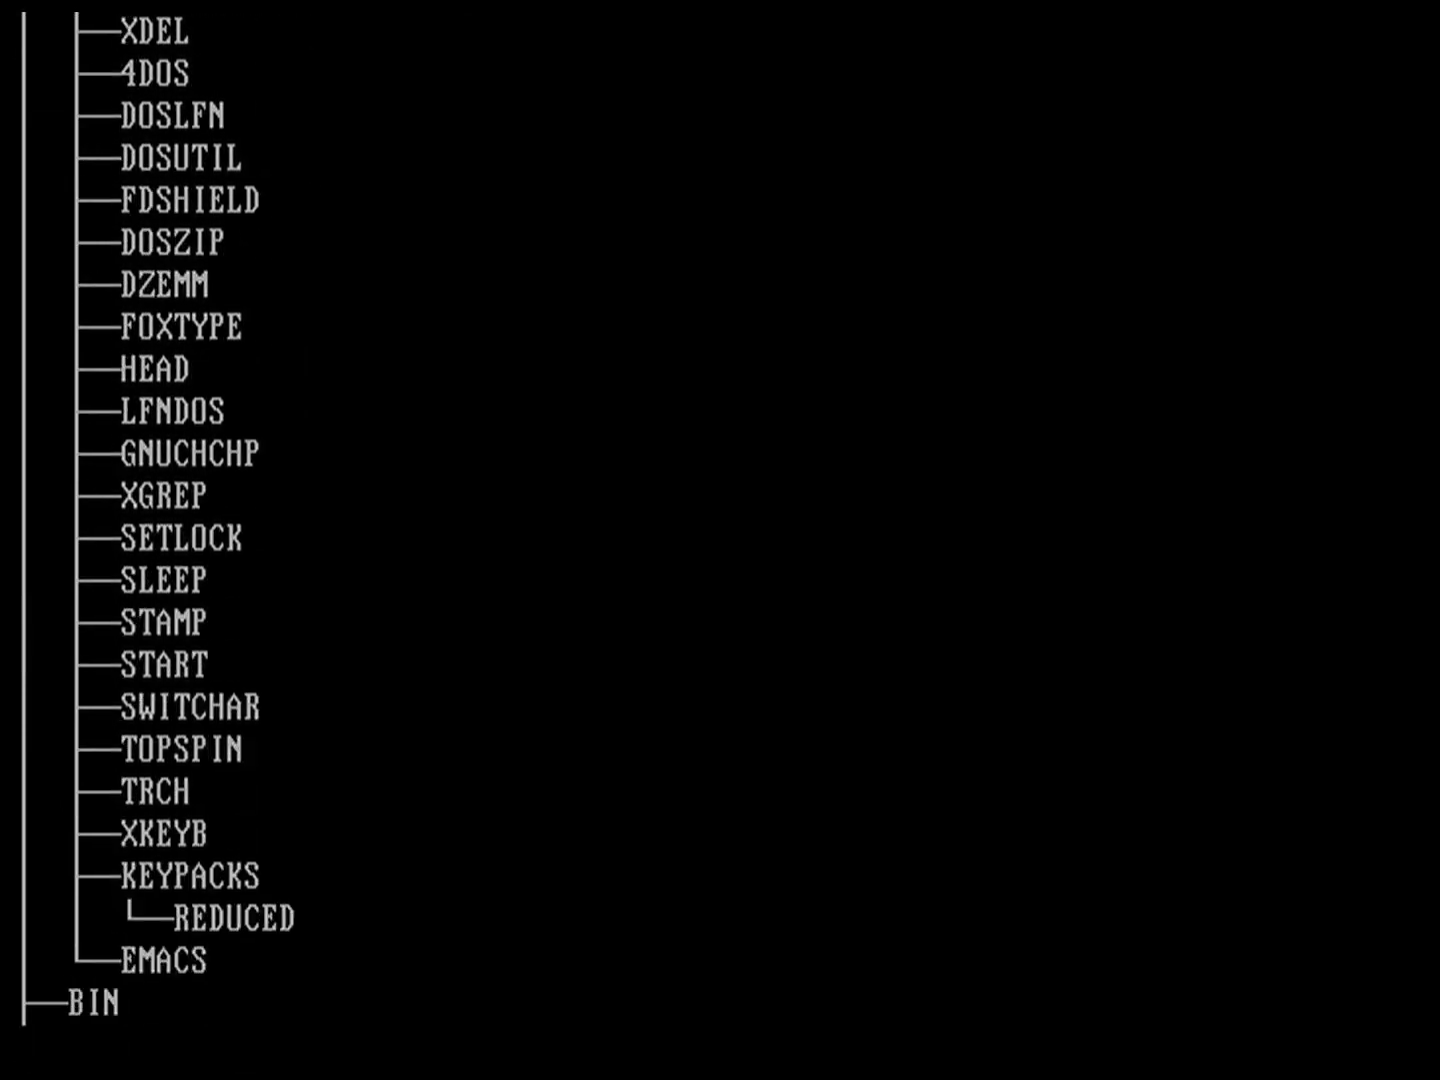
scroll("down", 3)
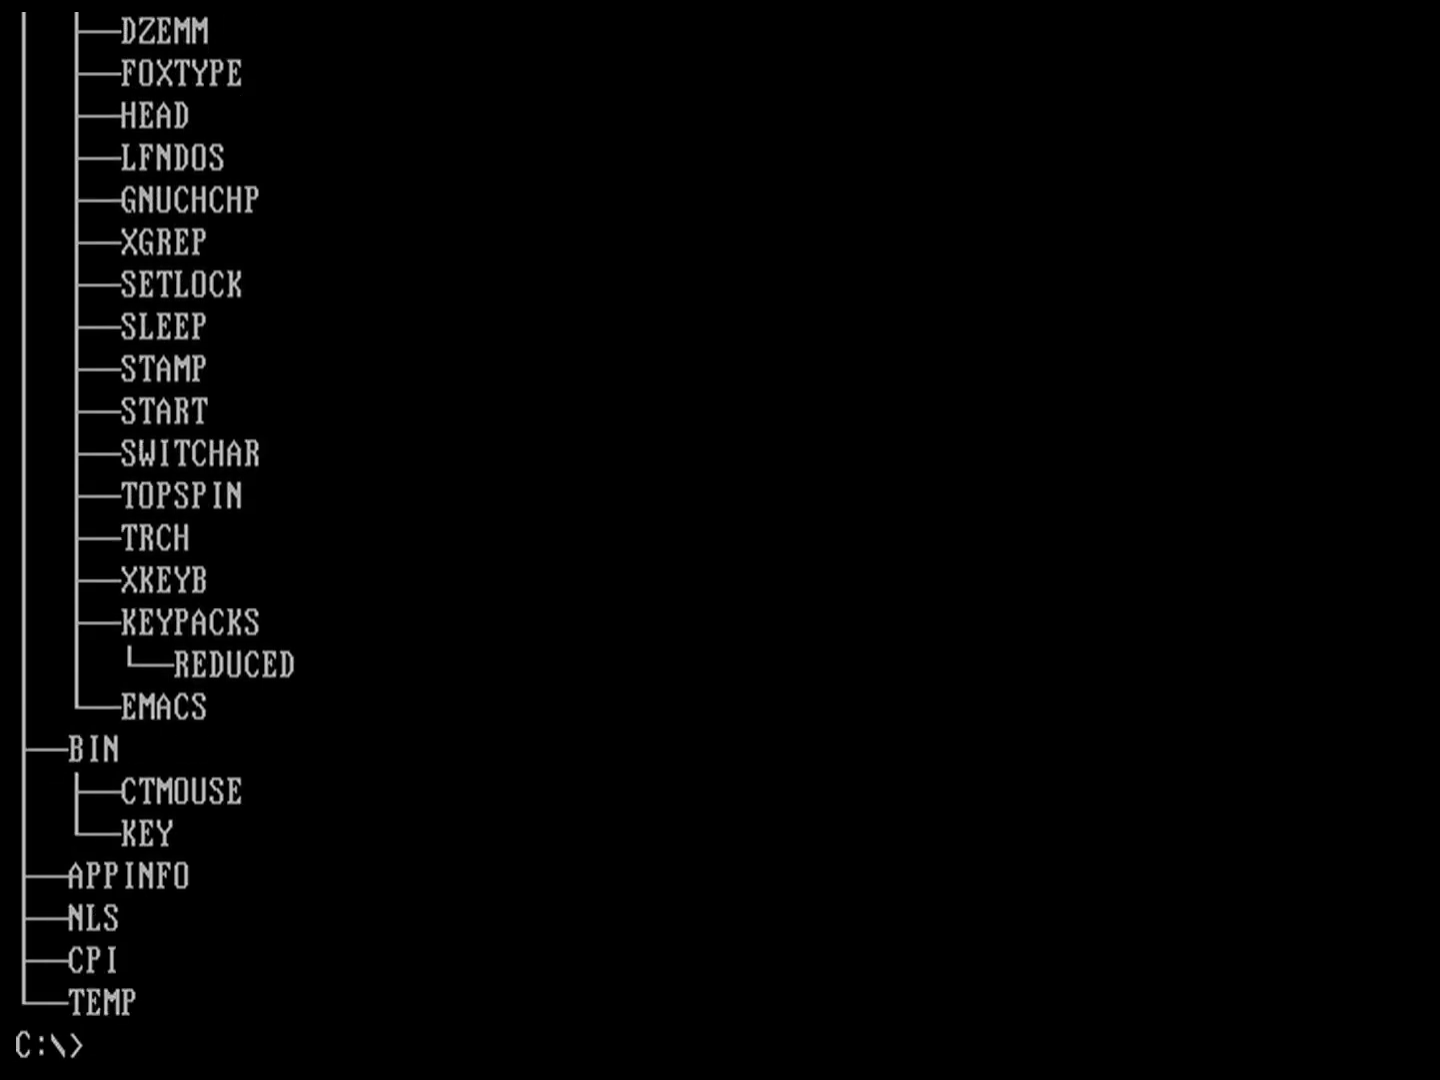
Redirect the output with tree fdos > tree.txt, then start a cat attempt
type("t")
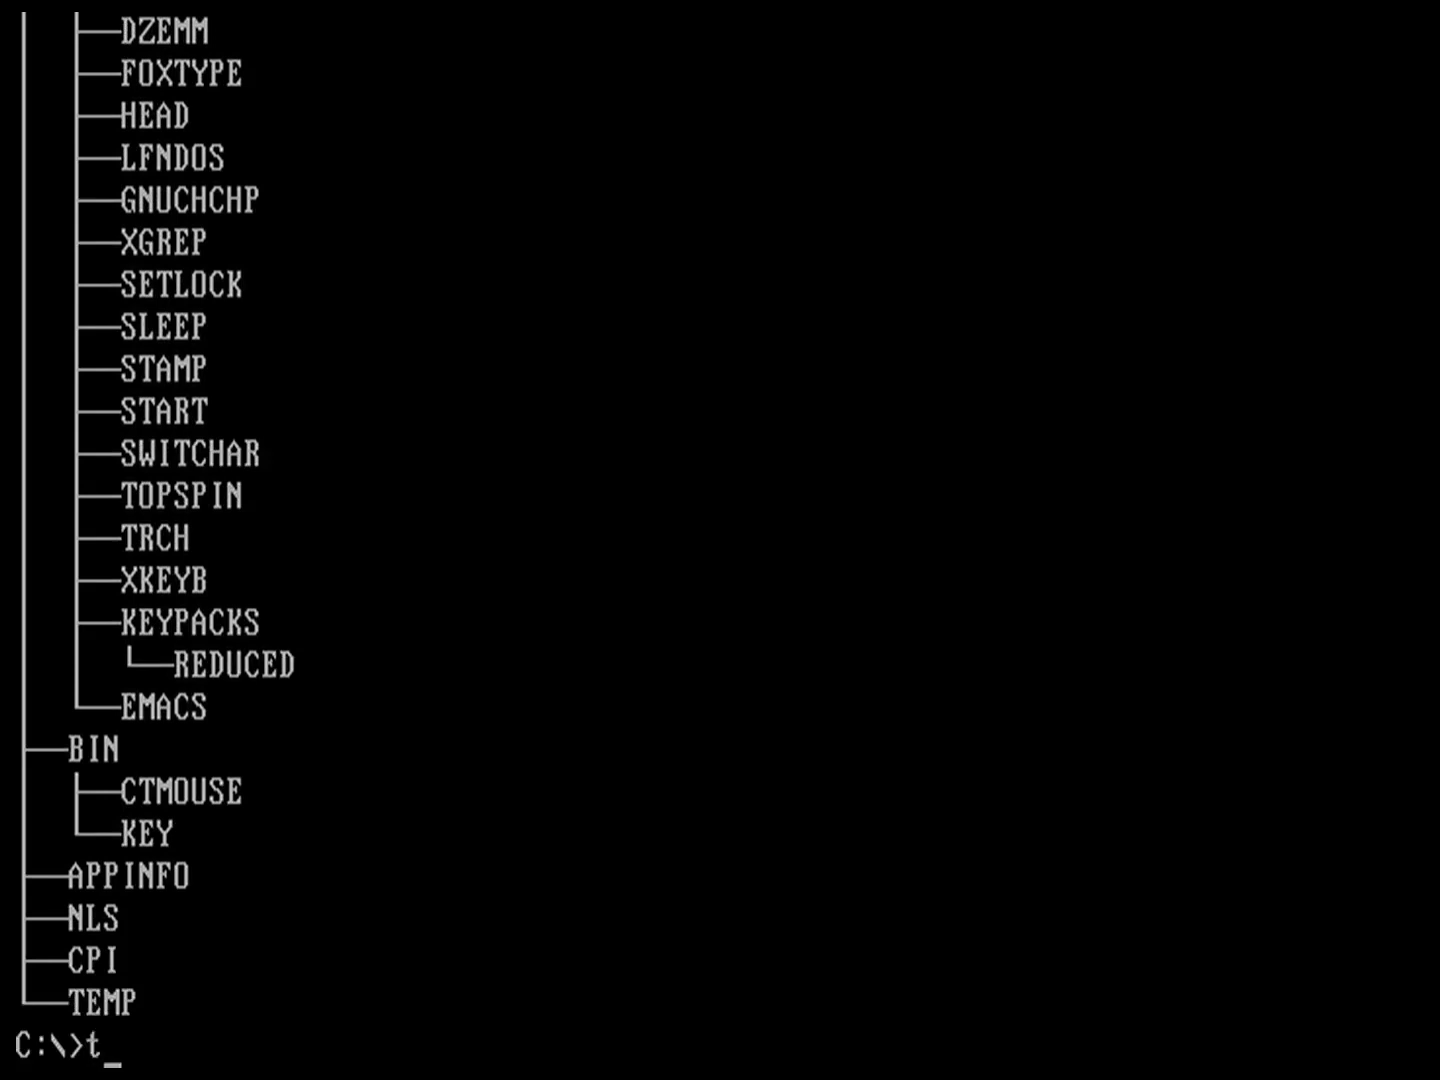
type("ree f")
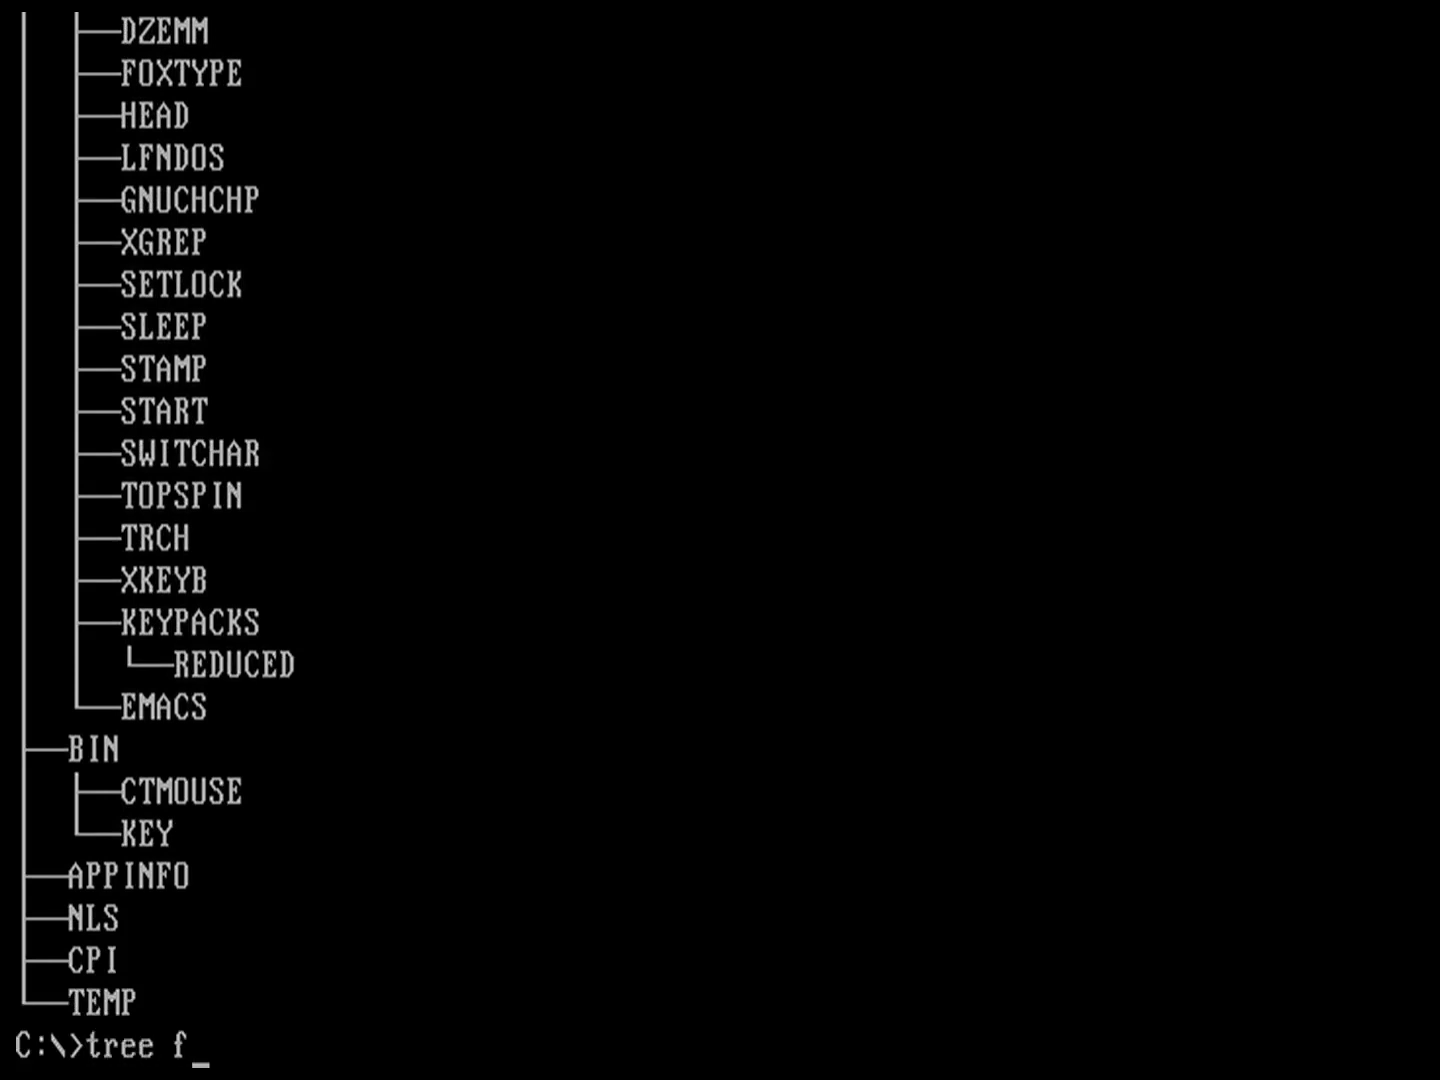
type("dos")
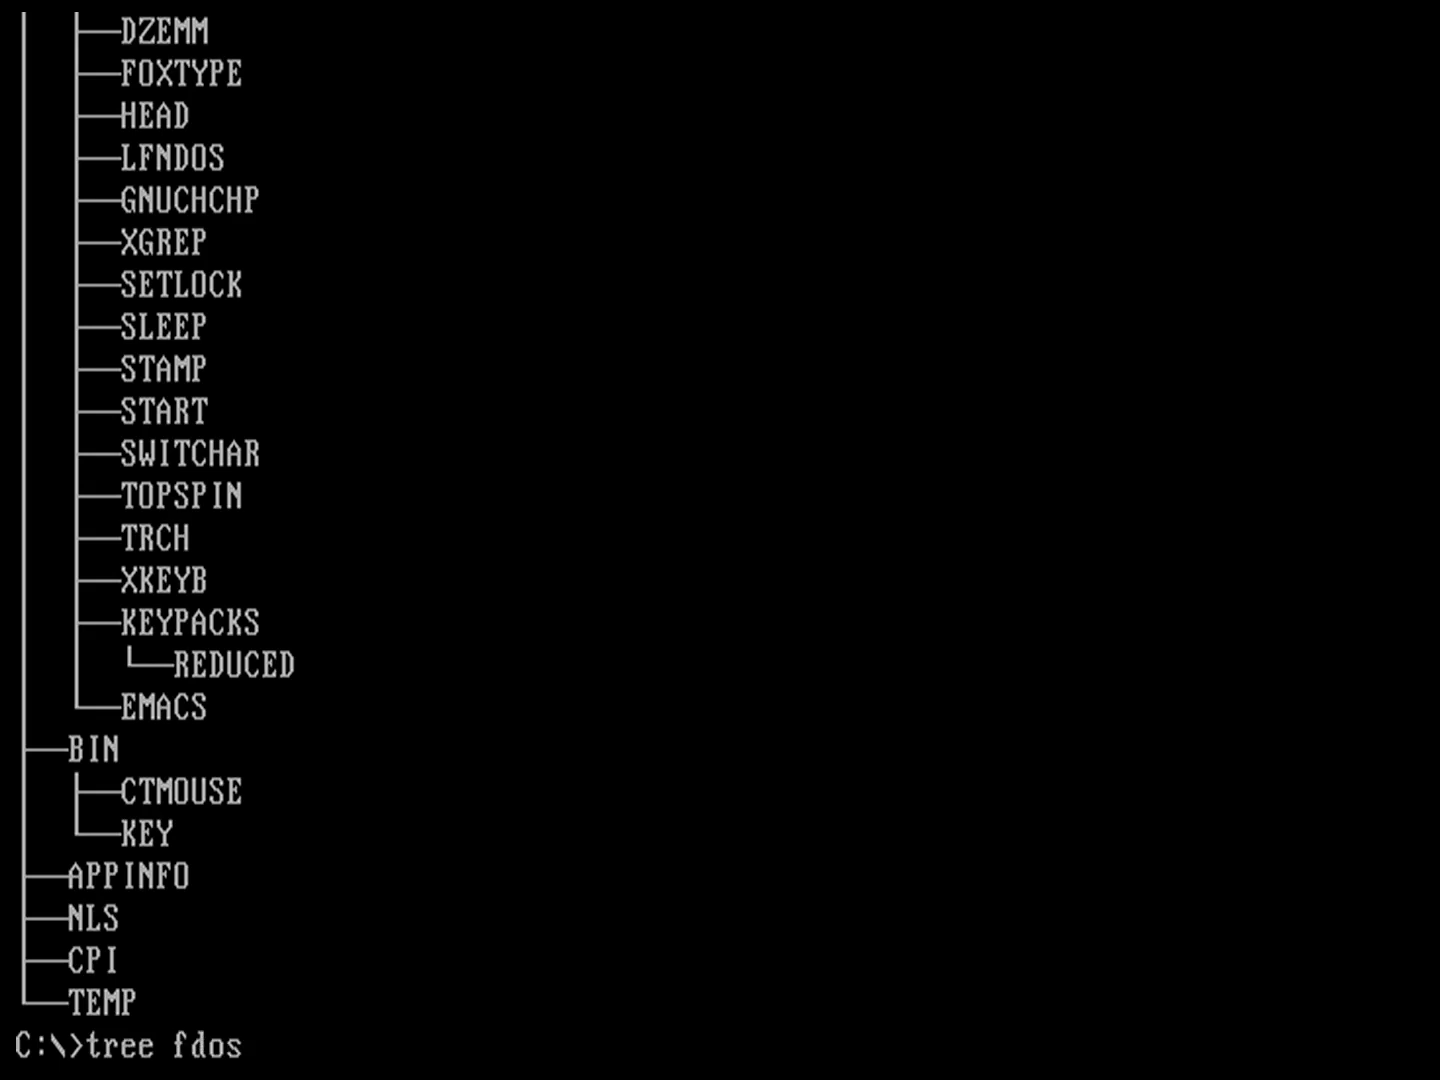
type(">")
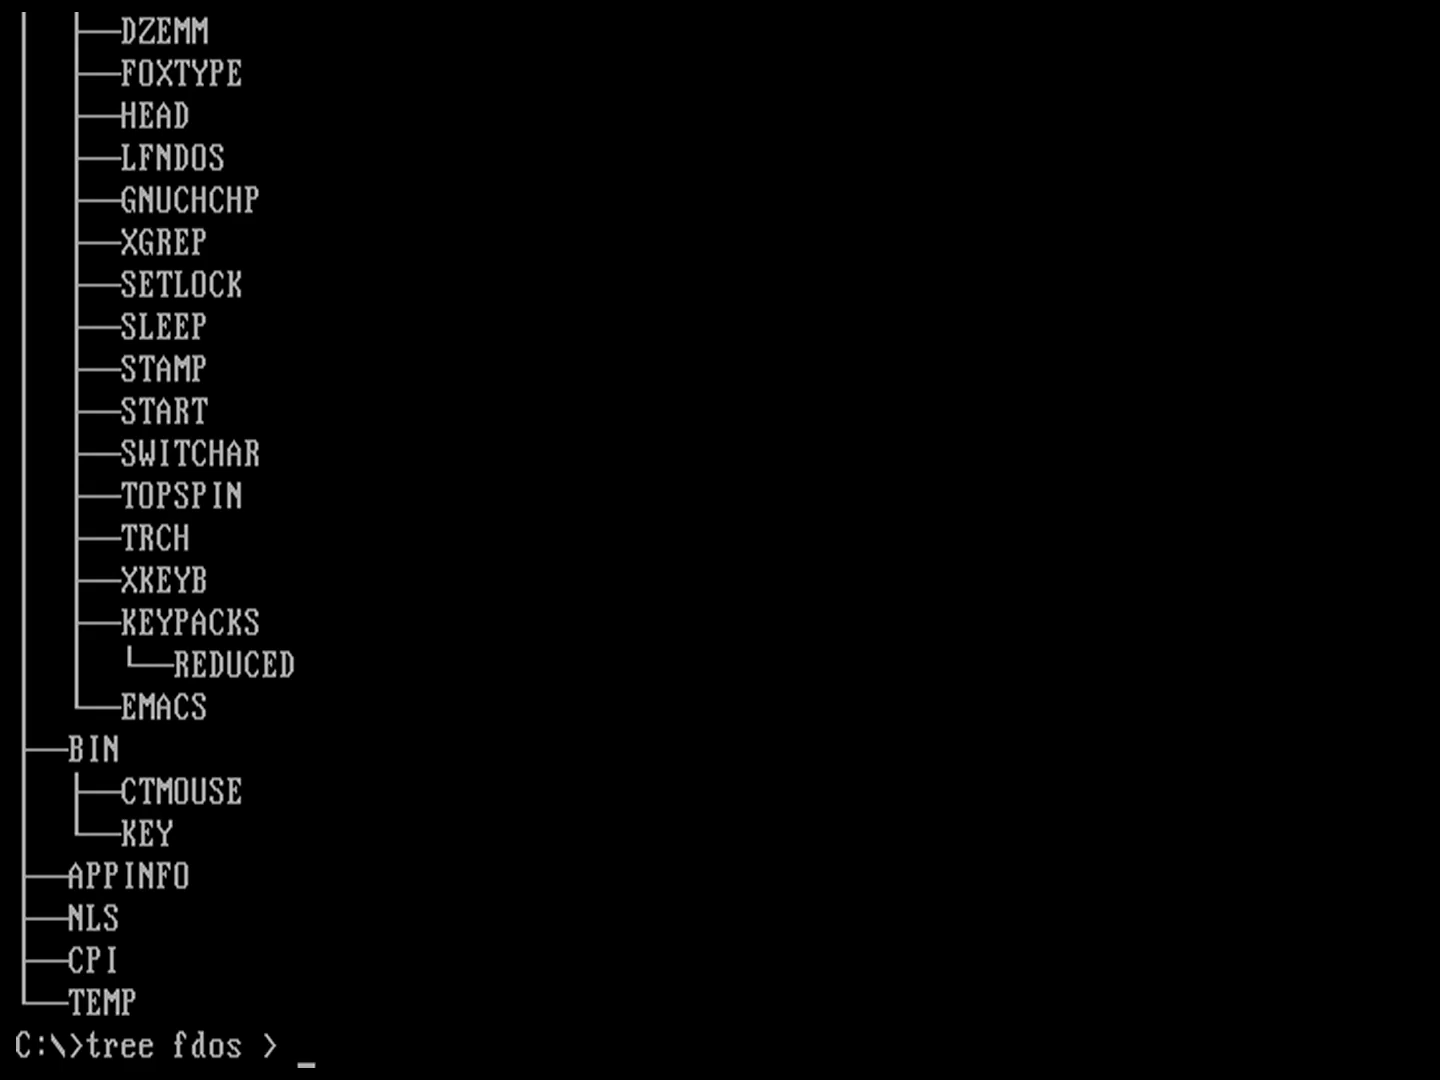
type("tree")
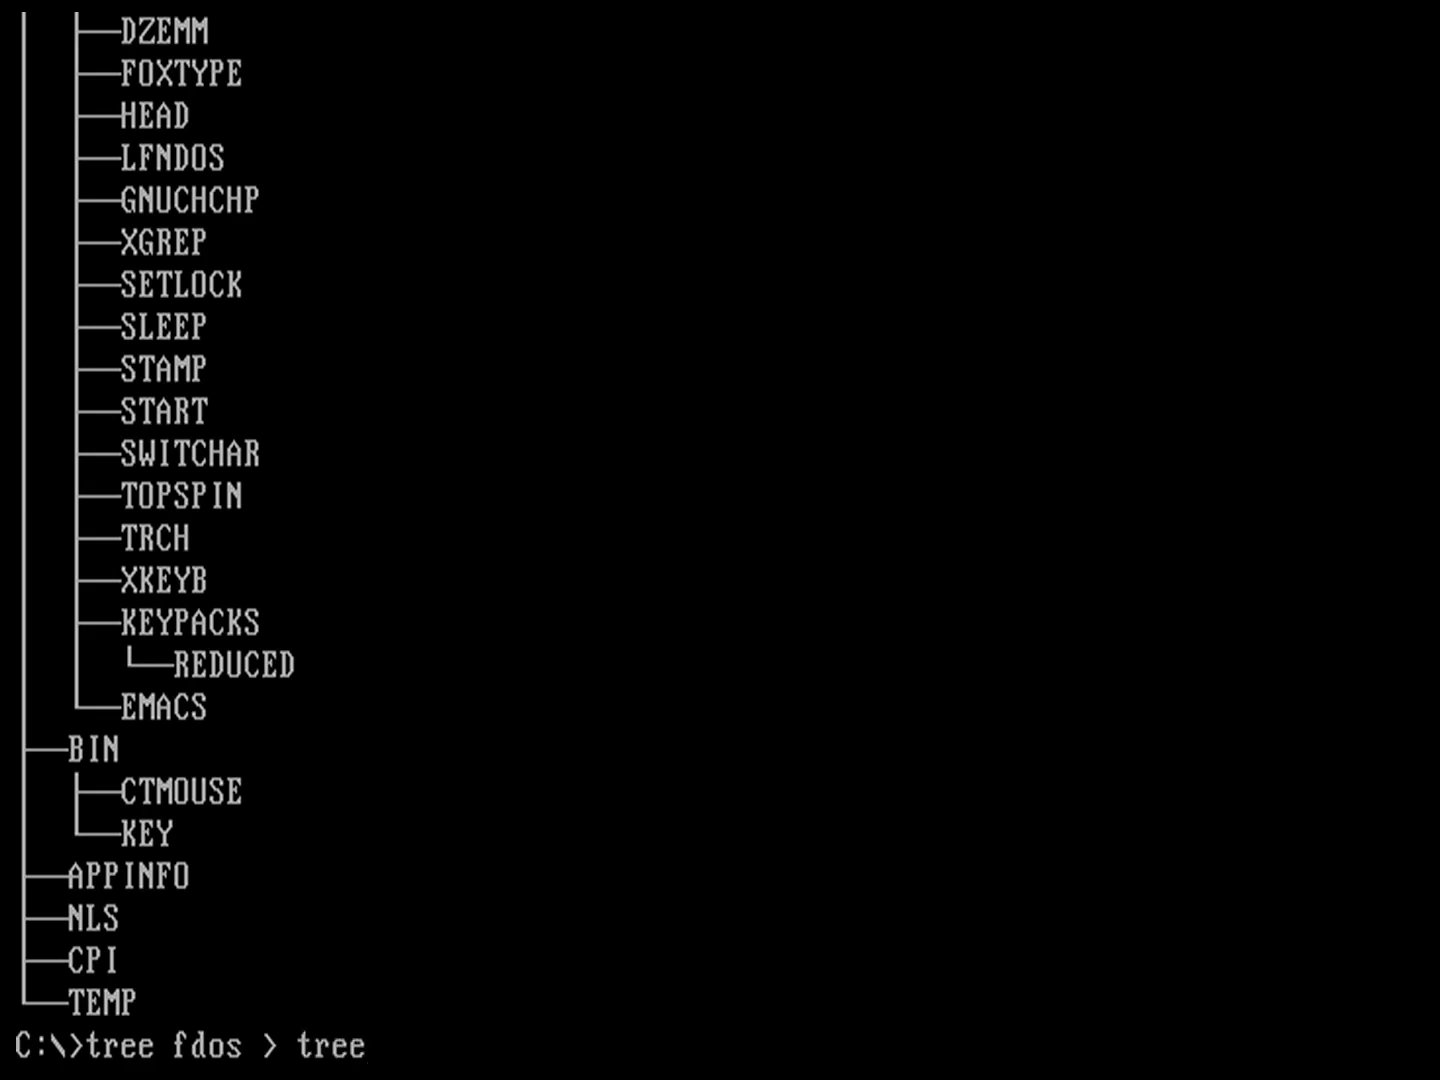
type(".txt")
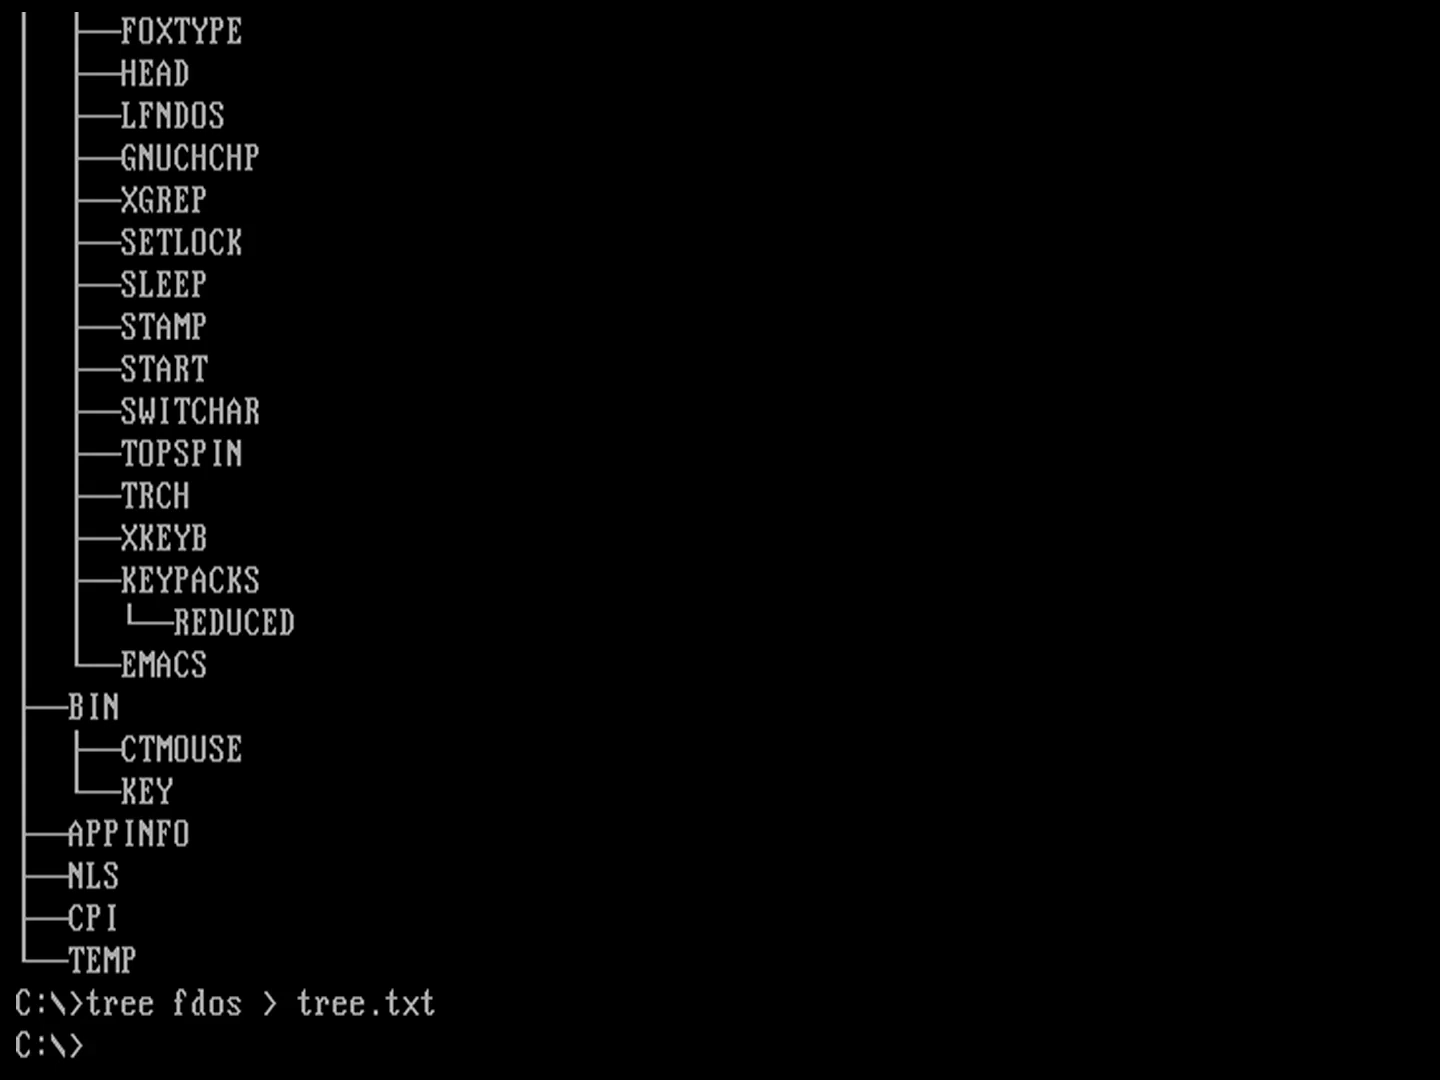
type("cat")
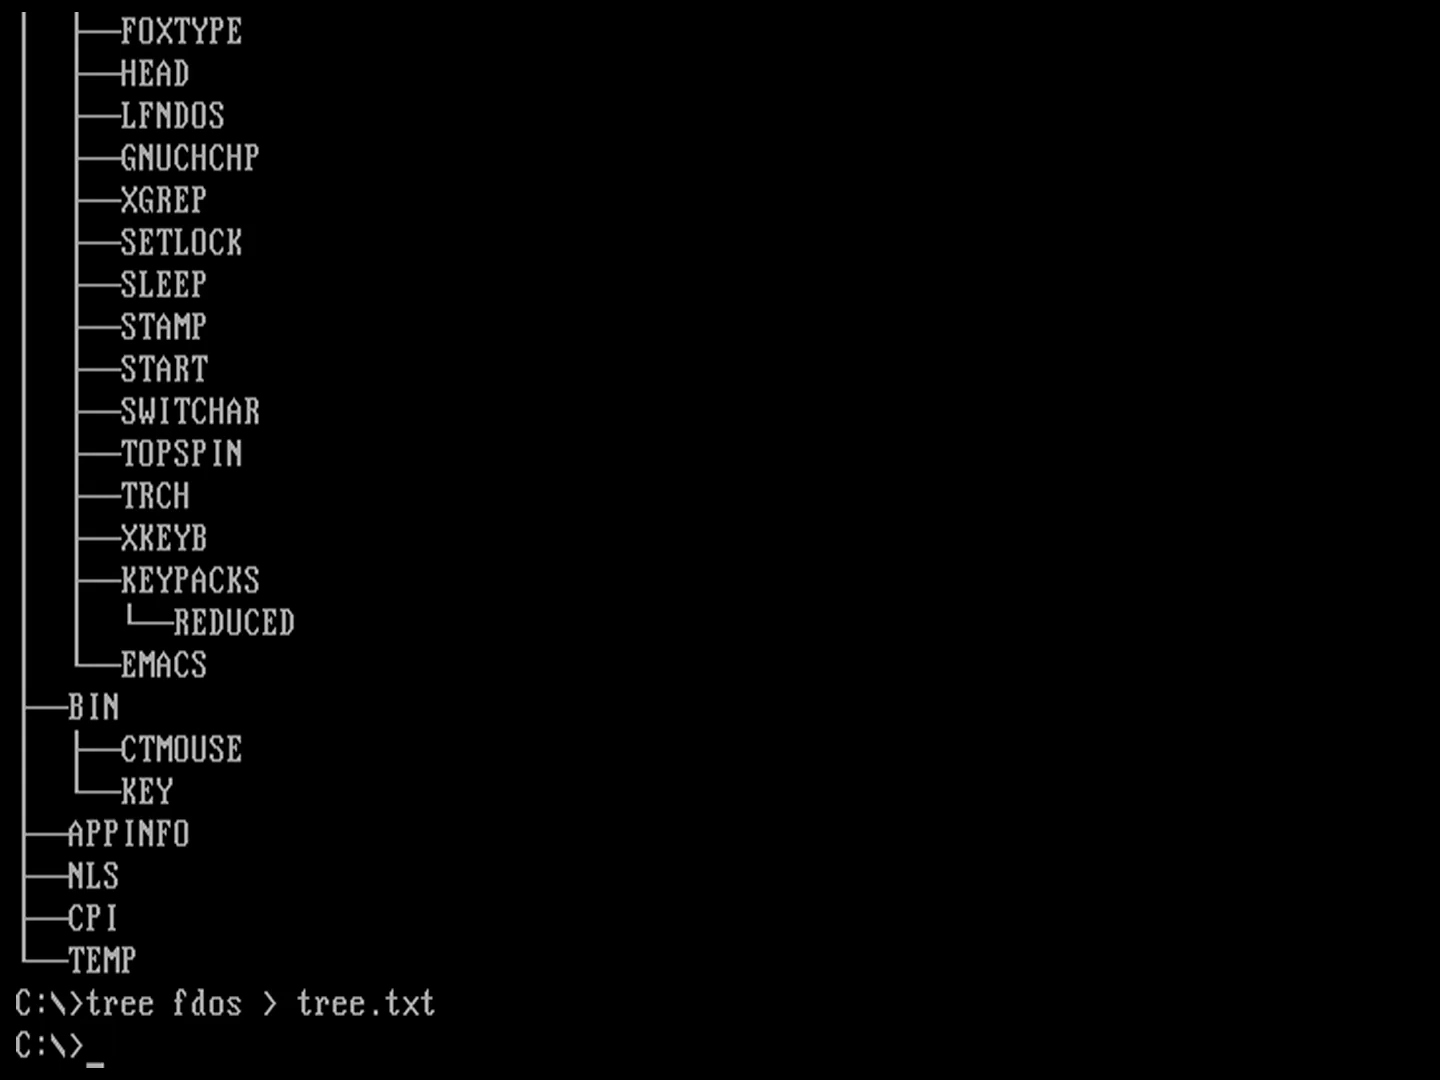
Print tree.txt to the screen with type tree.txt
type("type")
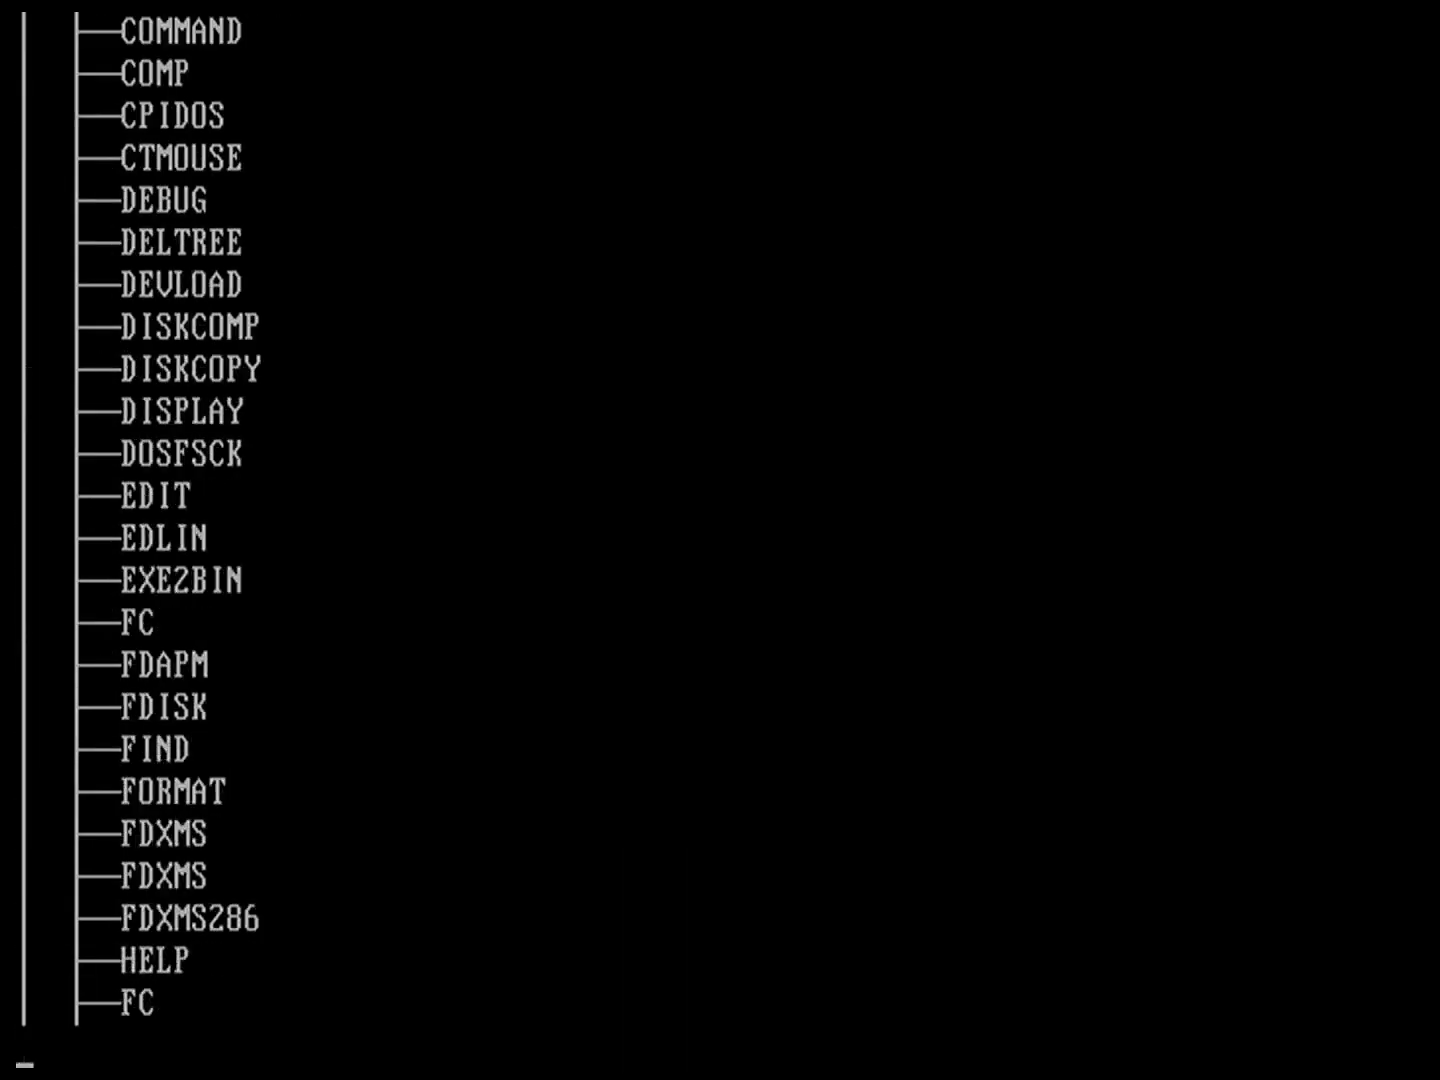
scroll("down", 3)
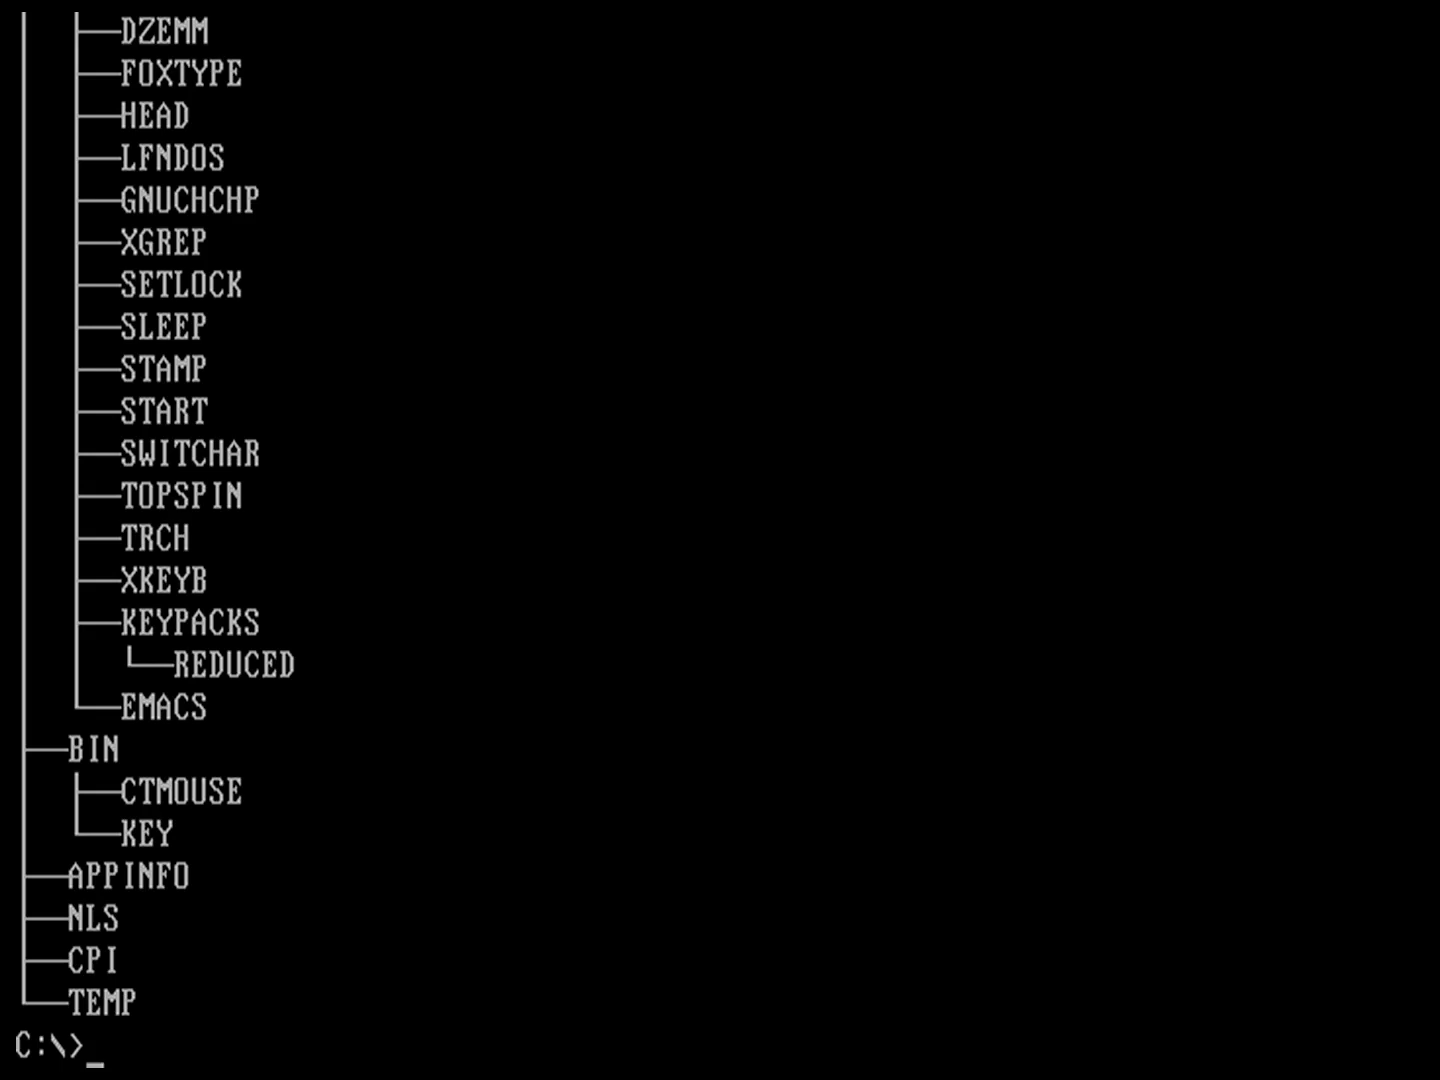
type("cat")
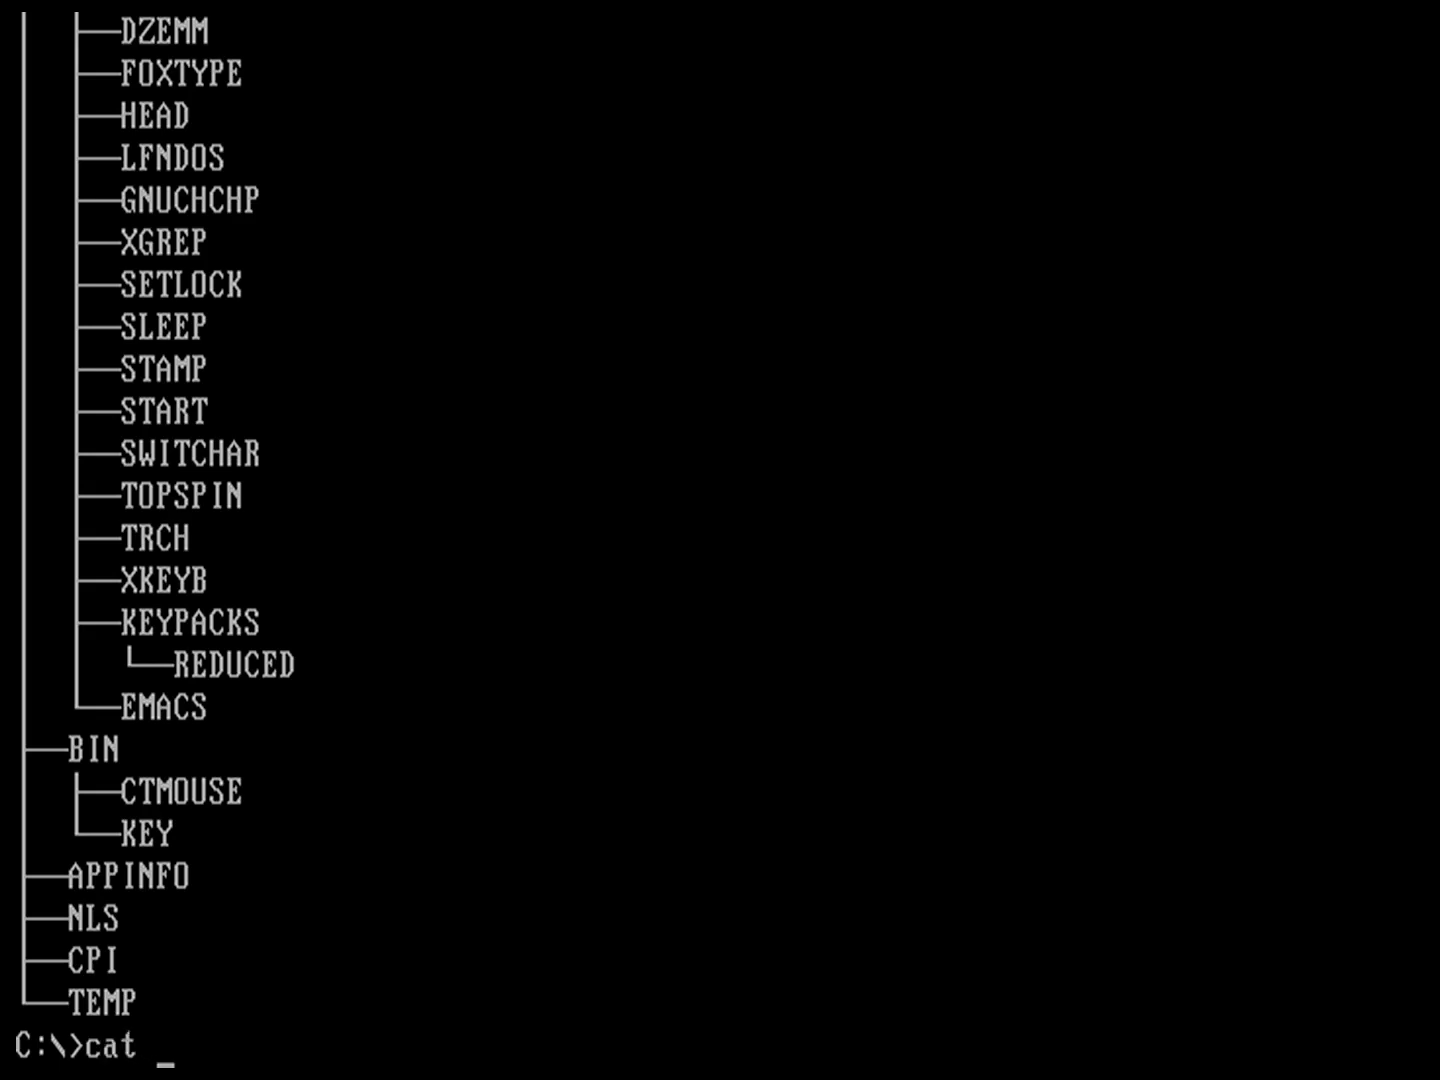
type("|")
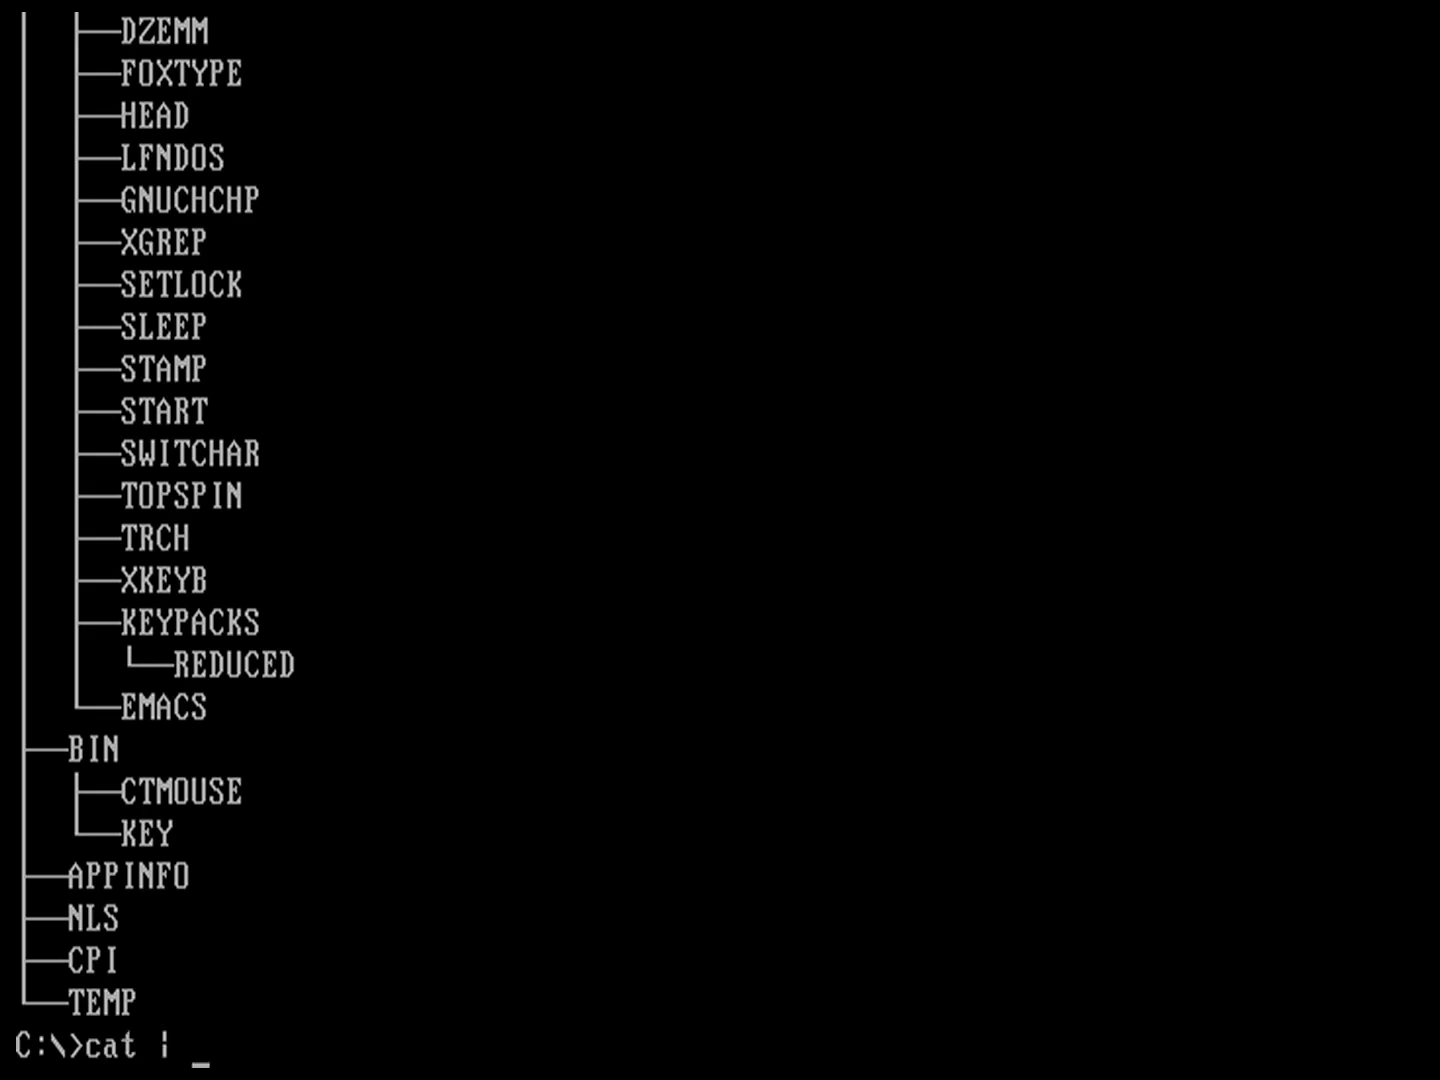
type("grep")
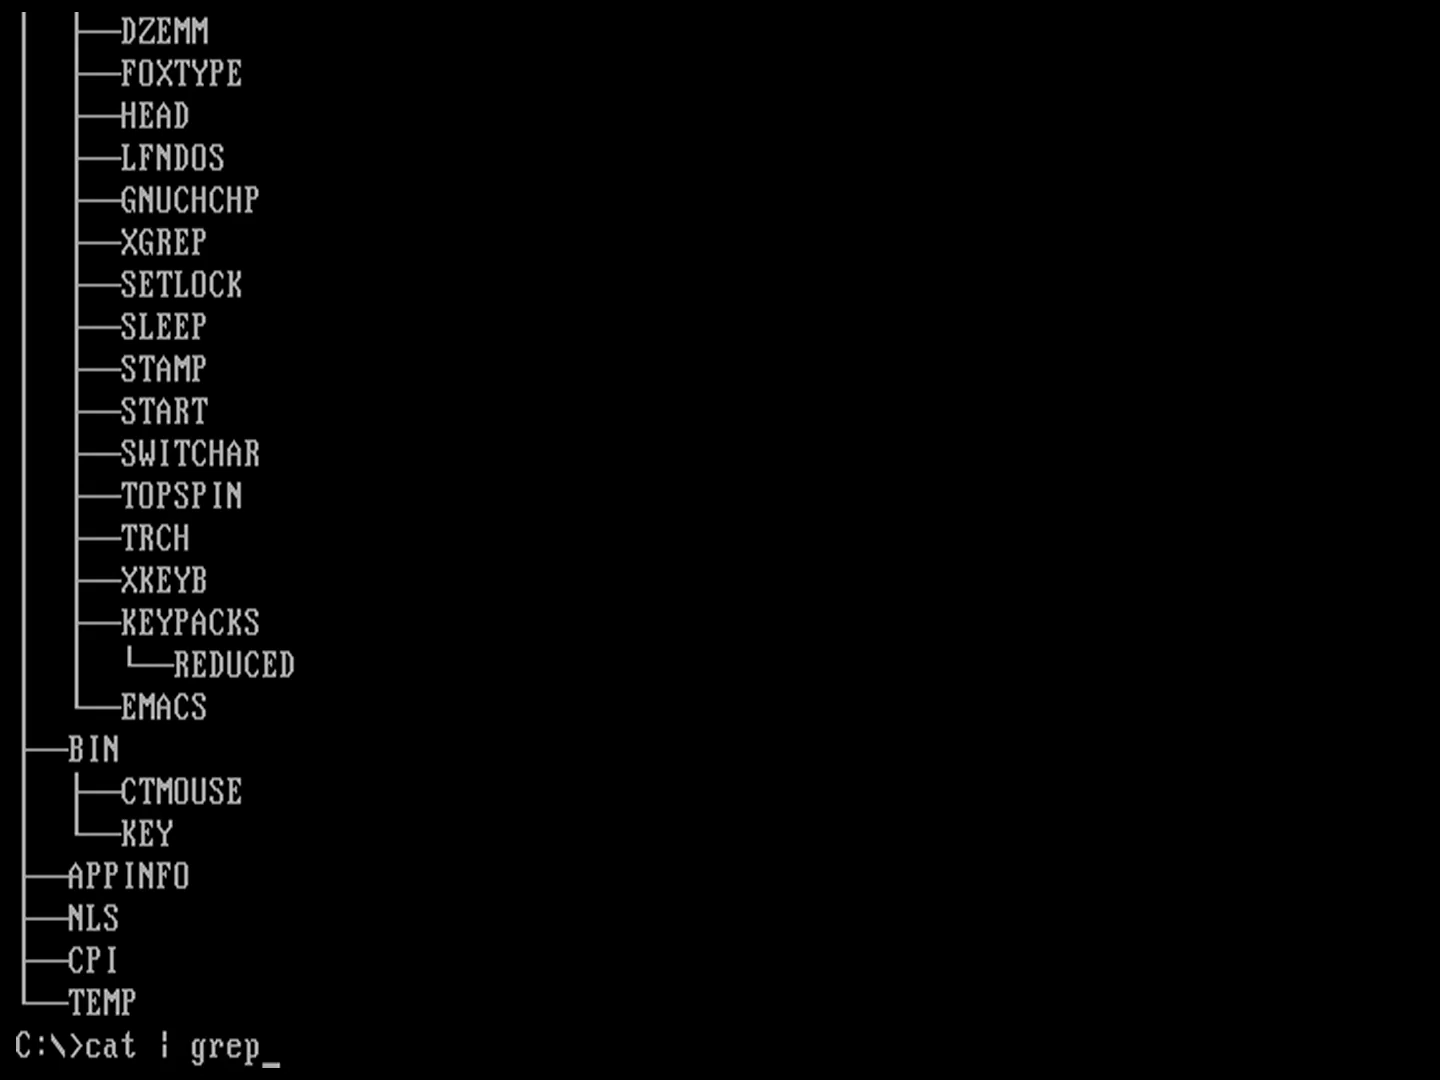
key("BackSpace")
type("f")
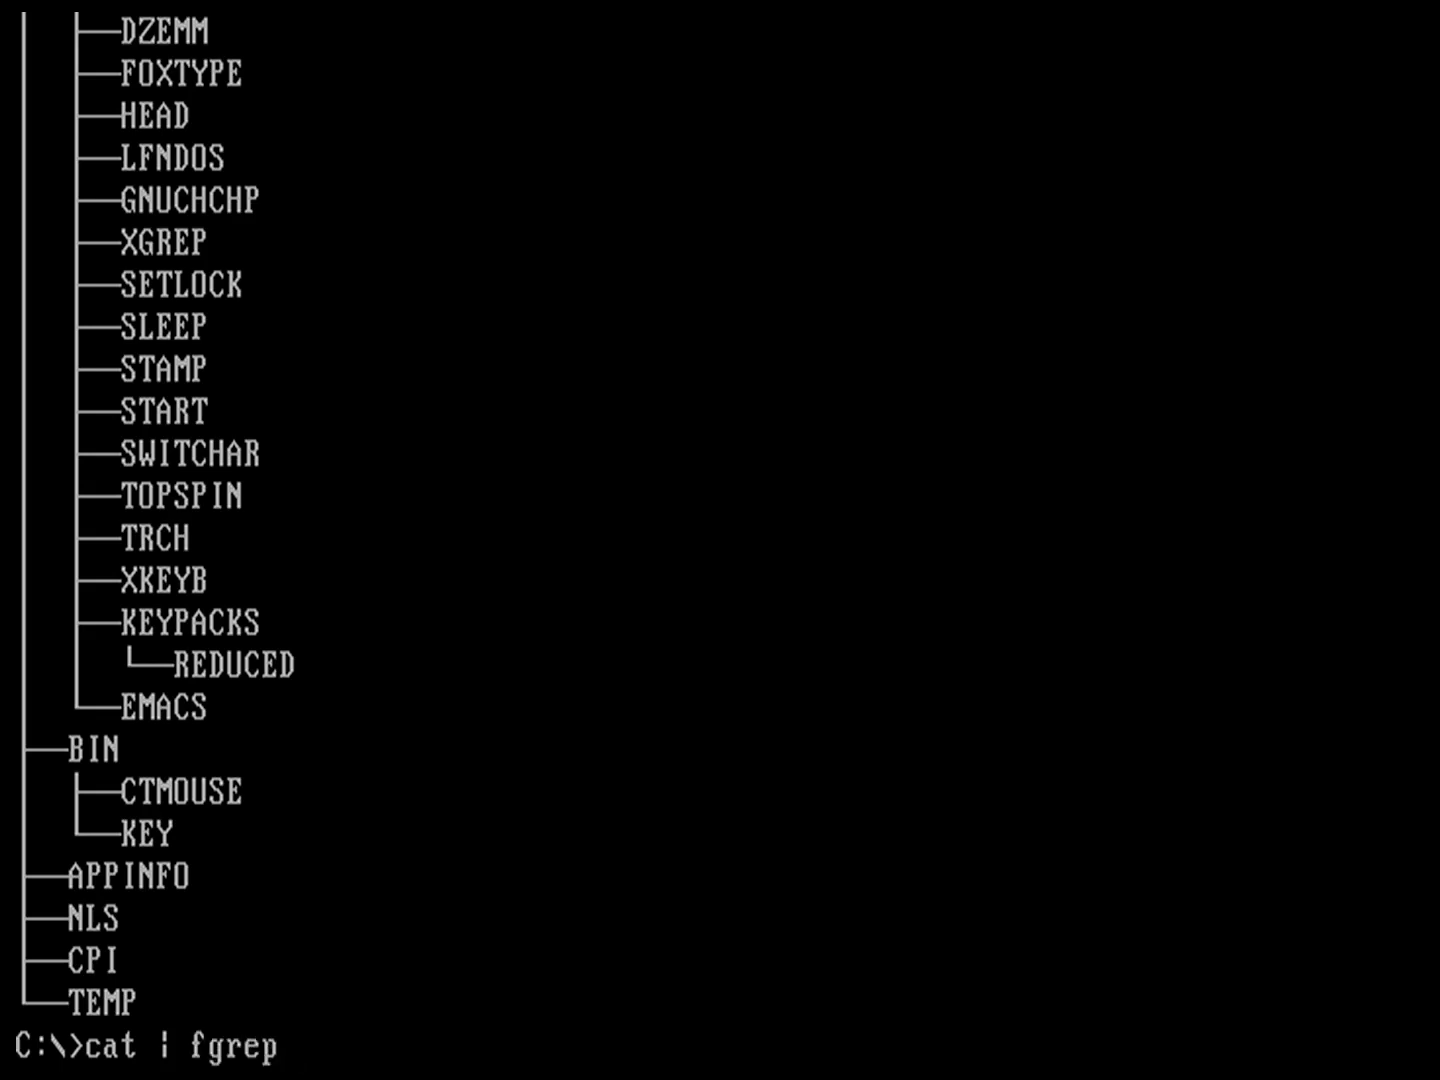
key("BackSpace")
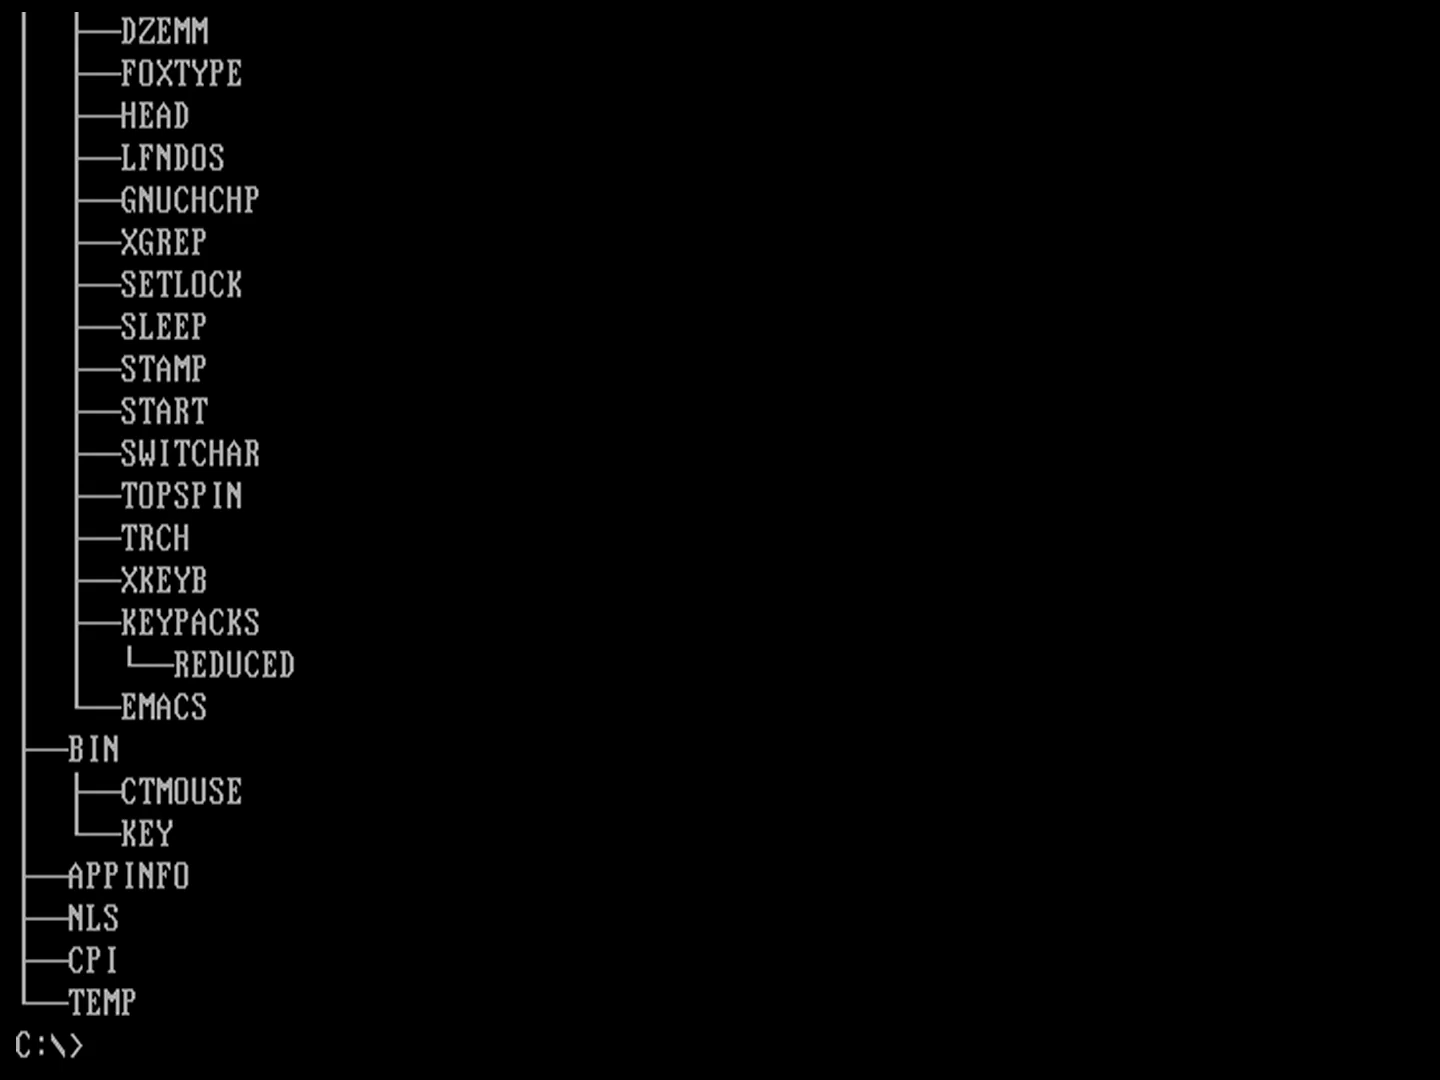
Run type tree.txt | find BIN to show only the EXE2BIN and BIN lines, then begin an alias
type("type")
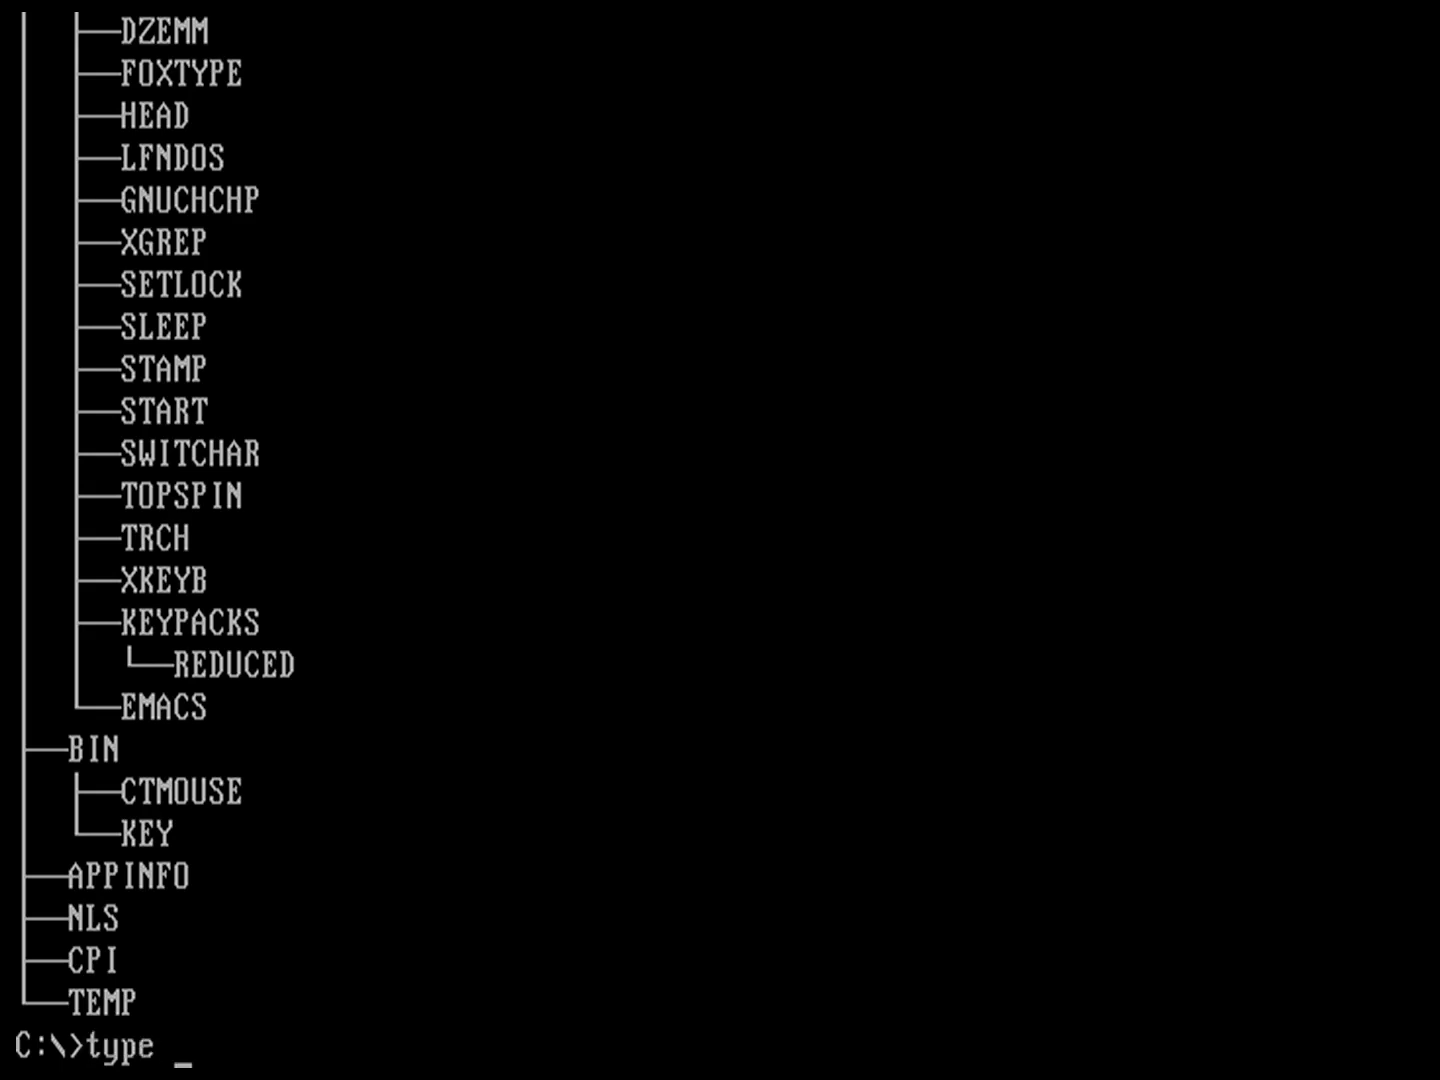
type("tree.txt")
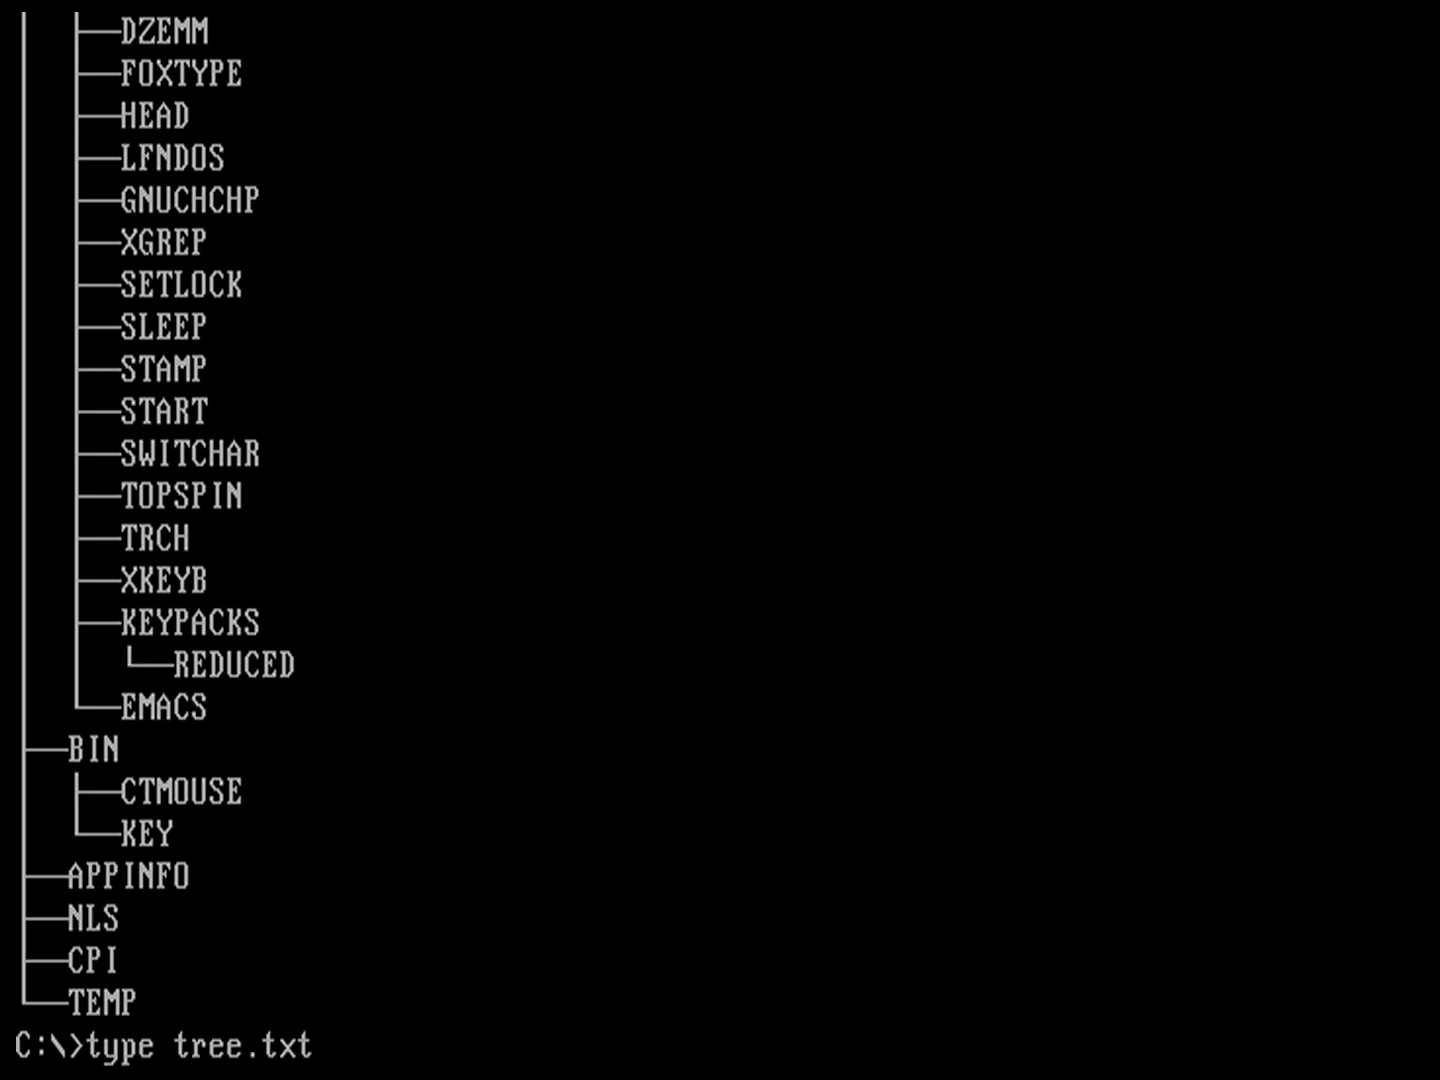
type("|")
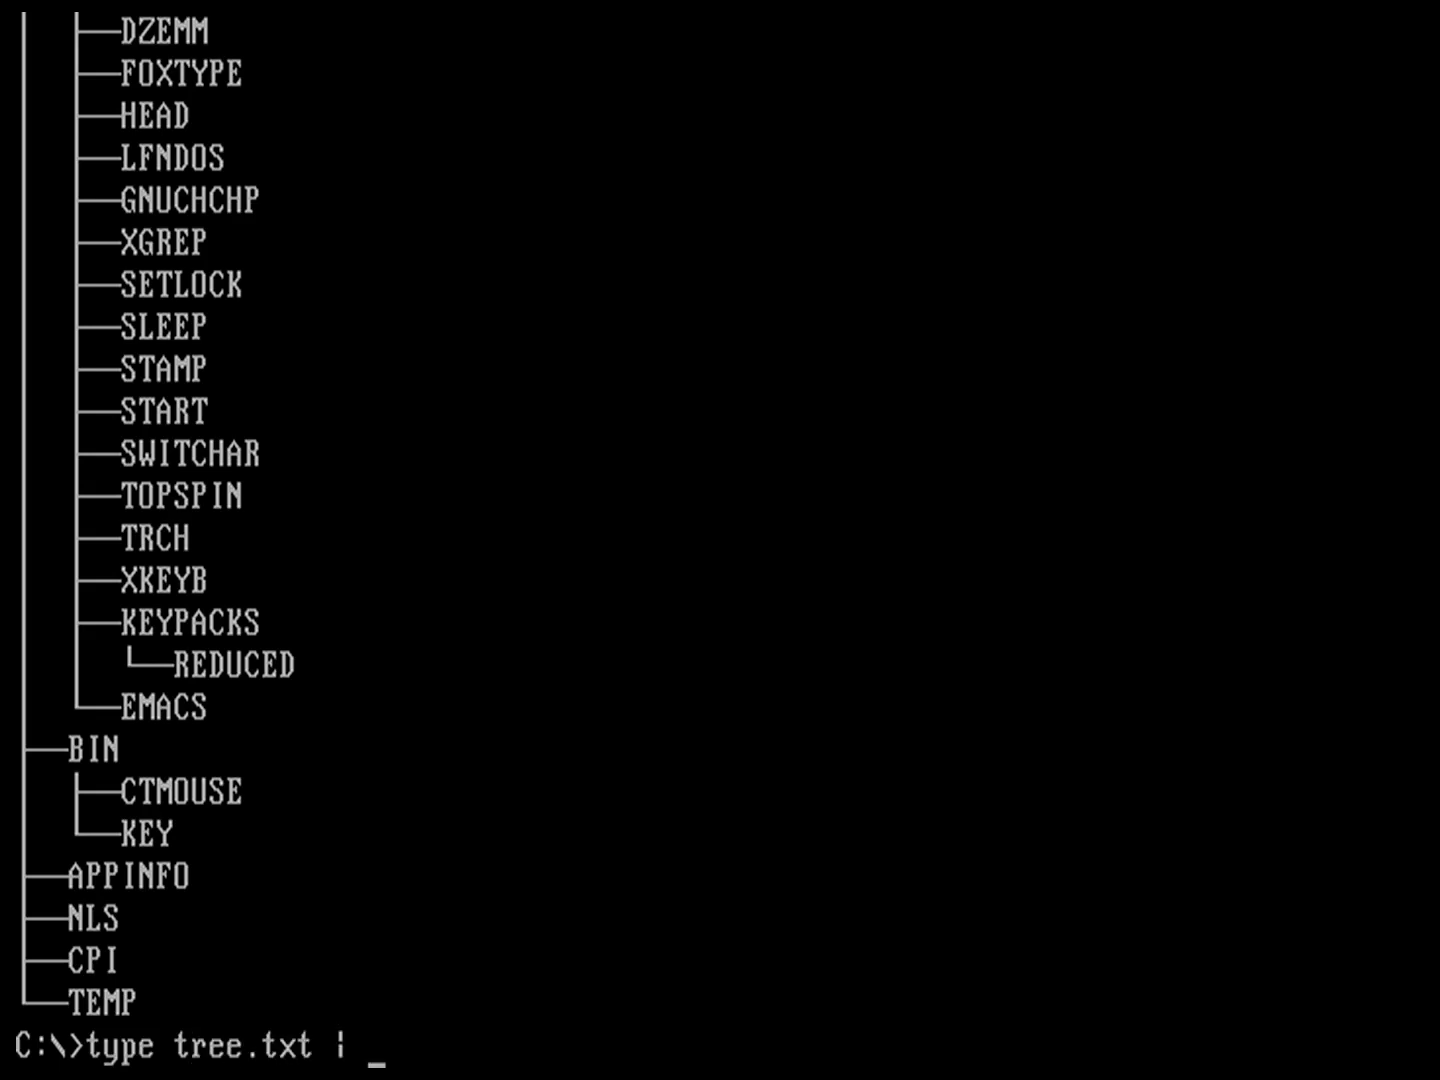
type("fgrep")
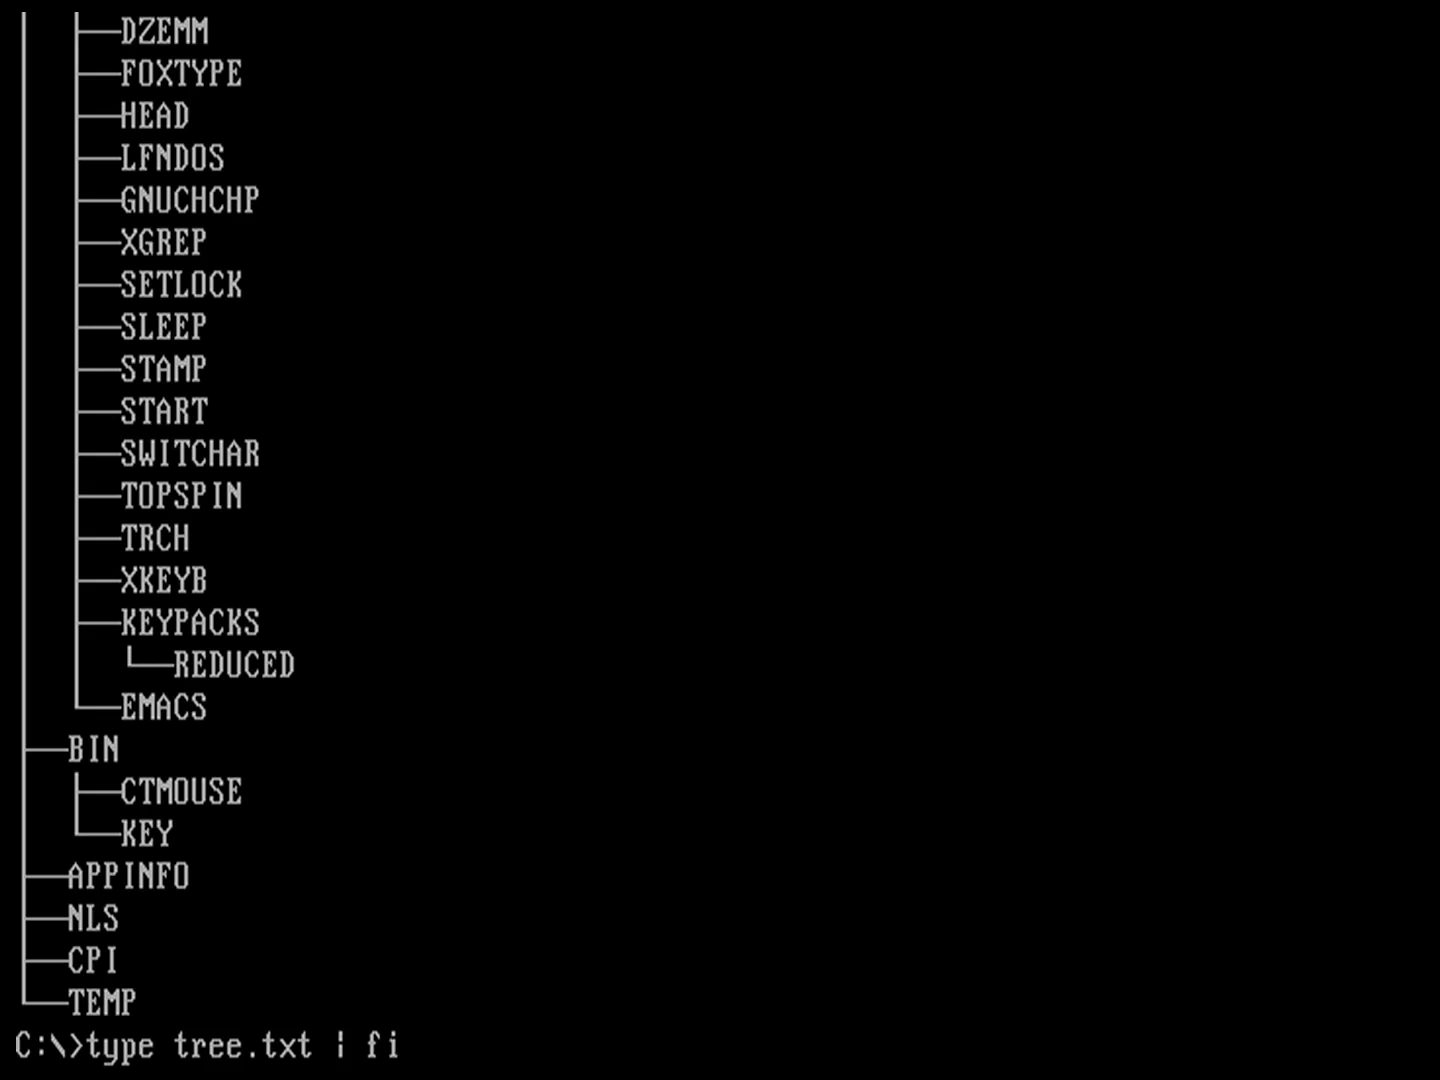
type("nd")
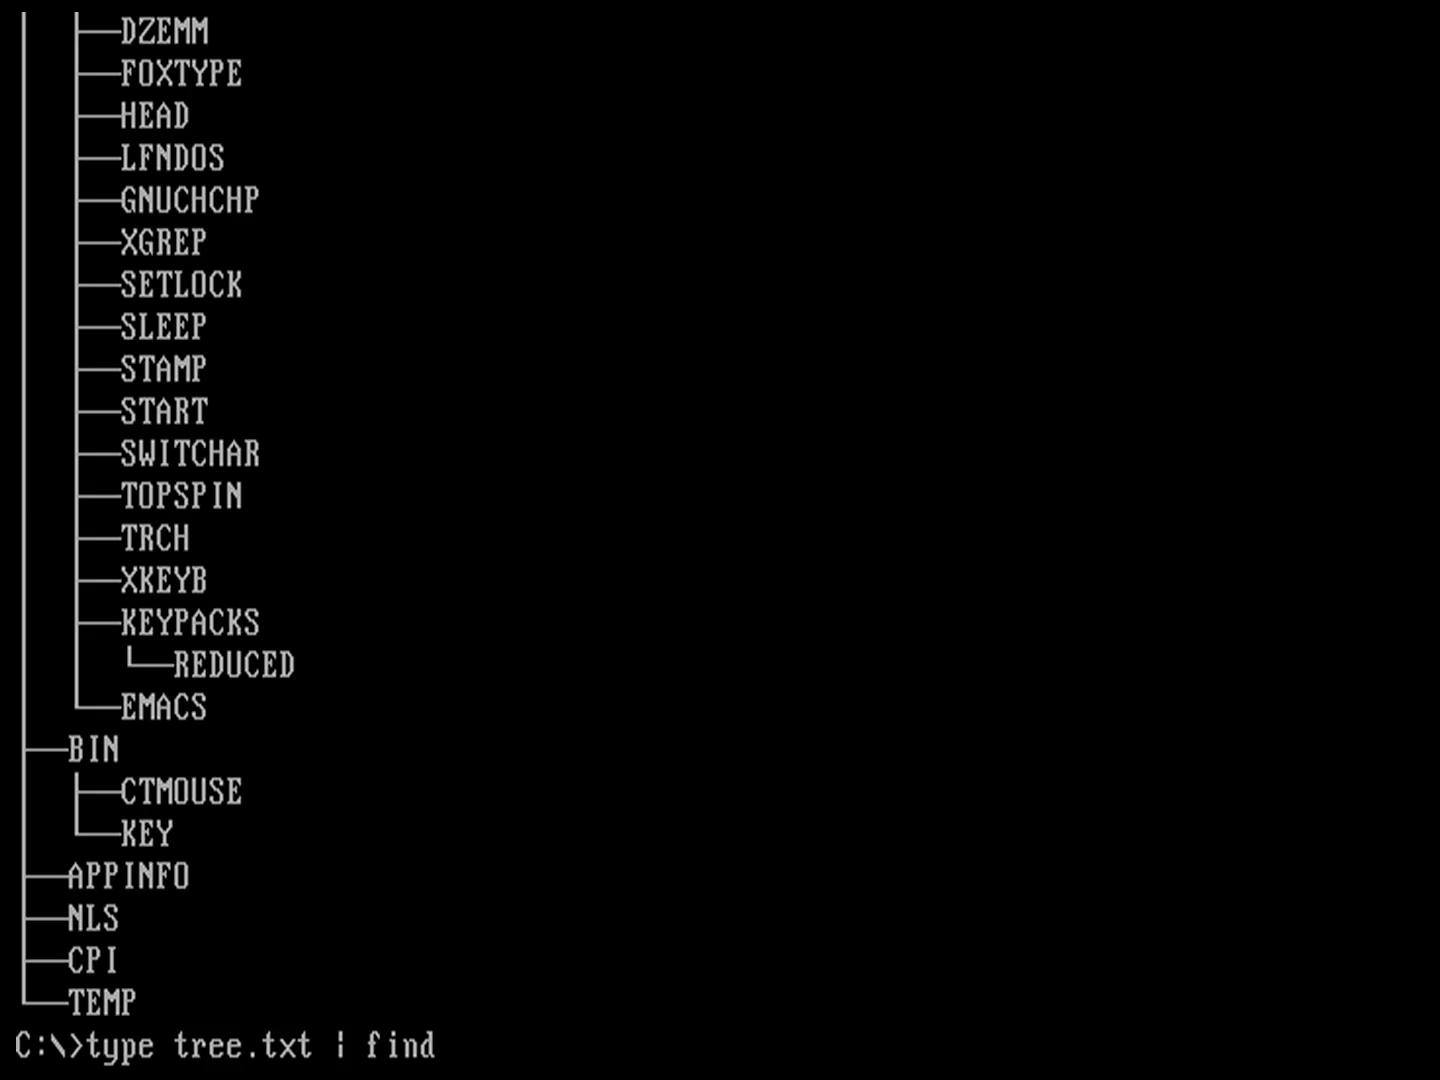
type("B")
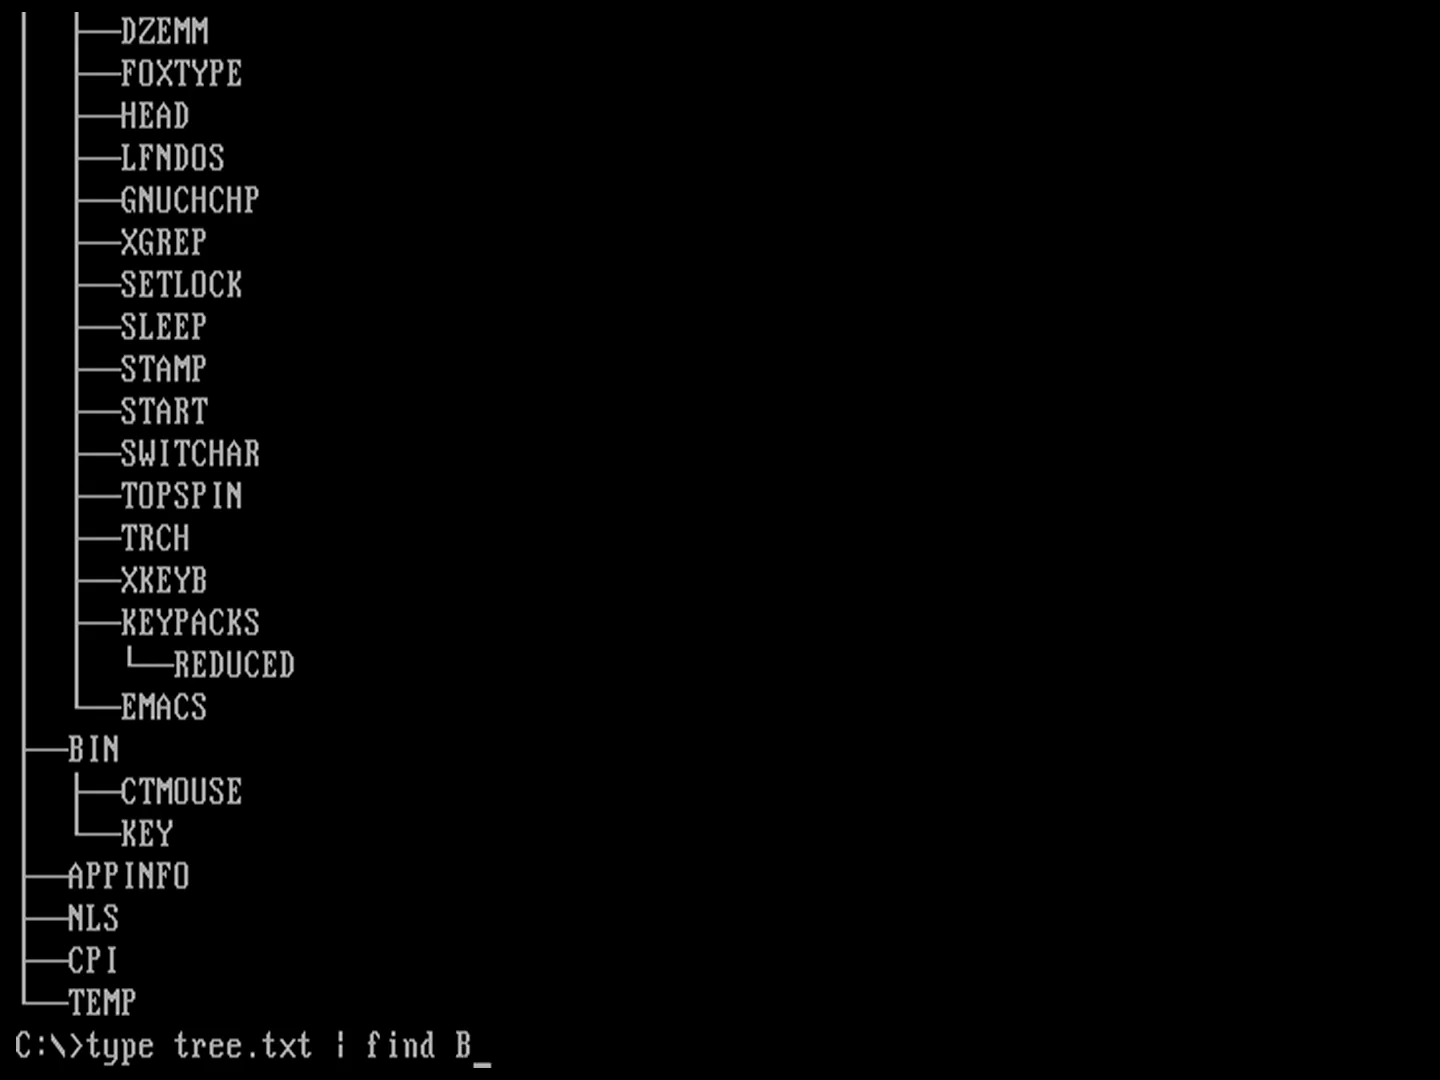
type("IN")
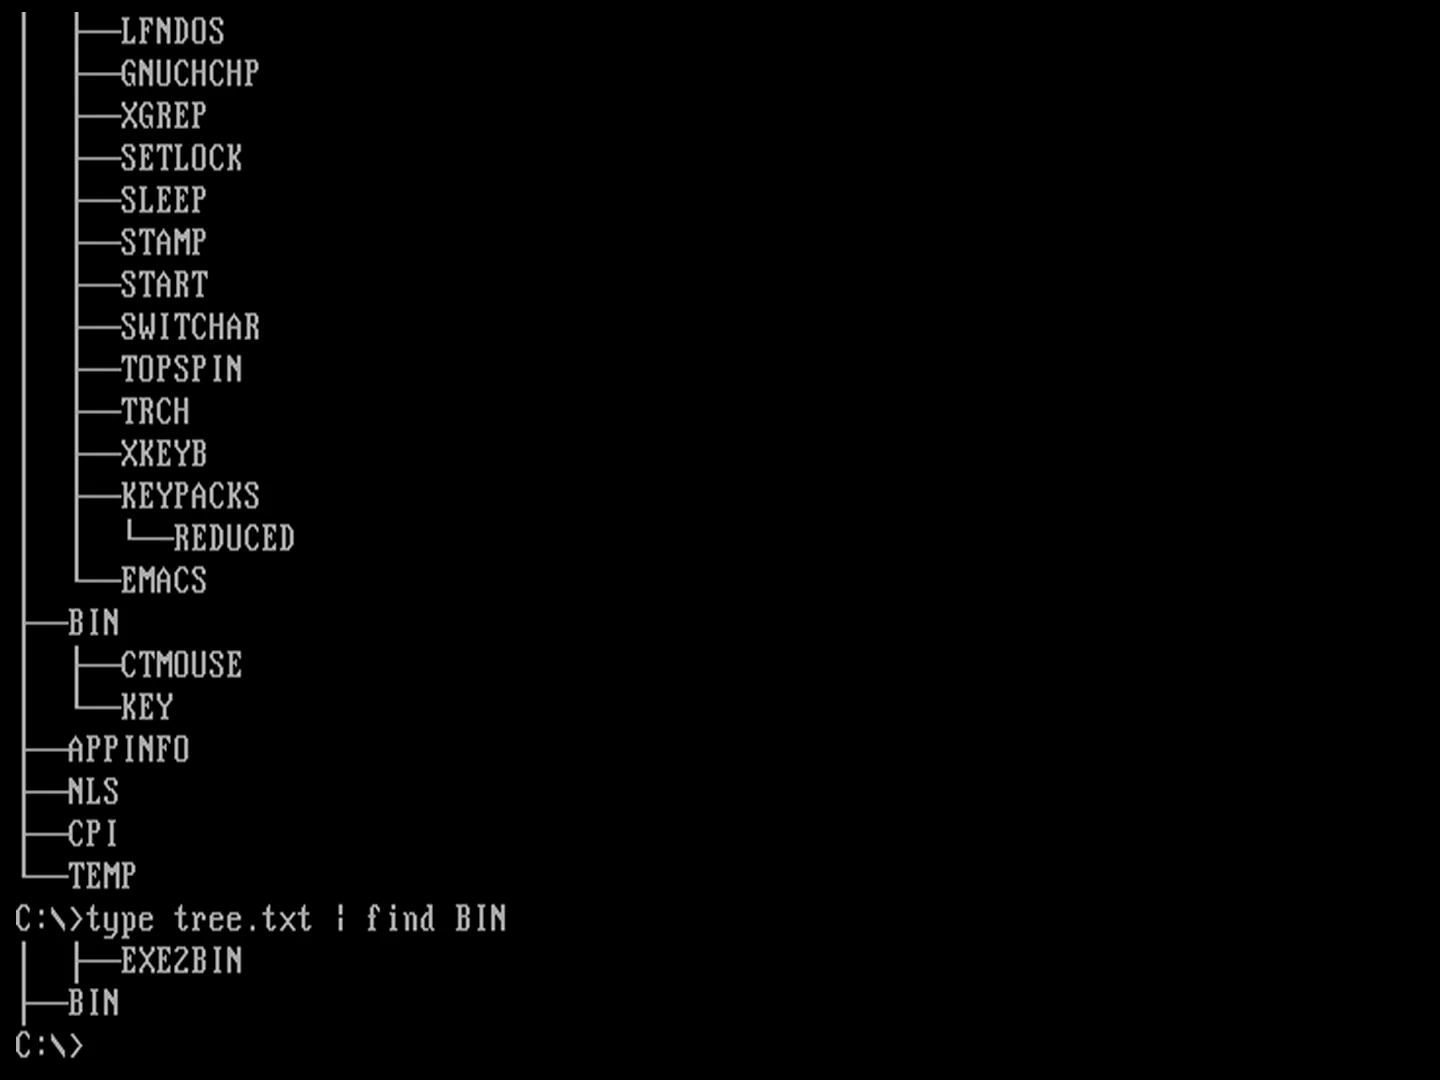
type("alias")
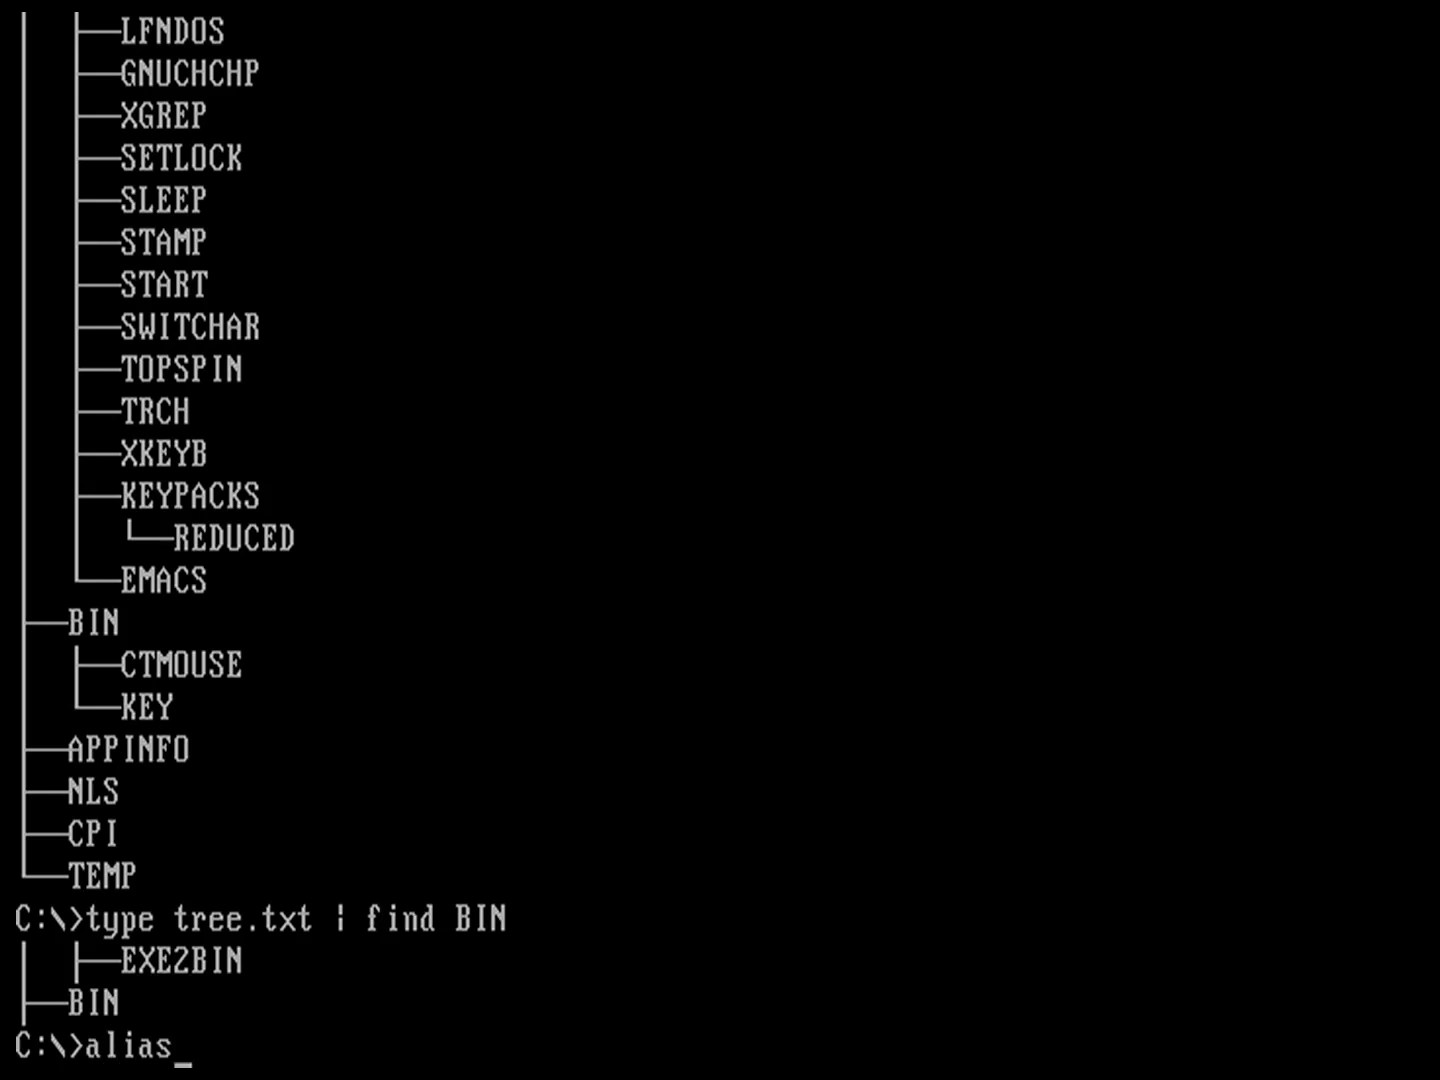
Define alias ls=dir /w, then run ls and dir /w to compare their wide listings
type("ls")
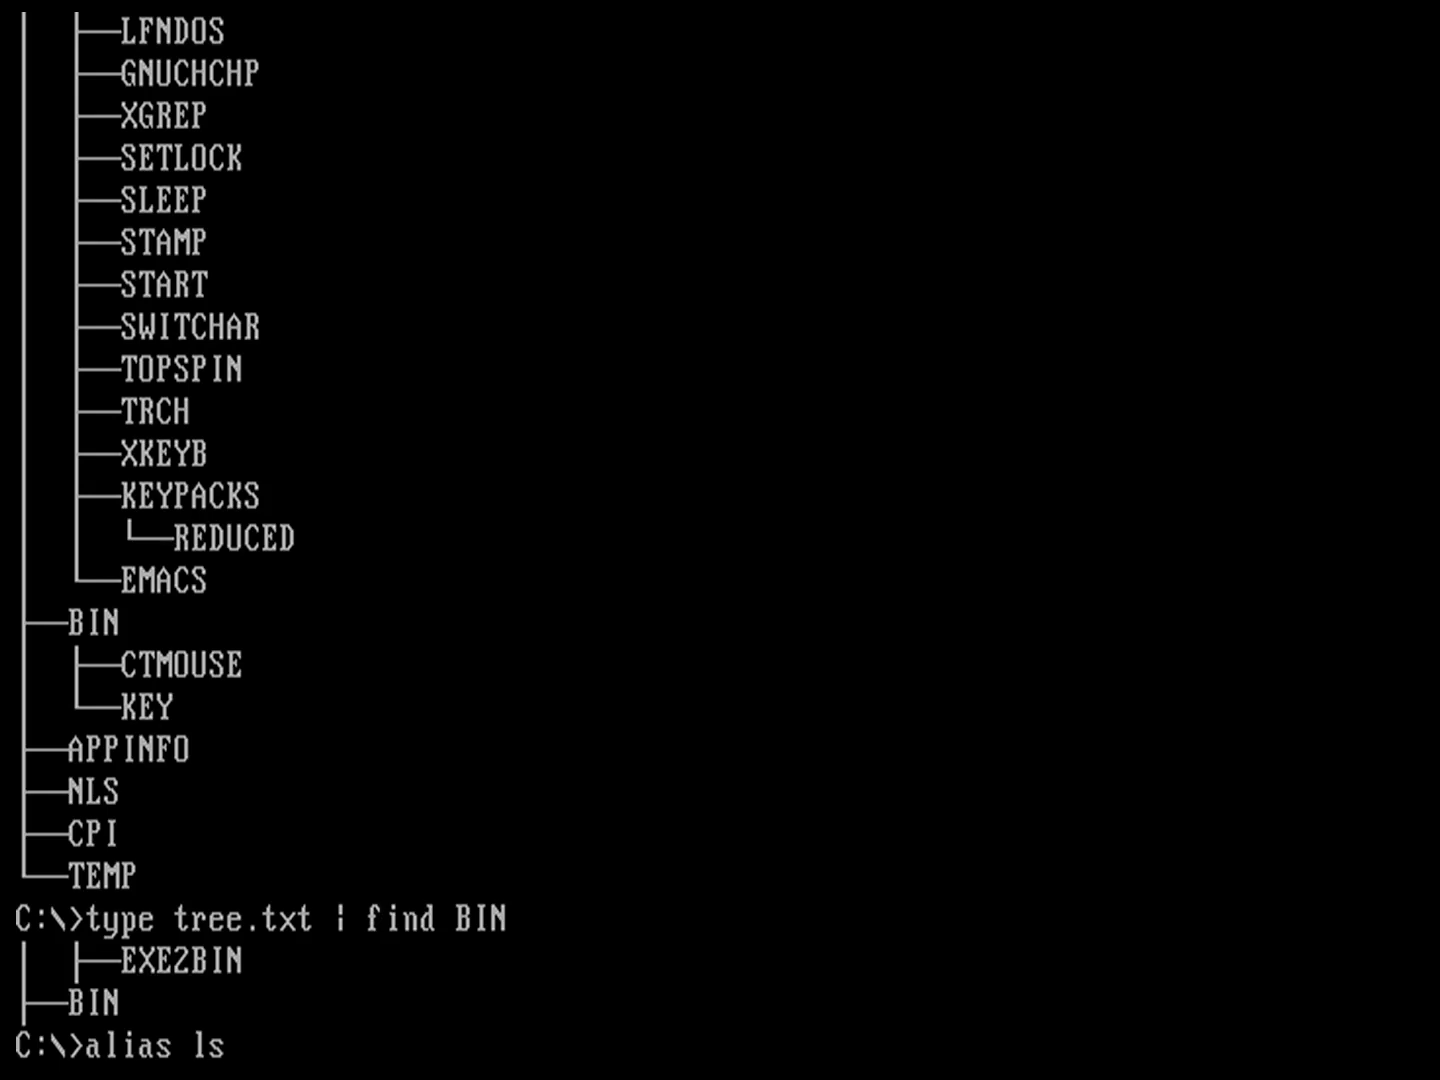
type("=")
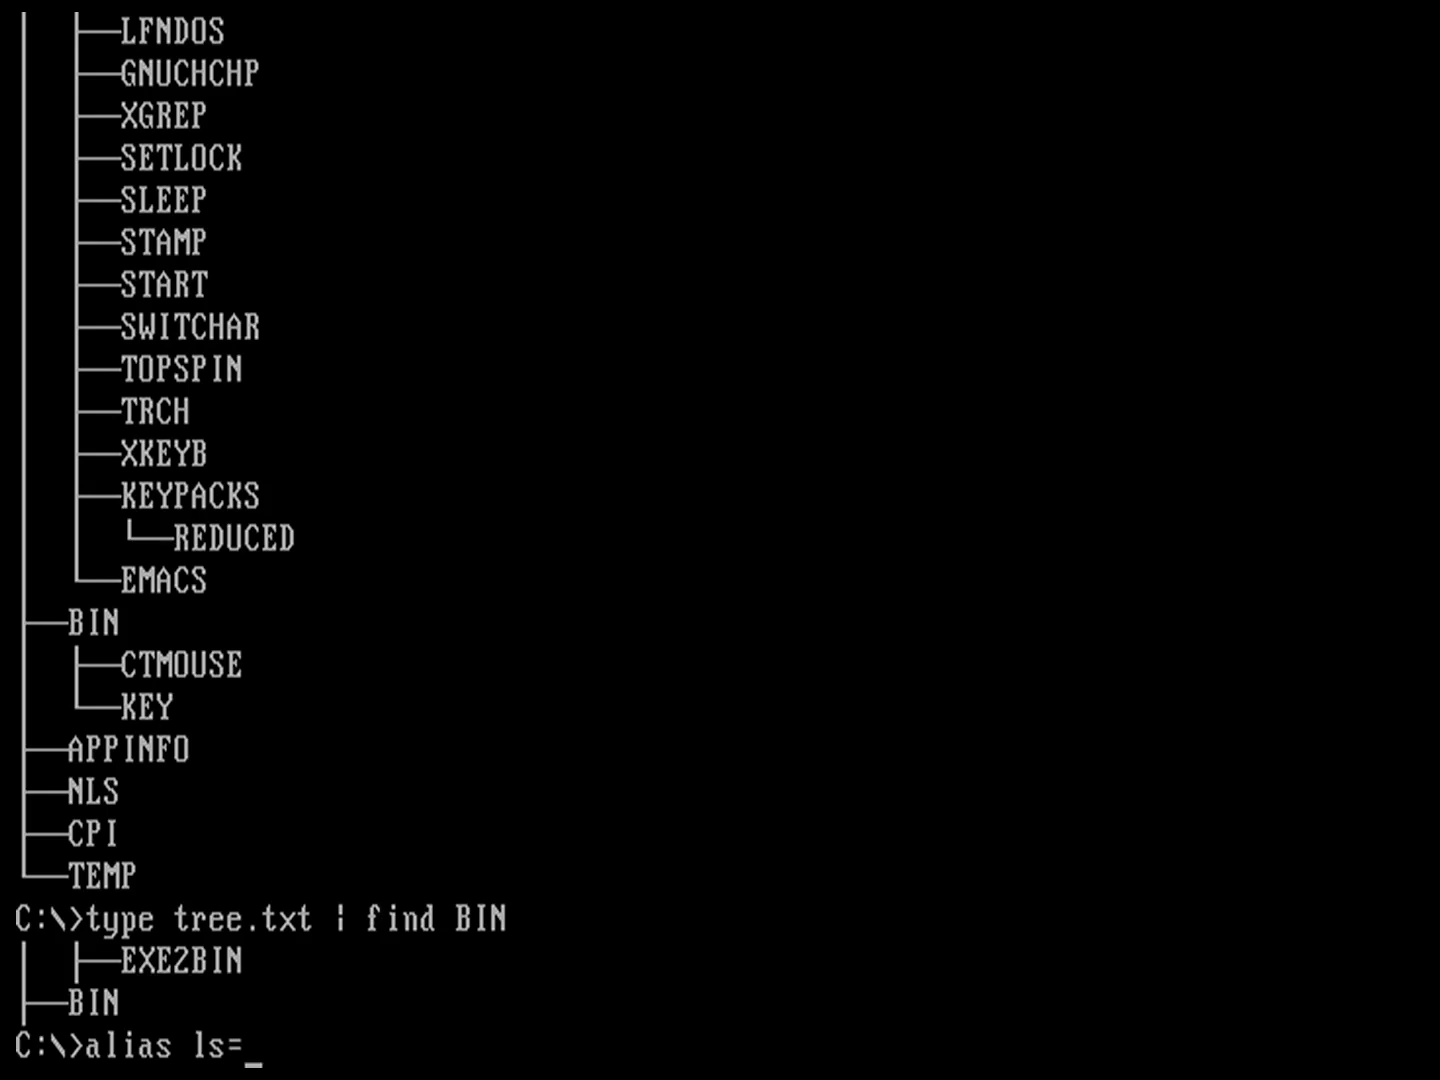
type("dir /w")
type("ls")
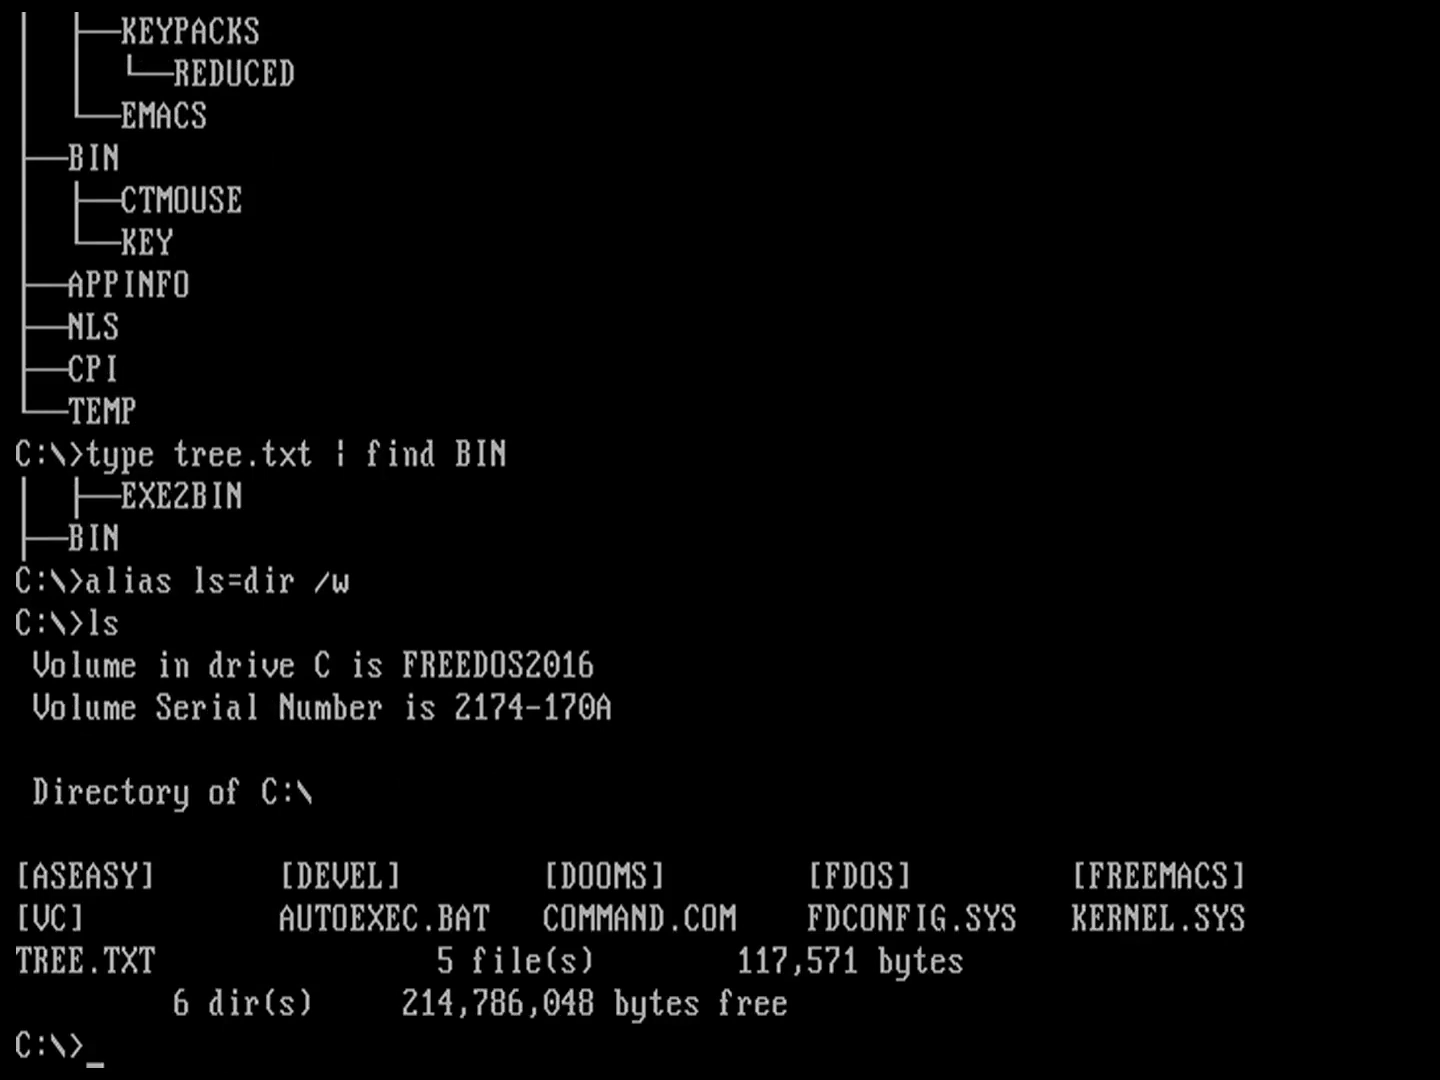
type("dir /w")
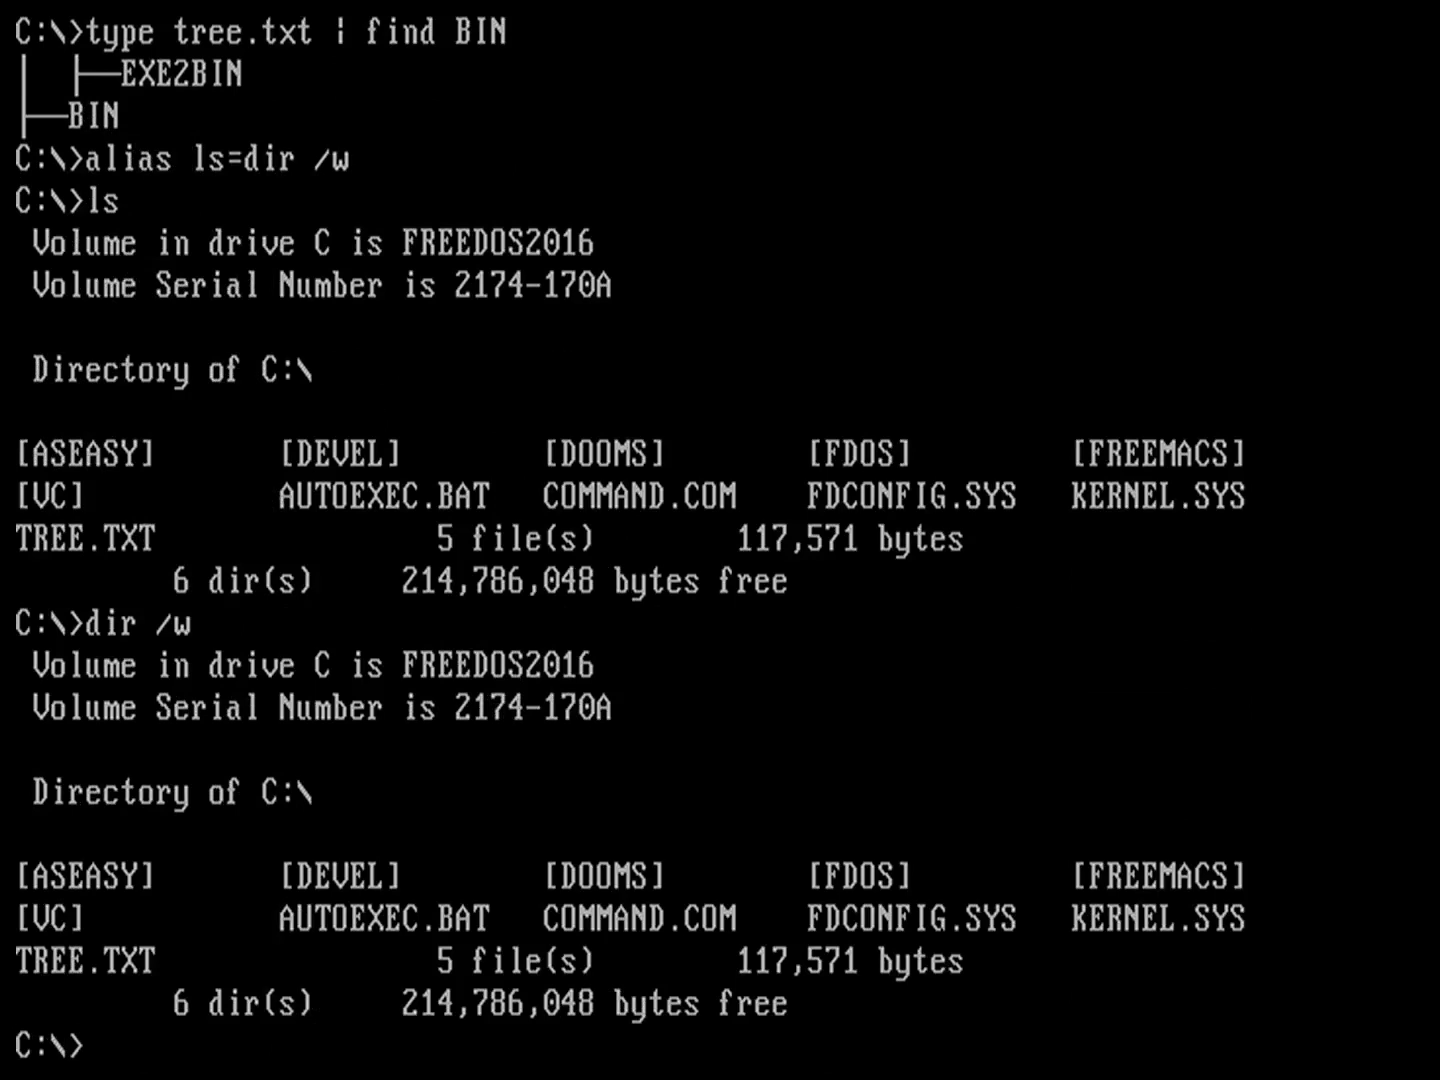
type("alias")
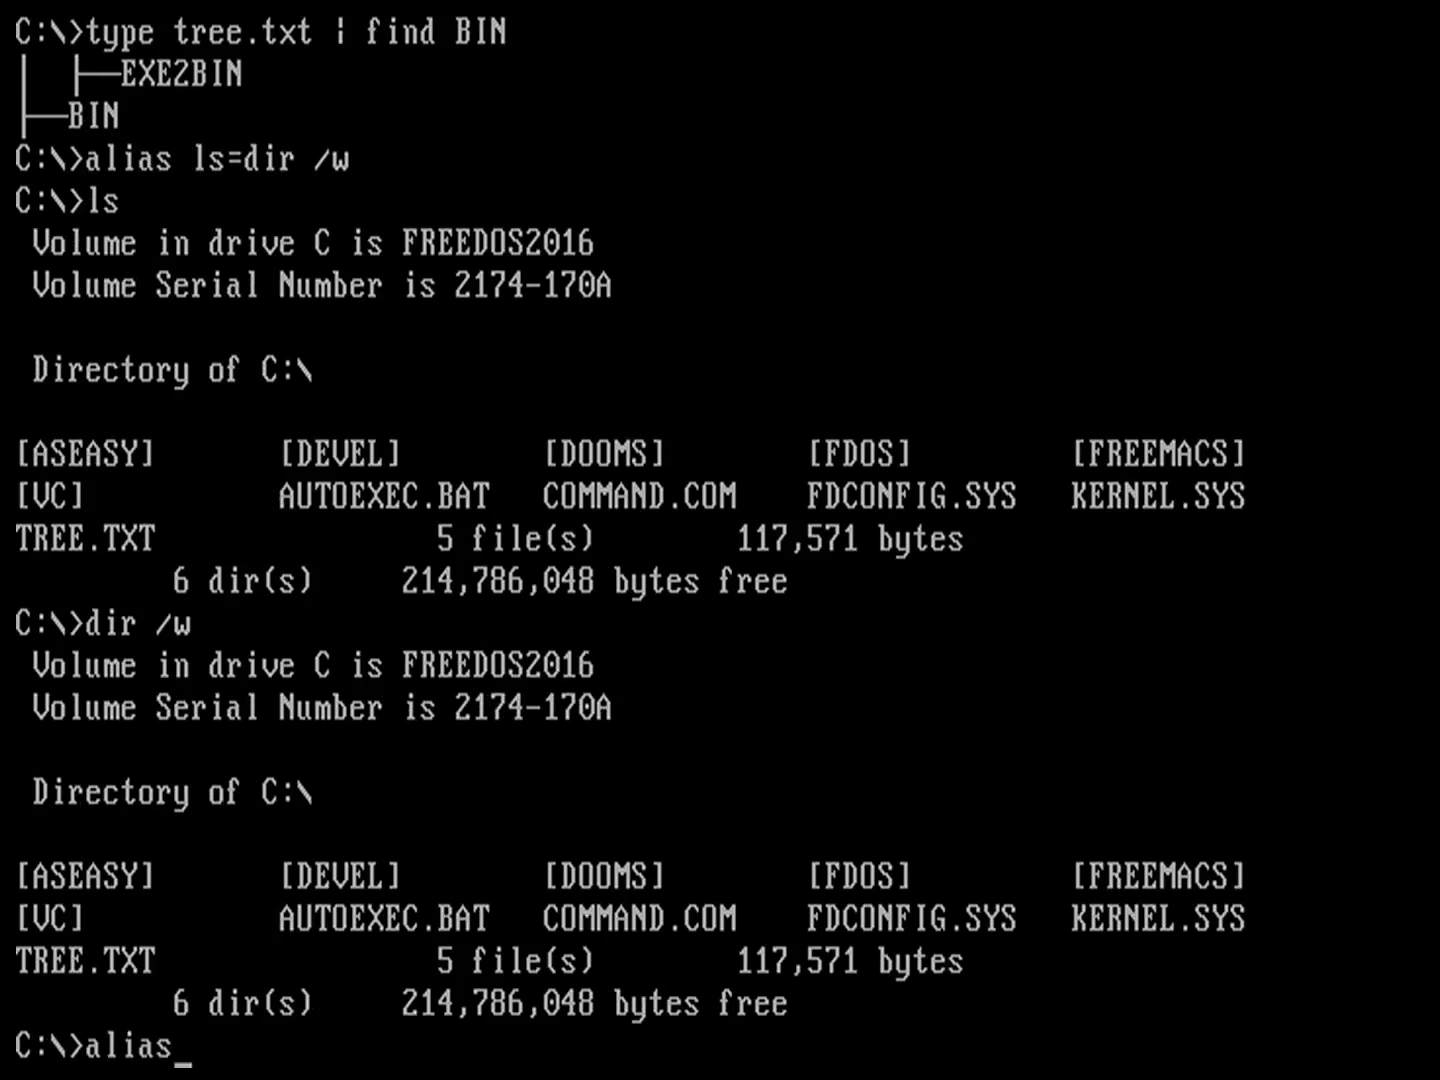